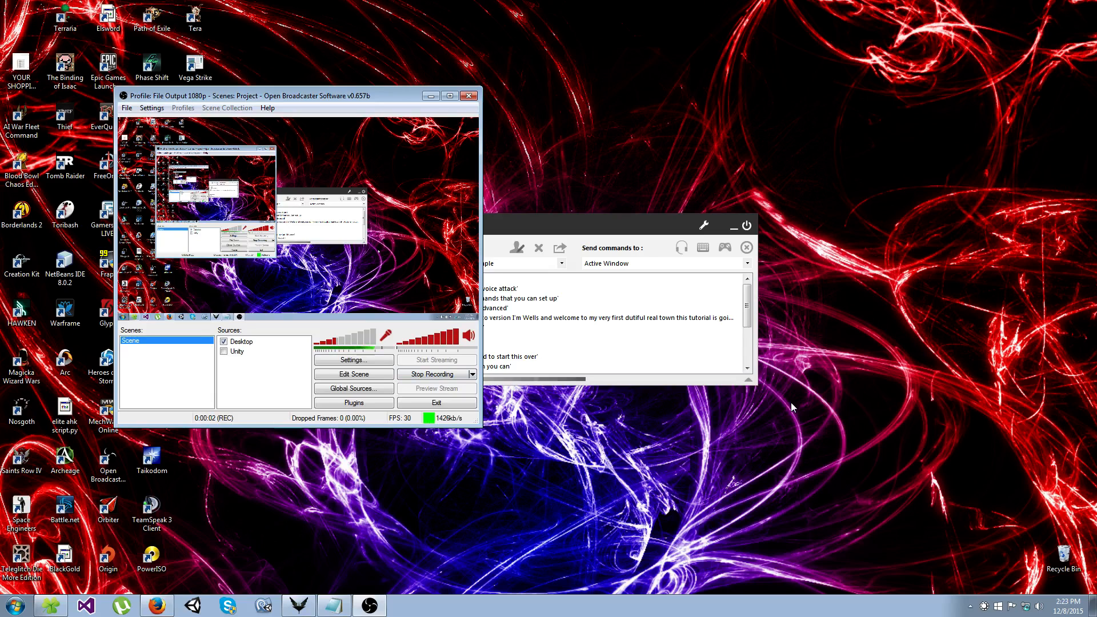
mouse_move(660, 493)
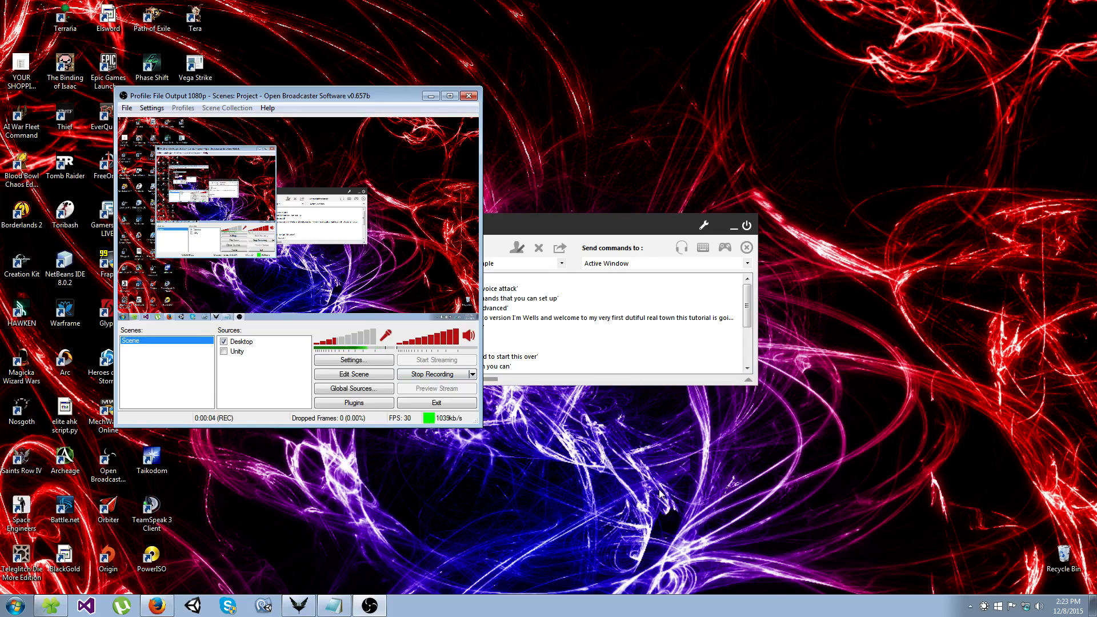
mouse_move(649, 426)
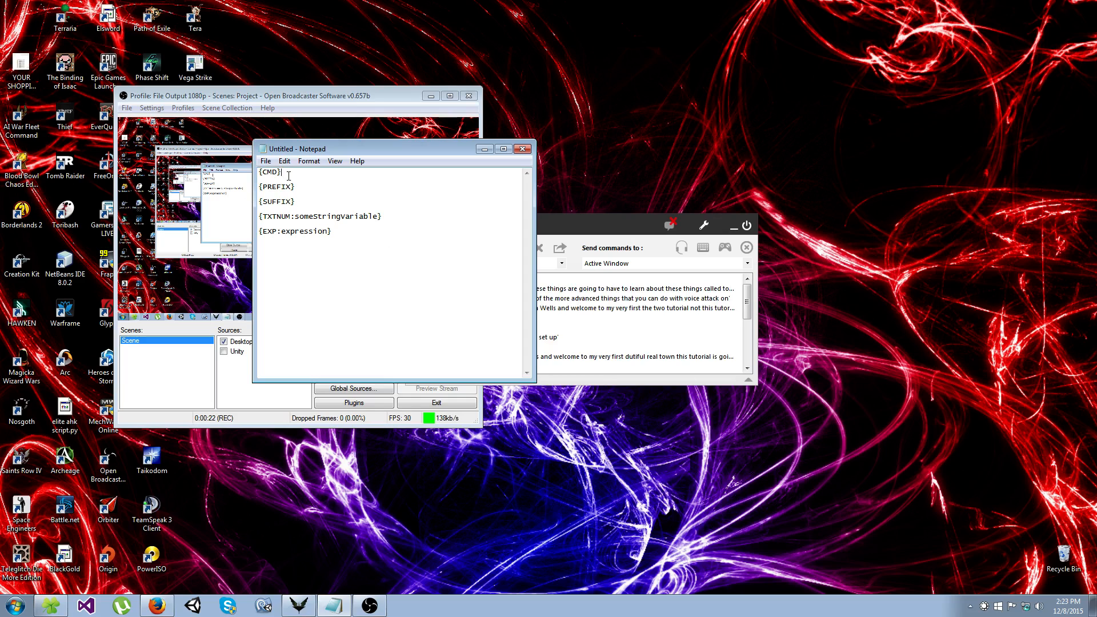
Step: Highlight token words in the Notepad notes, then suspend VoiceAttack's voice listening
double_click(275, 187)
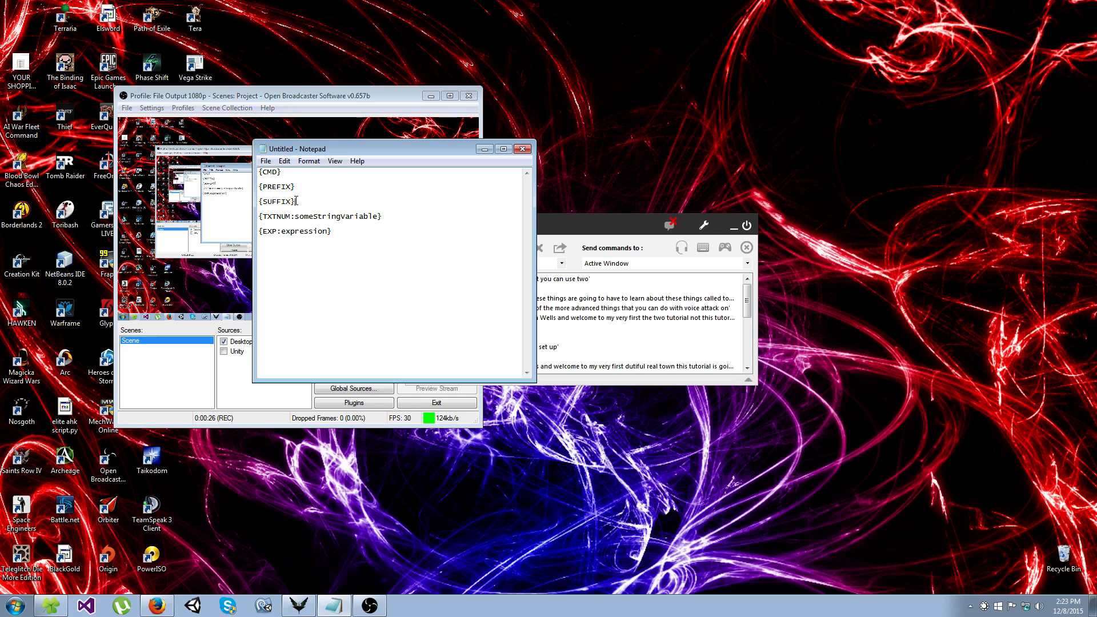
double_click(276, 201)
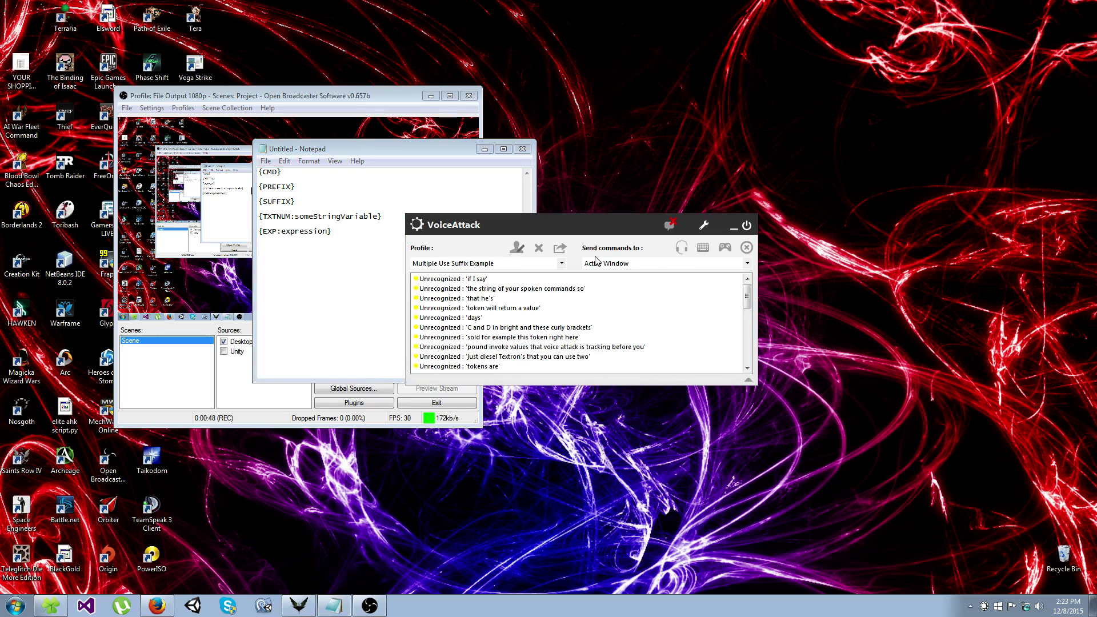
mouse_move(633, 315)
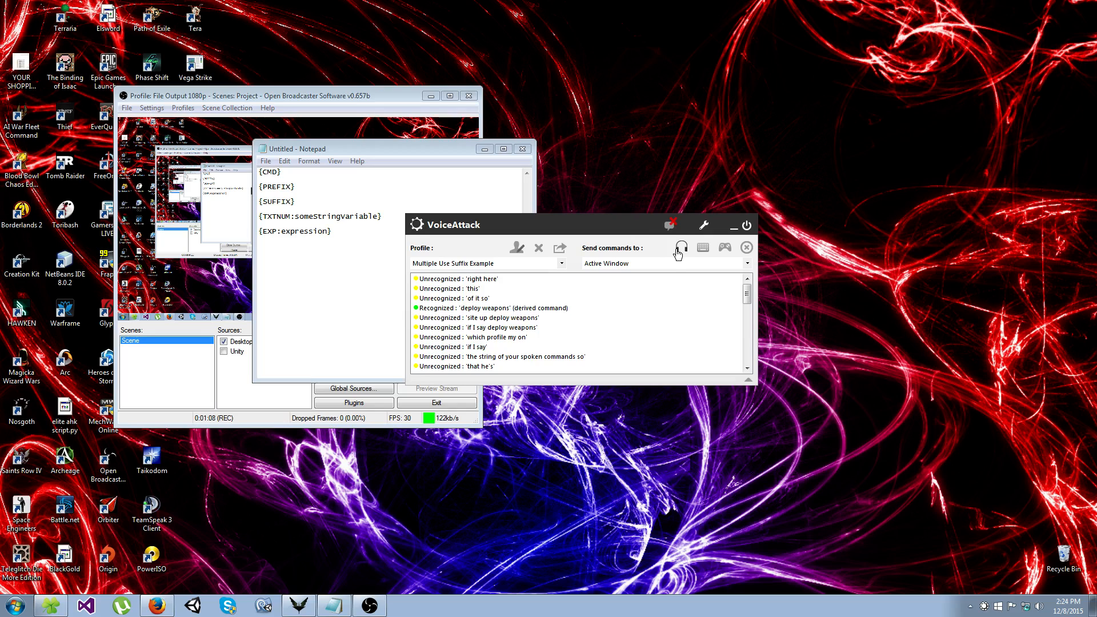
left_click(681, 247)
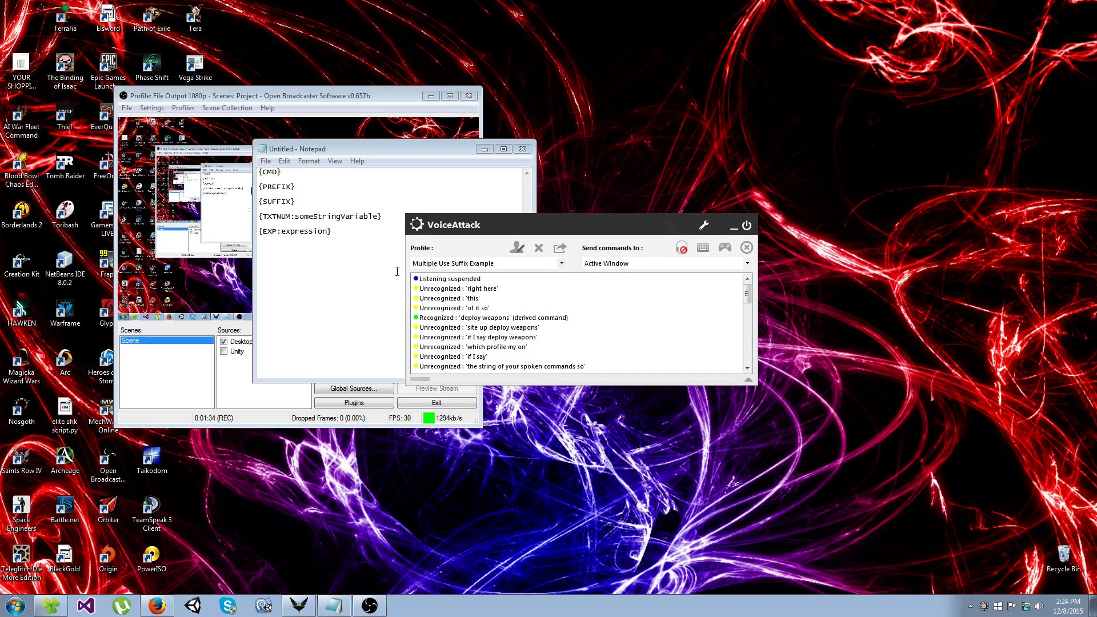
Step: Bring the token notes forward and highlight the variable name inside the TXTNUM token
left_click(293, 148)
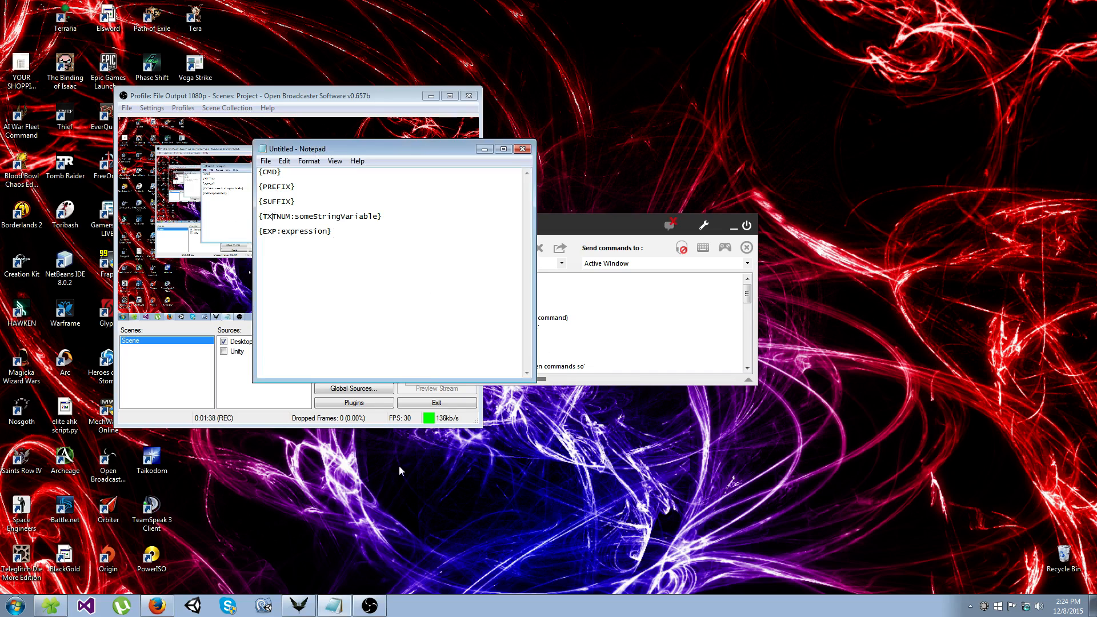
mouse_move(379, 329)
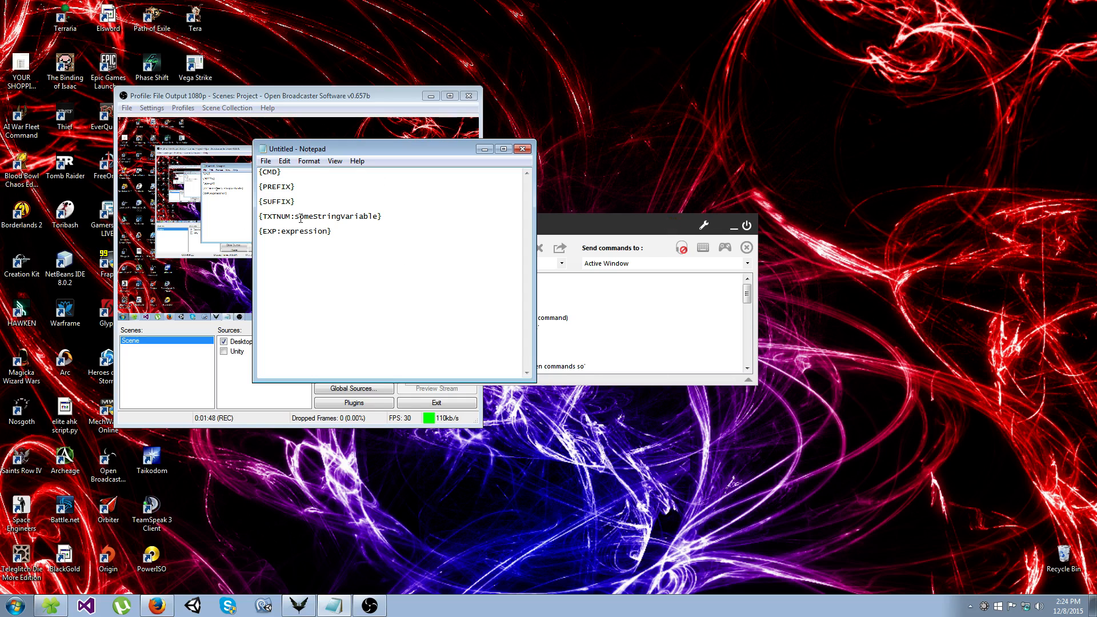
double_click(331, 217)
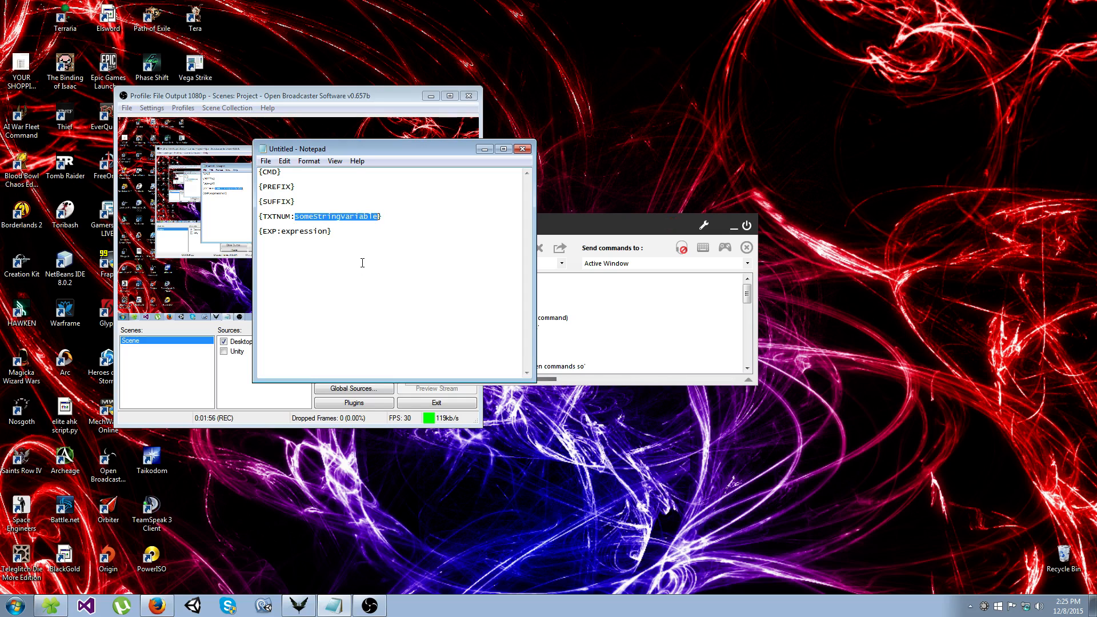
mouse_move(368, 240)
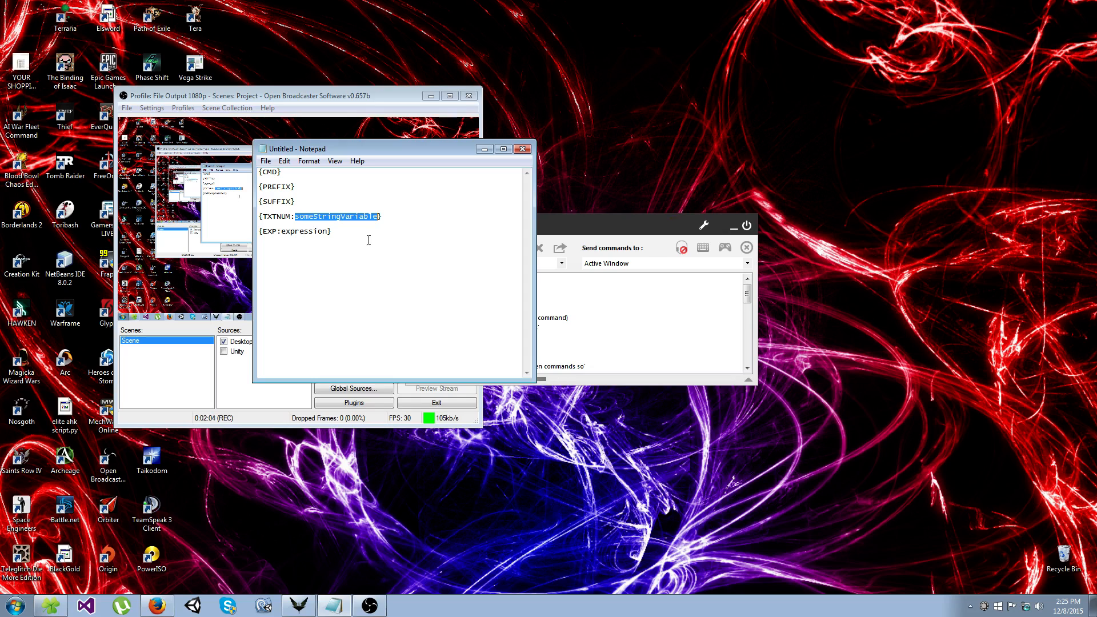
mouse_move(368, 244)
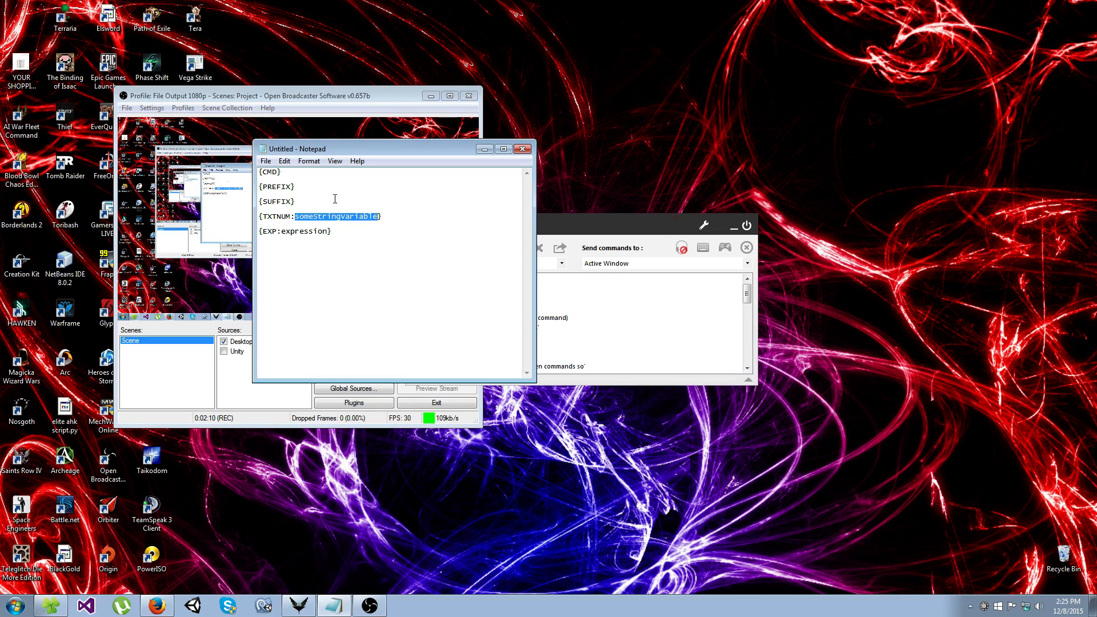
left_click(344, 231)
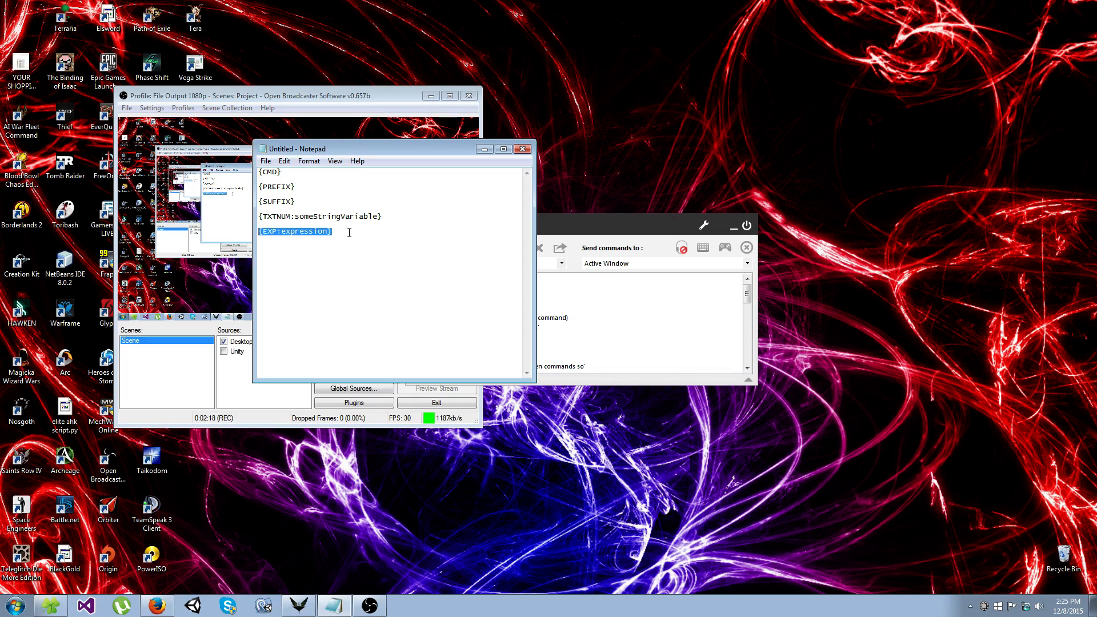
mouse_move(434, 199)
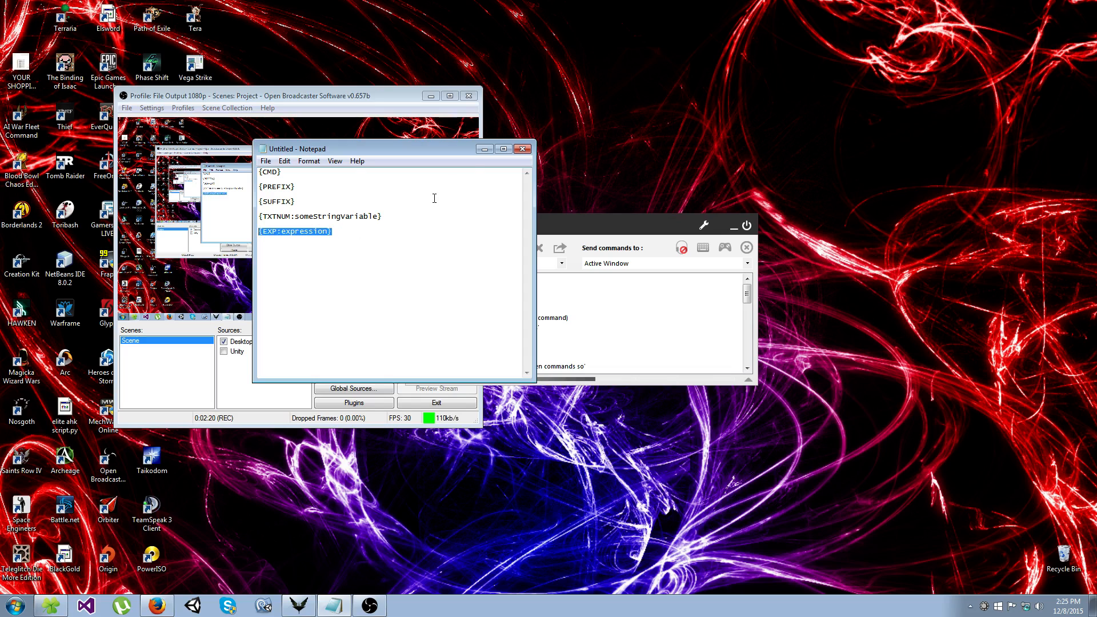
mouse_move(380, 238)
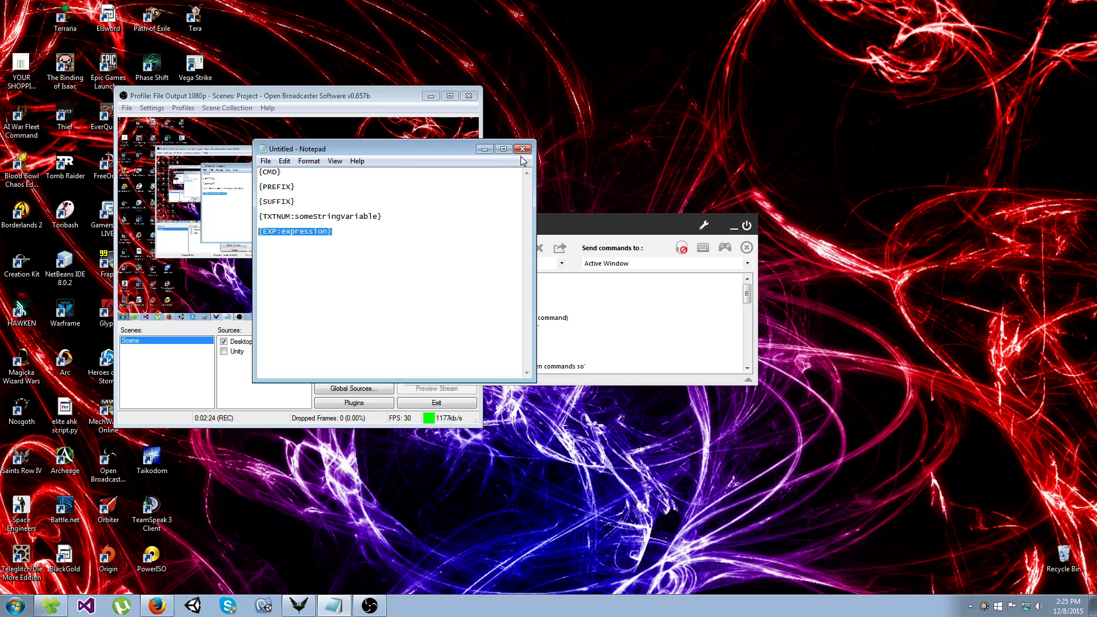
Step: Close the notes and load the Elite Dangerous profile for editing
left_click(522, 149)
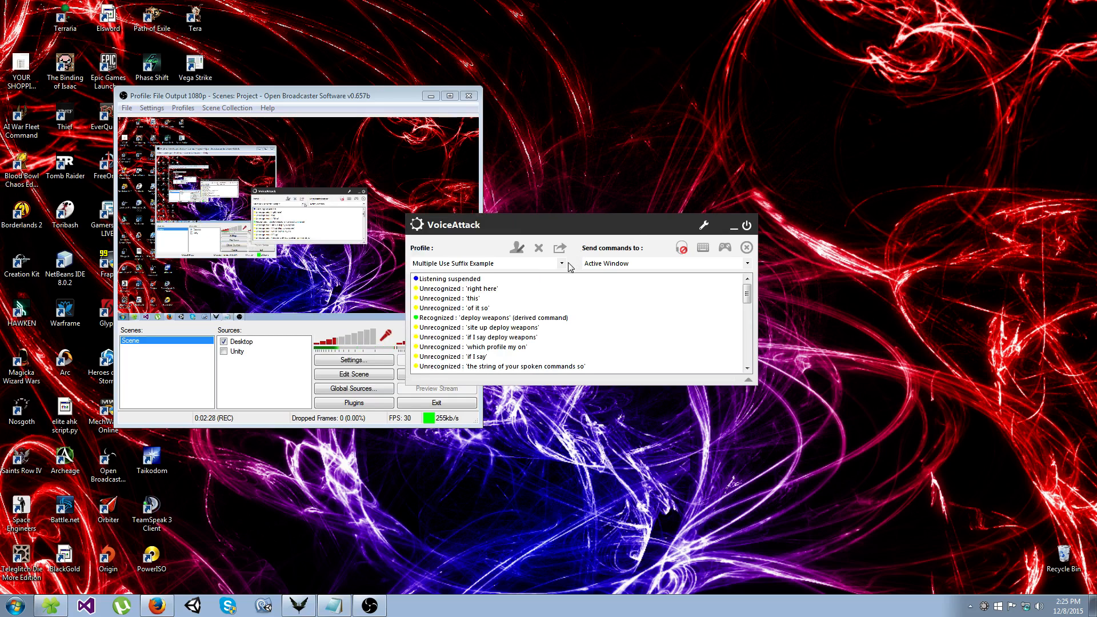
left_click(561, 263)
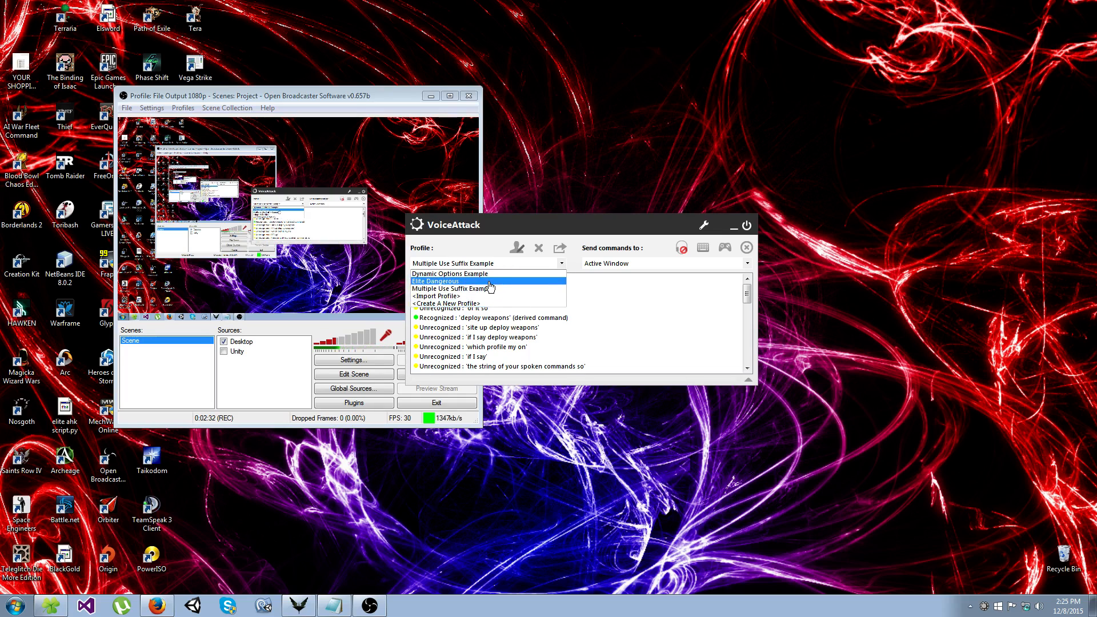
left_click(434, 282)
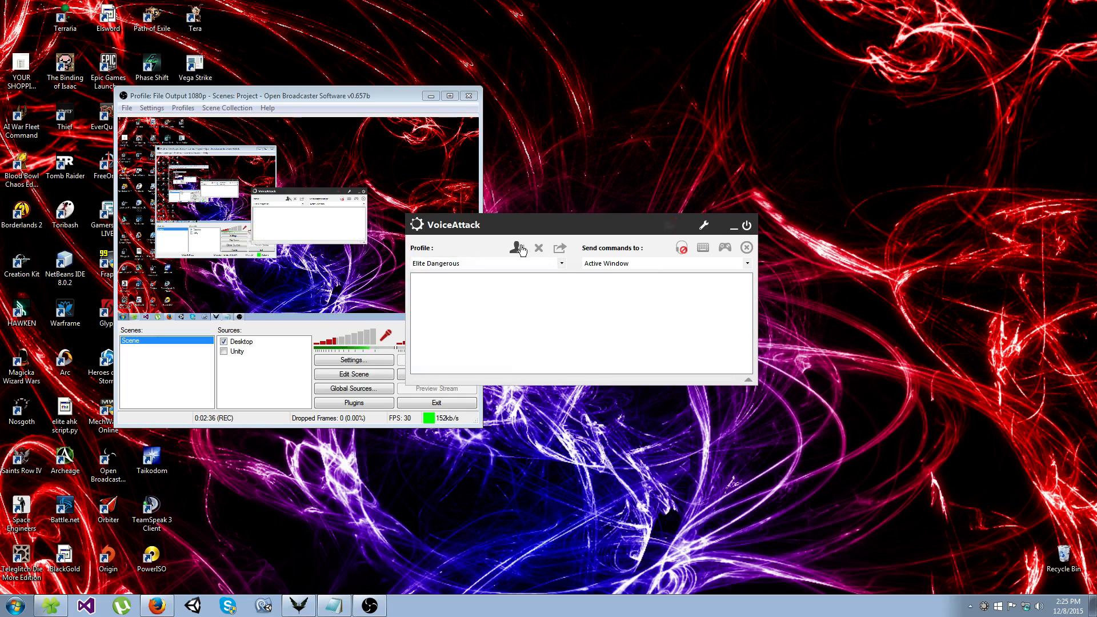
left_click(517, 247)
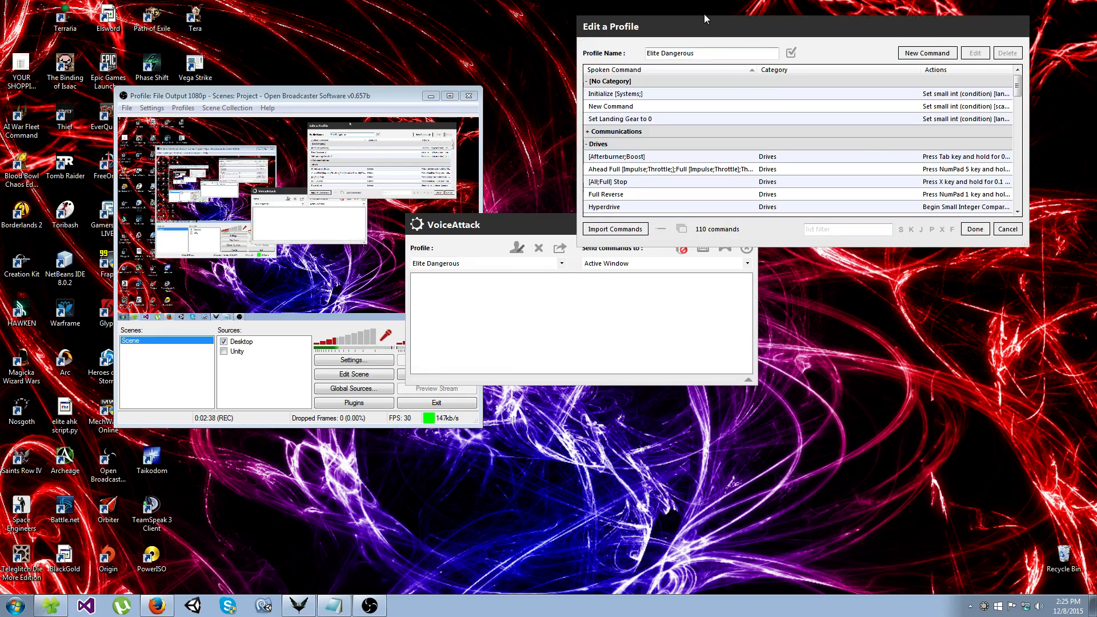
Step: Browse the Power Management Engines suffix commands in the 110-command list
scroll("down", 3)
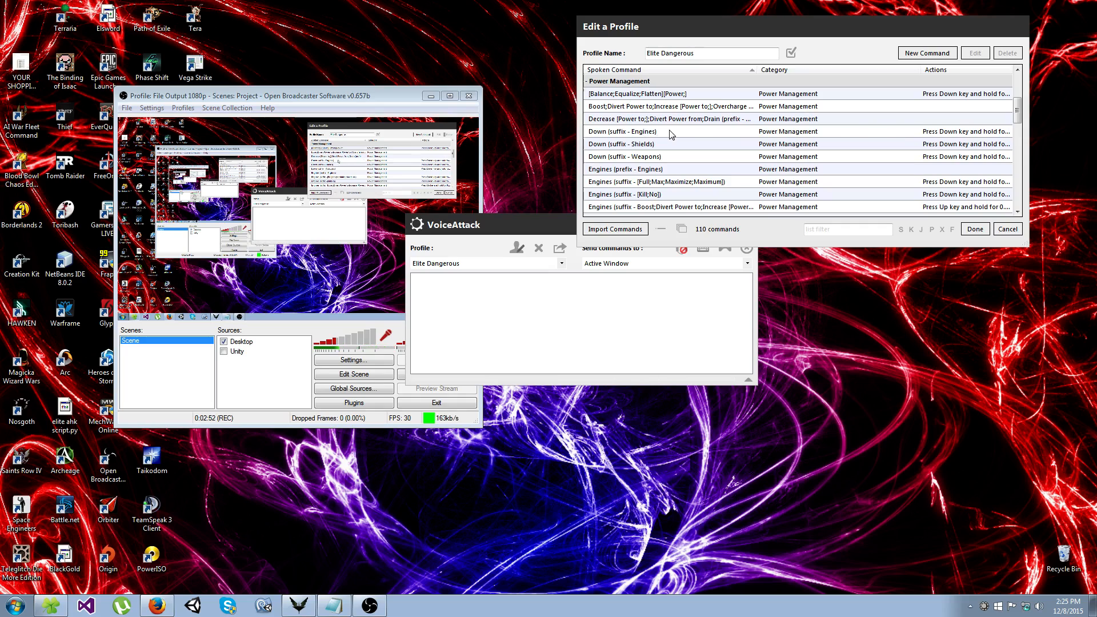
left_click(624, 157)
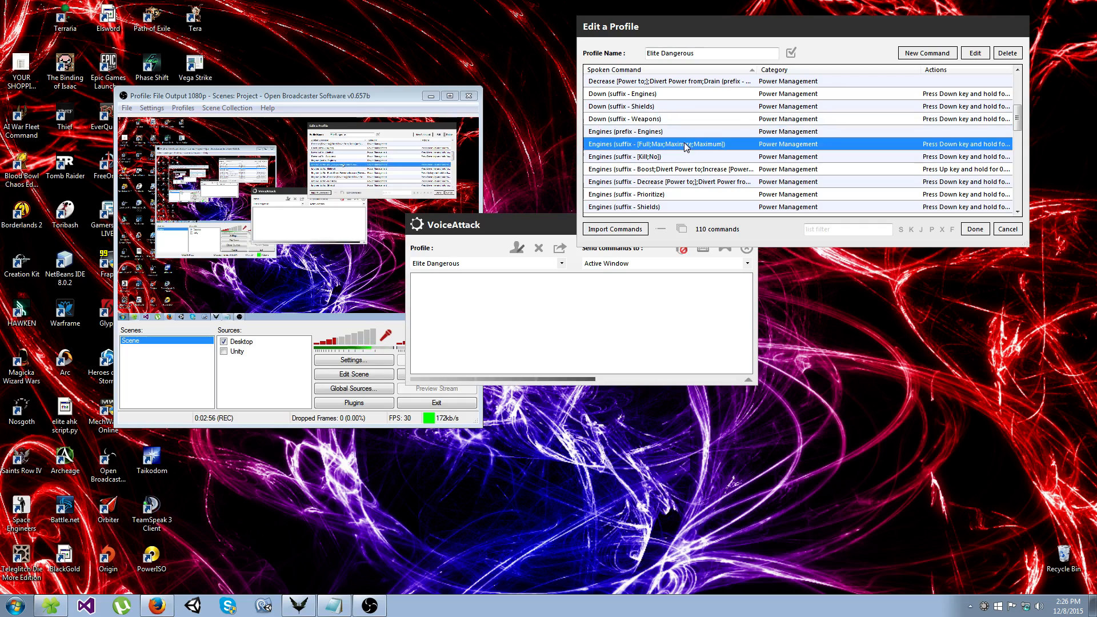
left_click(687, 169)
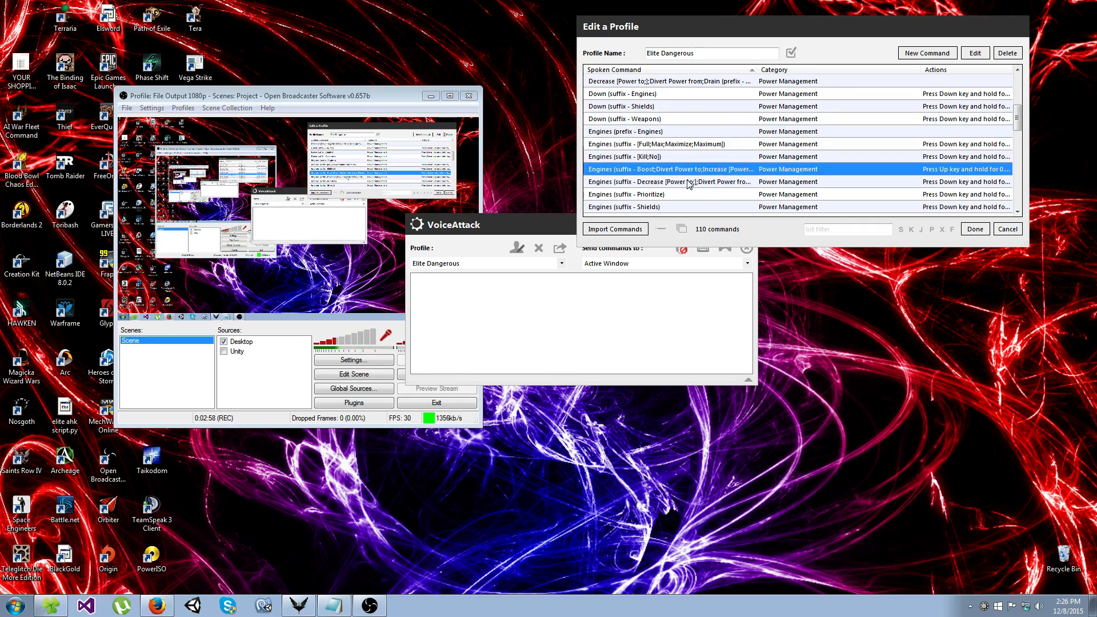
scroll("down", 3)
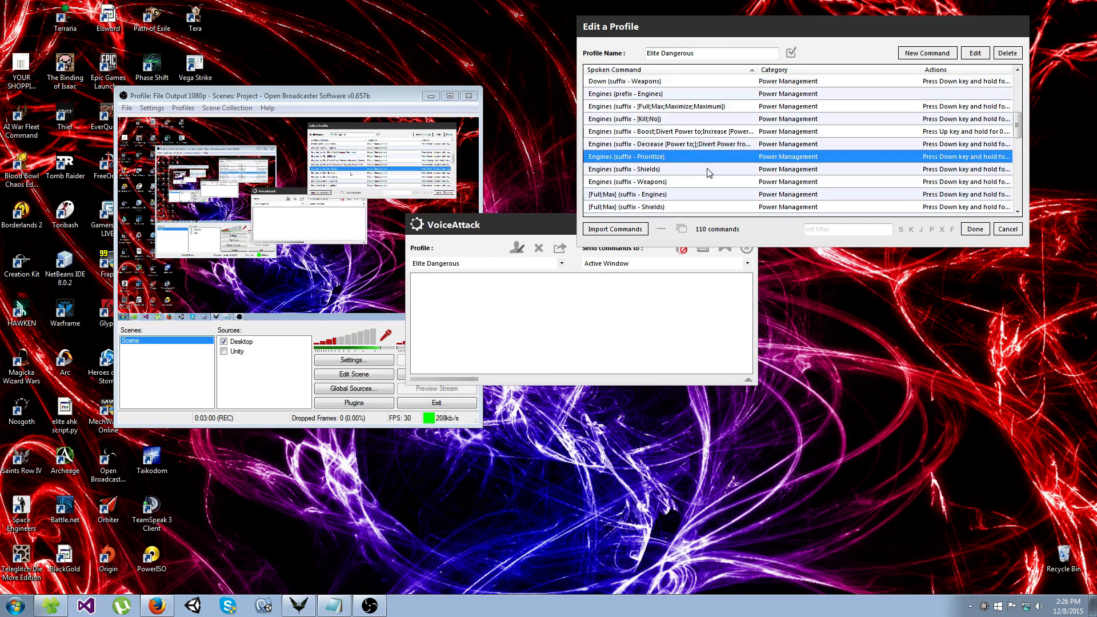
left_click(658, 181)
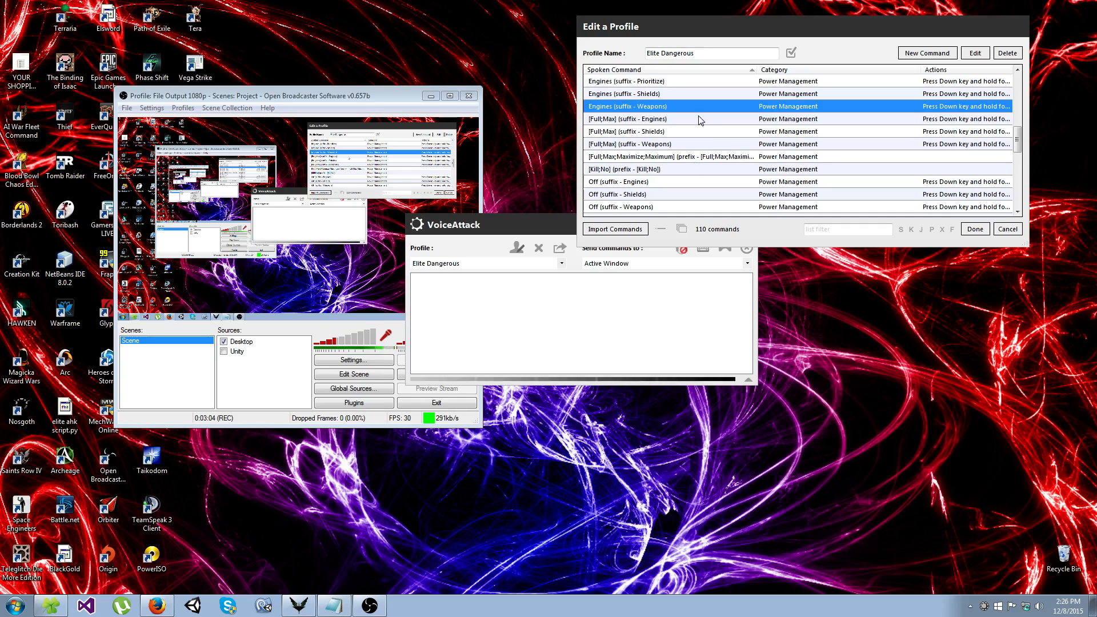
scroll("down", 3)
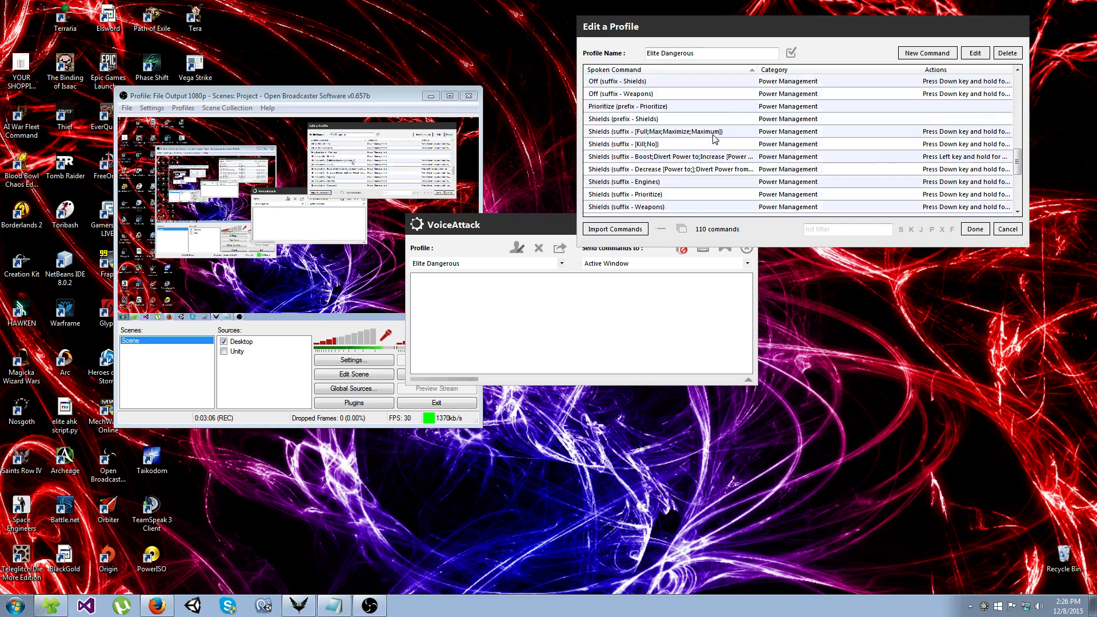
scroll("down", 3)
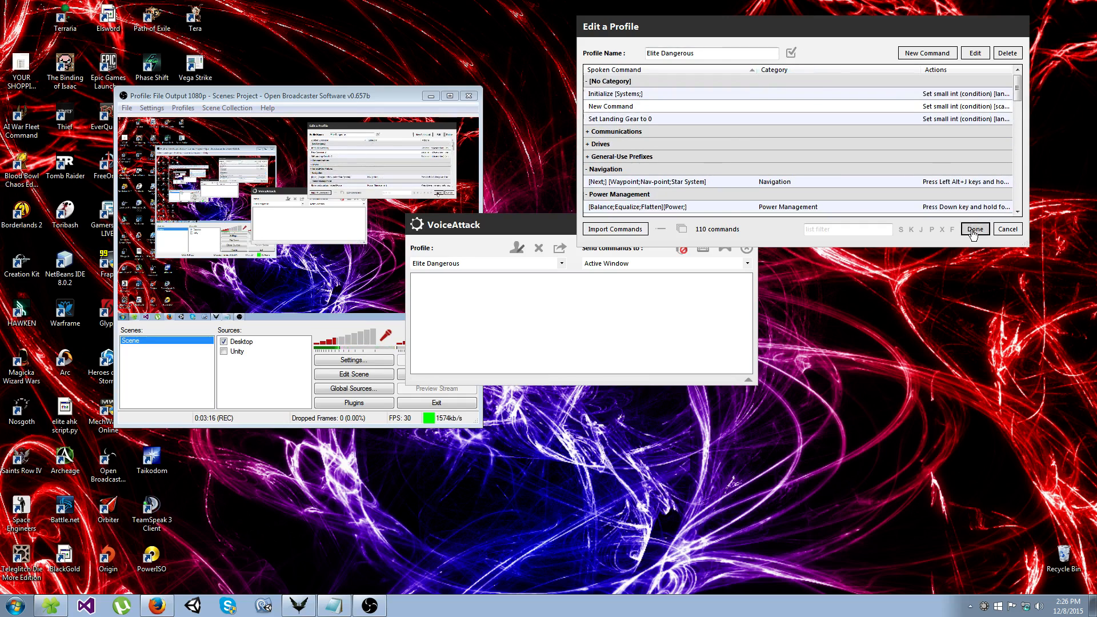
Step: Switch to the Multiple Use Suffix Example profile and pick its Weapons Ship Systems suffix command
left_click(975, 228)
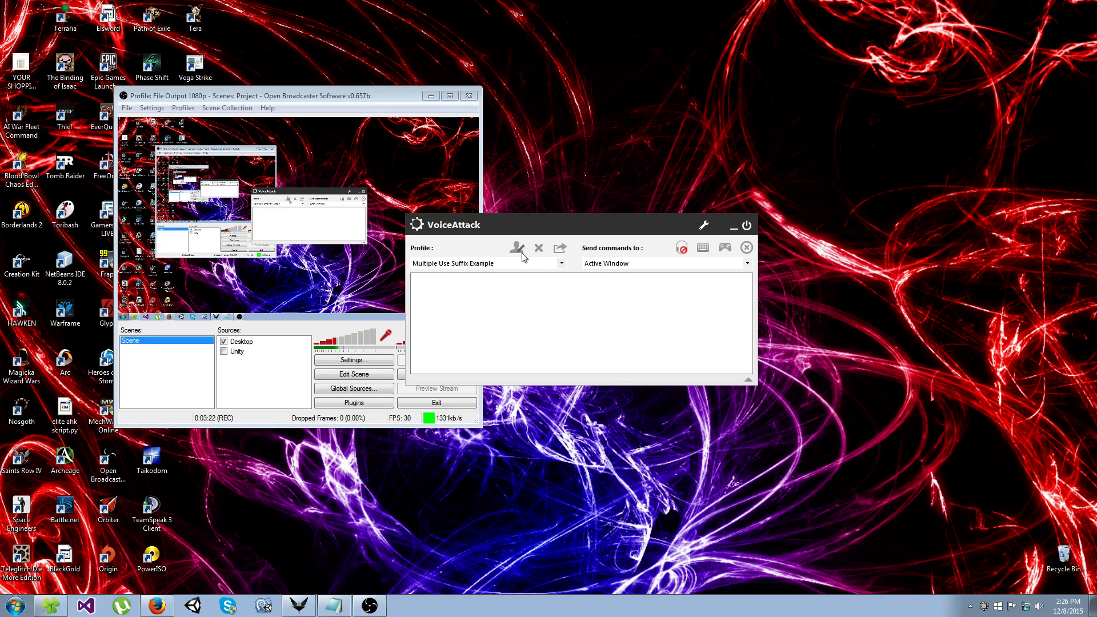
left_click(517, 247)
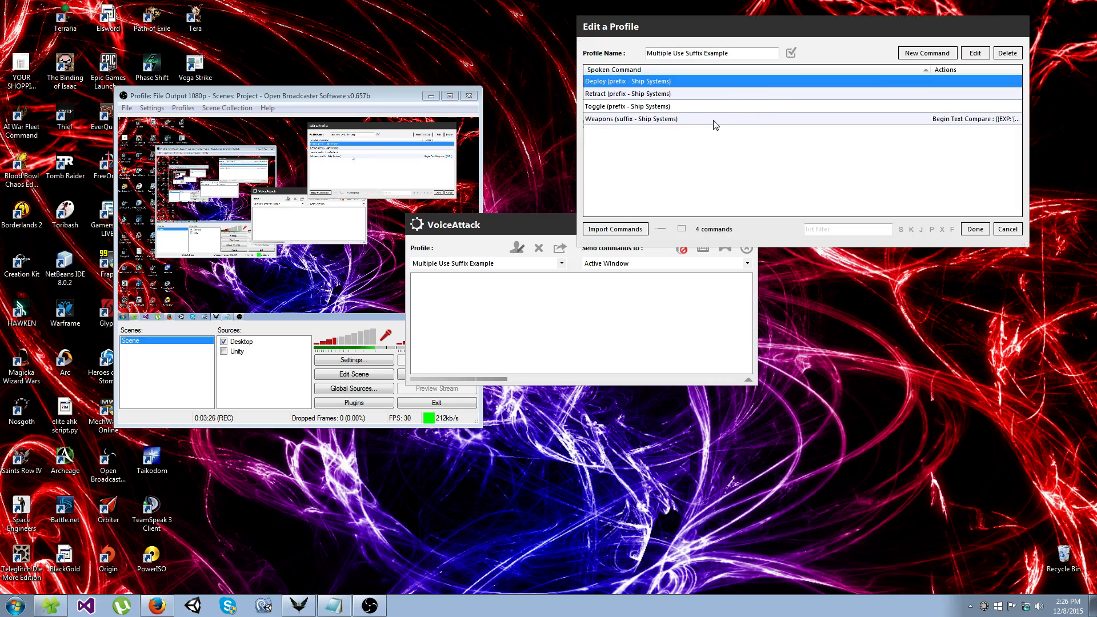
left_click(631, 119)
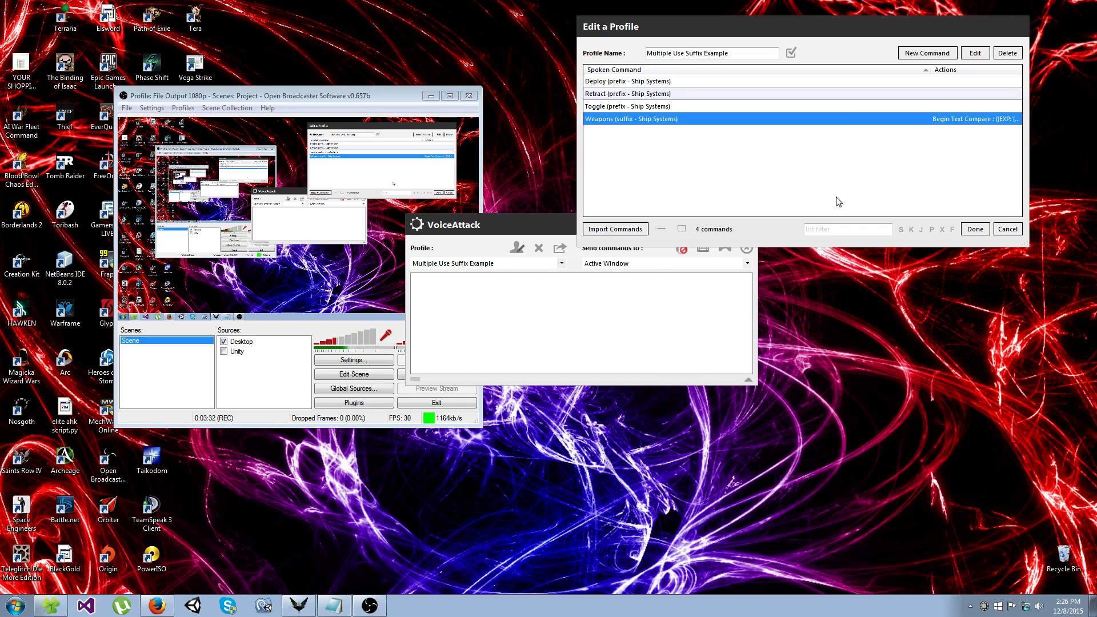
mouse_move(772, 233)
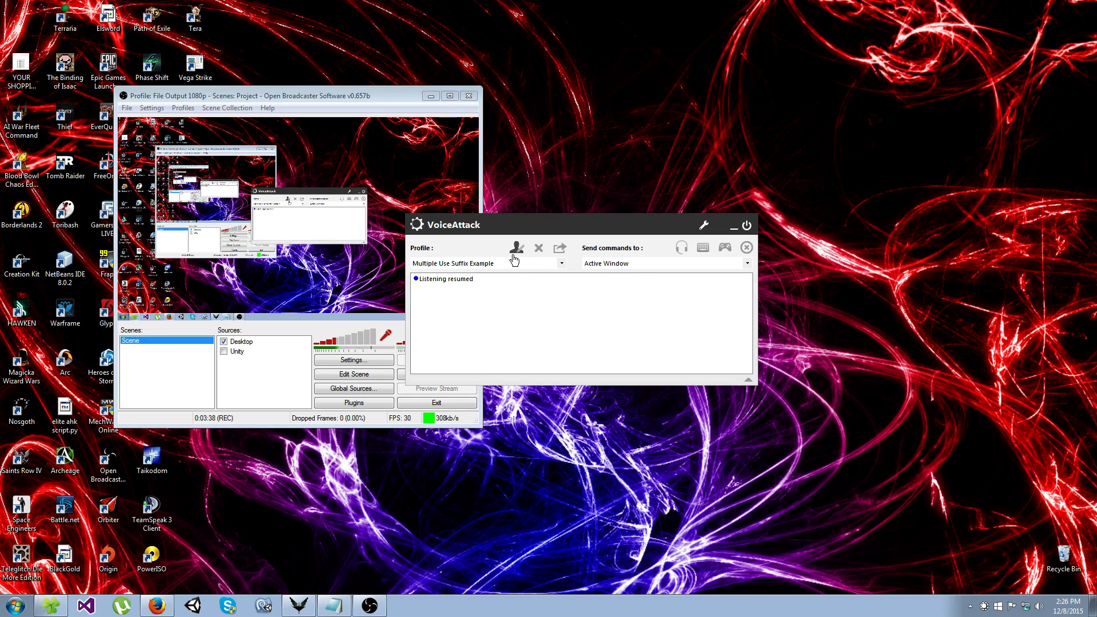
Step: Review the profile's command list, close it and stop listening for voice commands
left_click(516, 247)
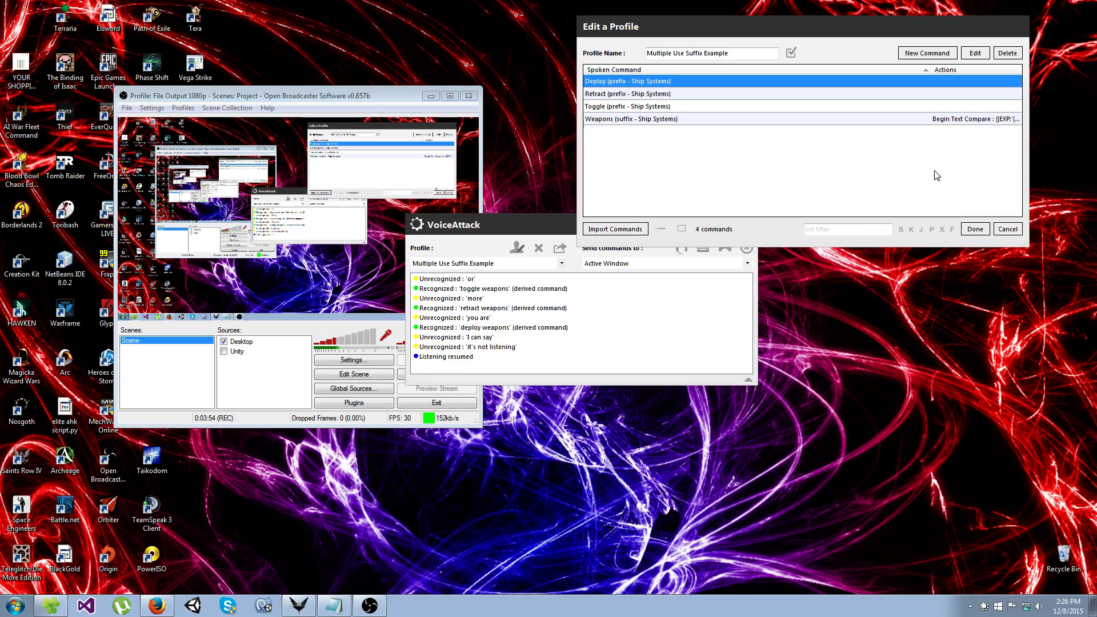
left_click(975, 229)
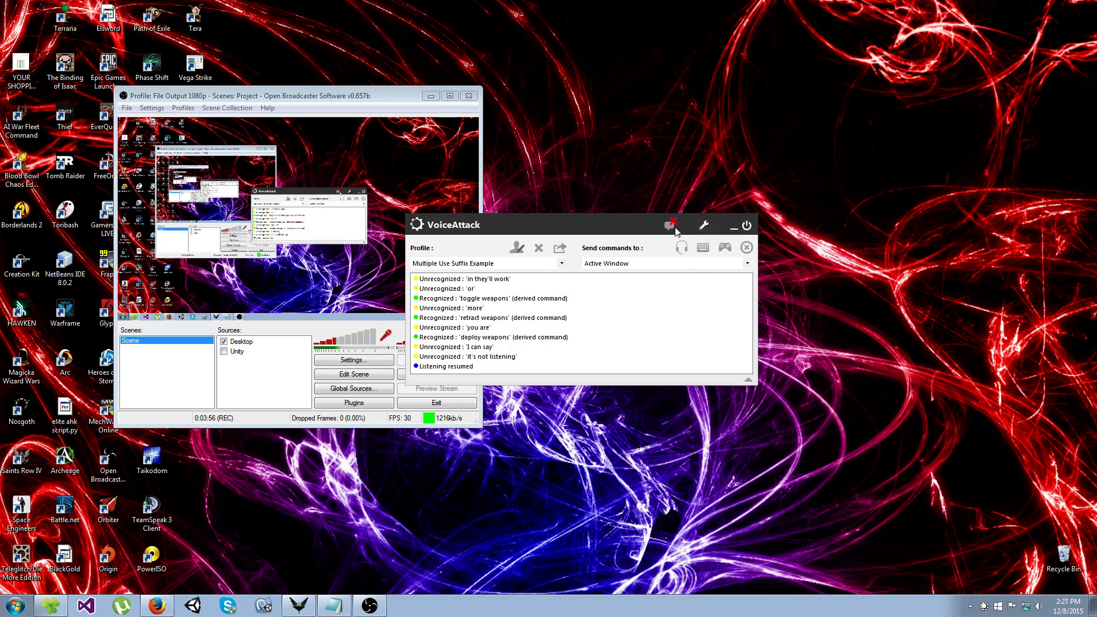
left_click(670, 224)
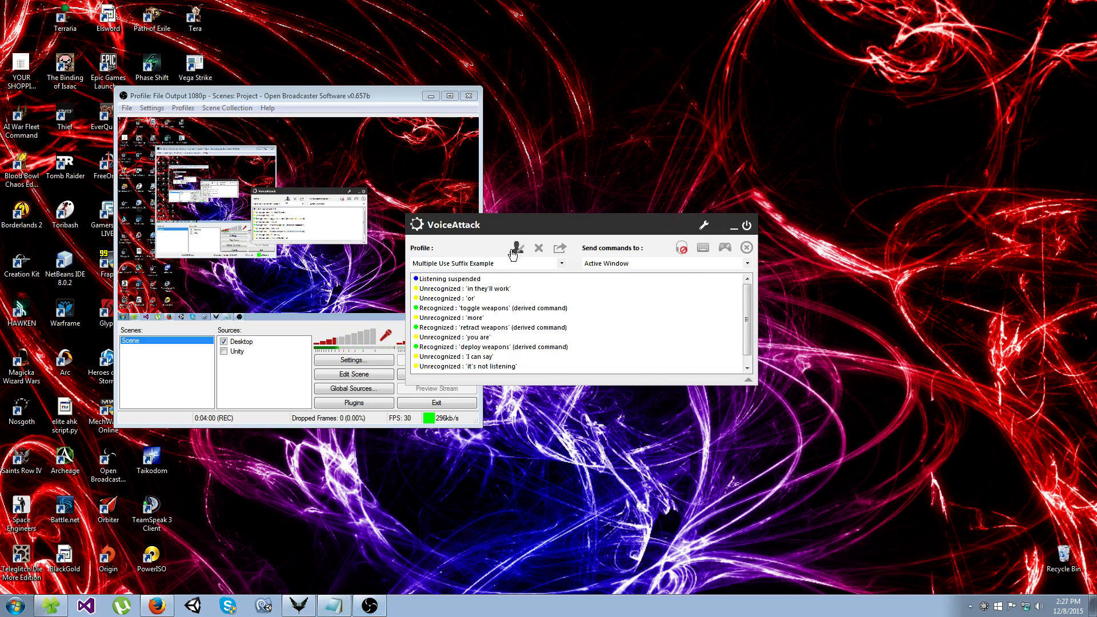
Step: Open the Weapons suffix command for editing from the profile's command list
left_click(516, 248)
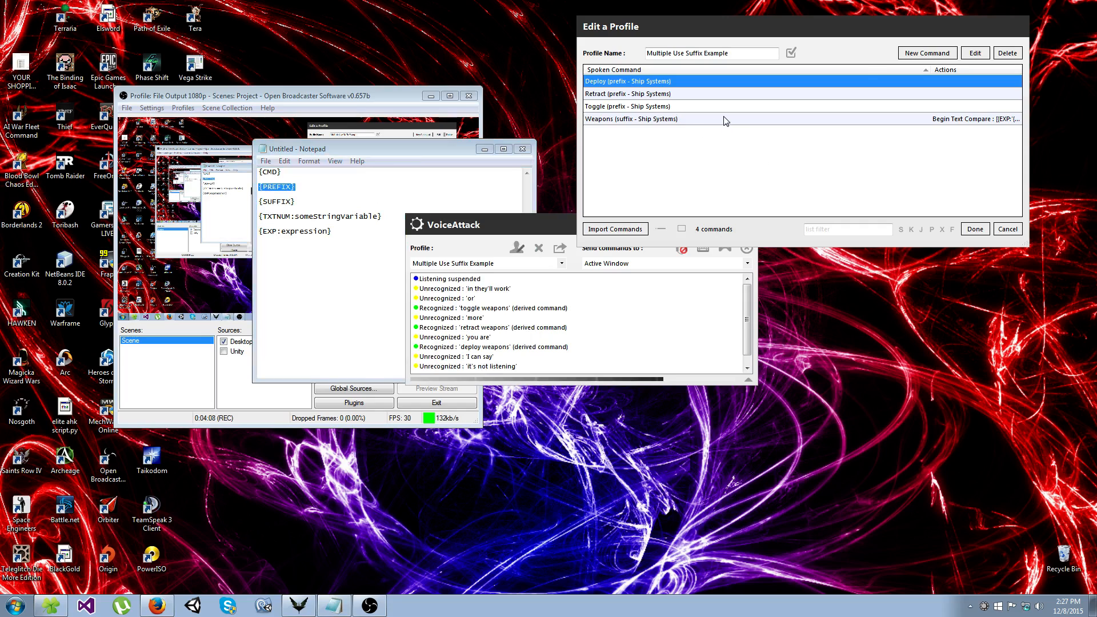
double_click(631, 119)
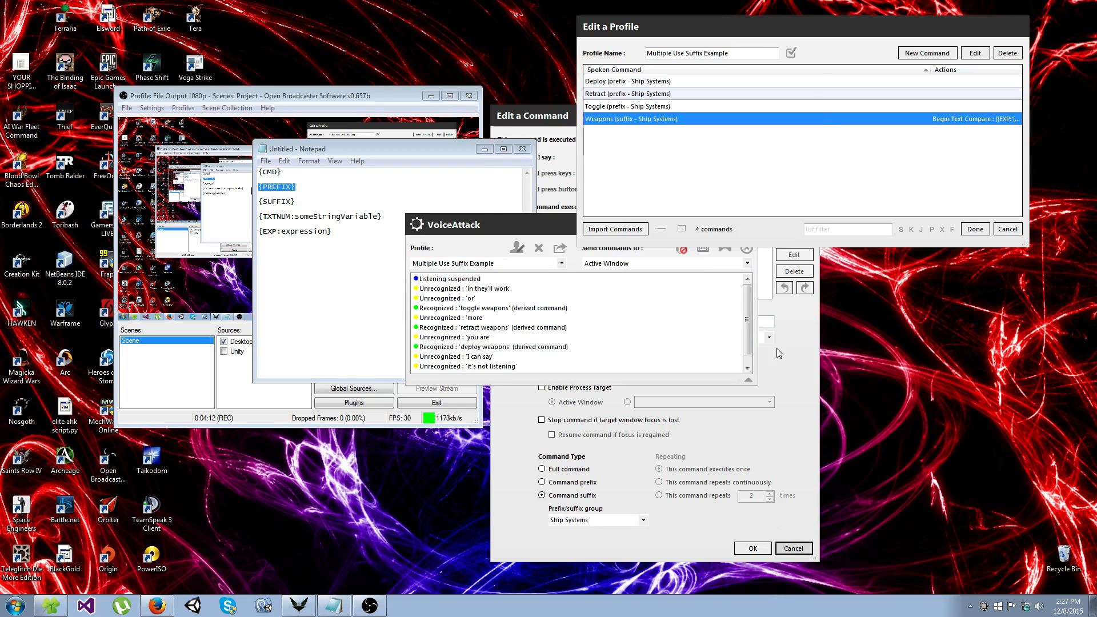
left_click(651, 94)
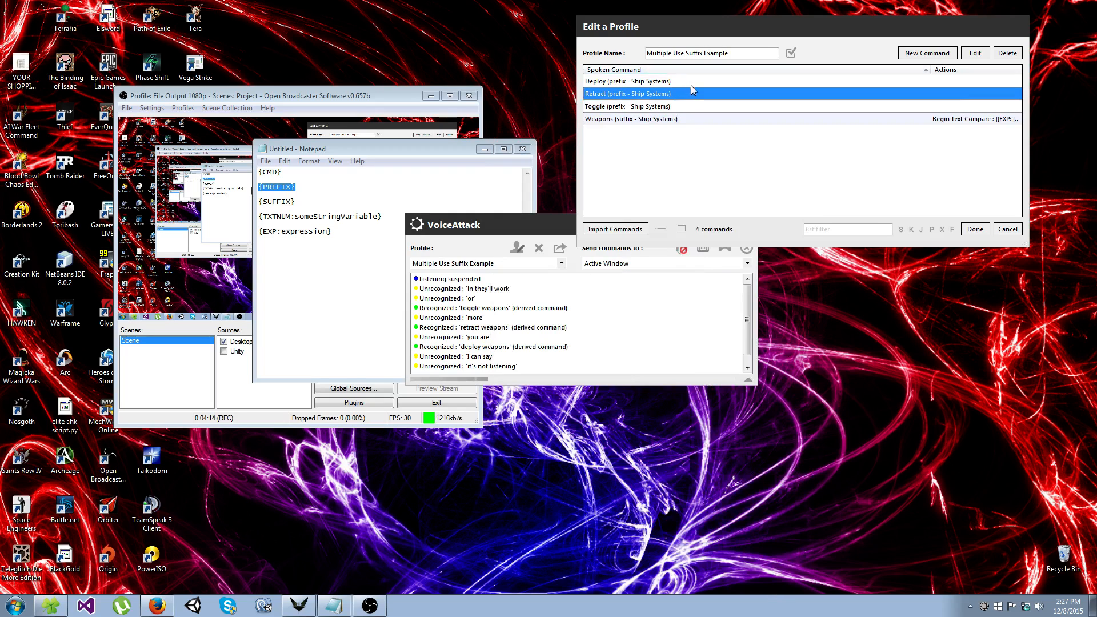
left_click(631, 119)
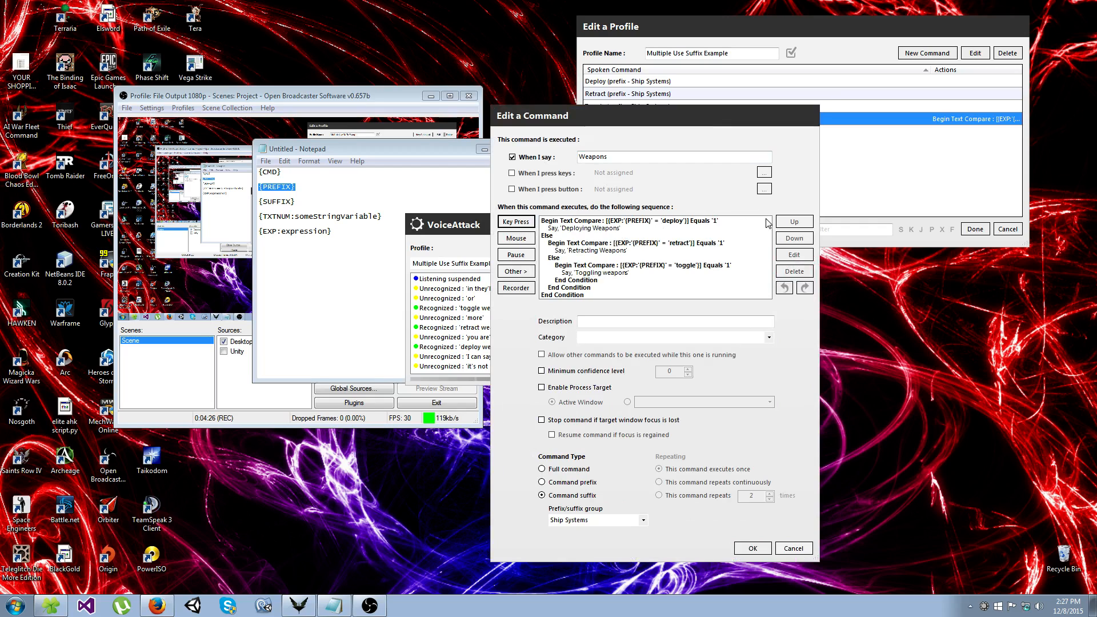
mouse_move(660, 229)
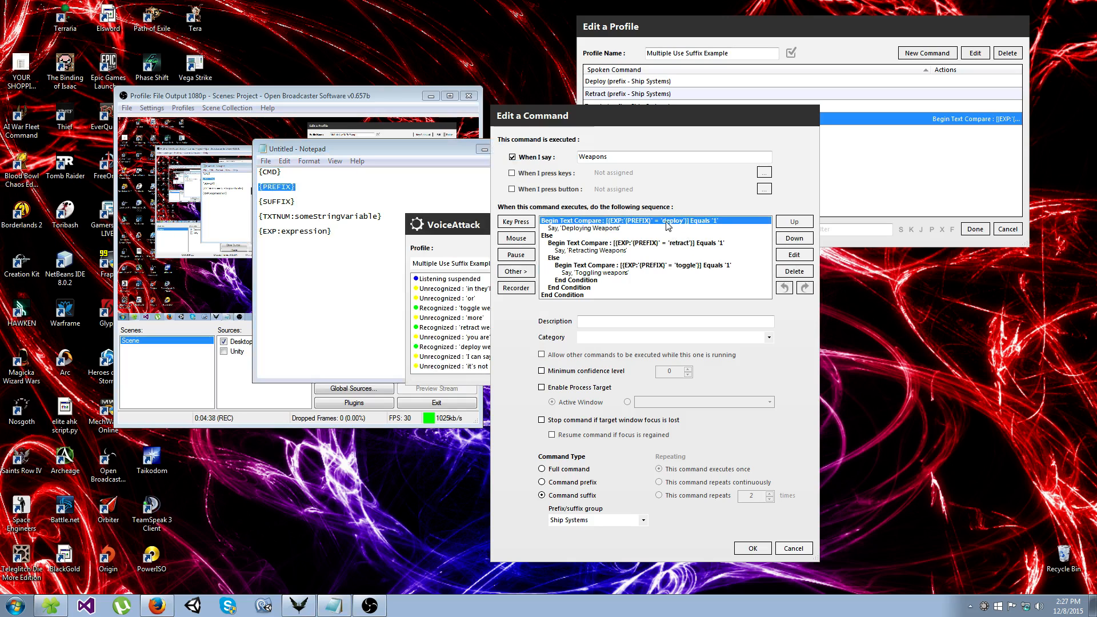
mouse_move(628, 182)
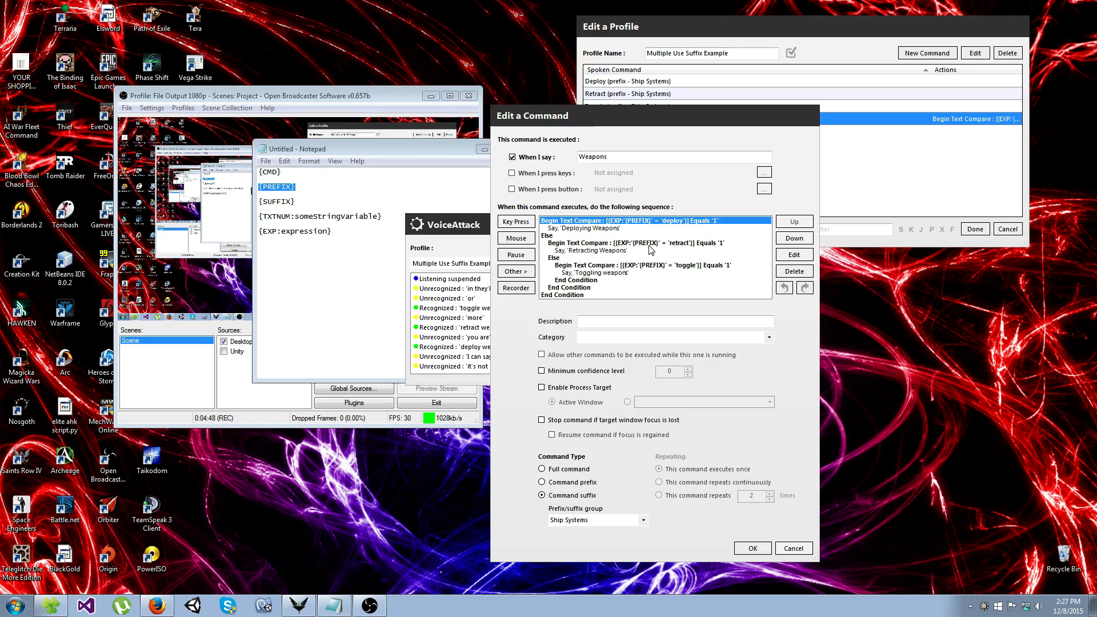
mouse_move(682, 244)
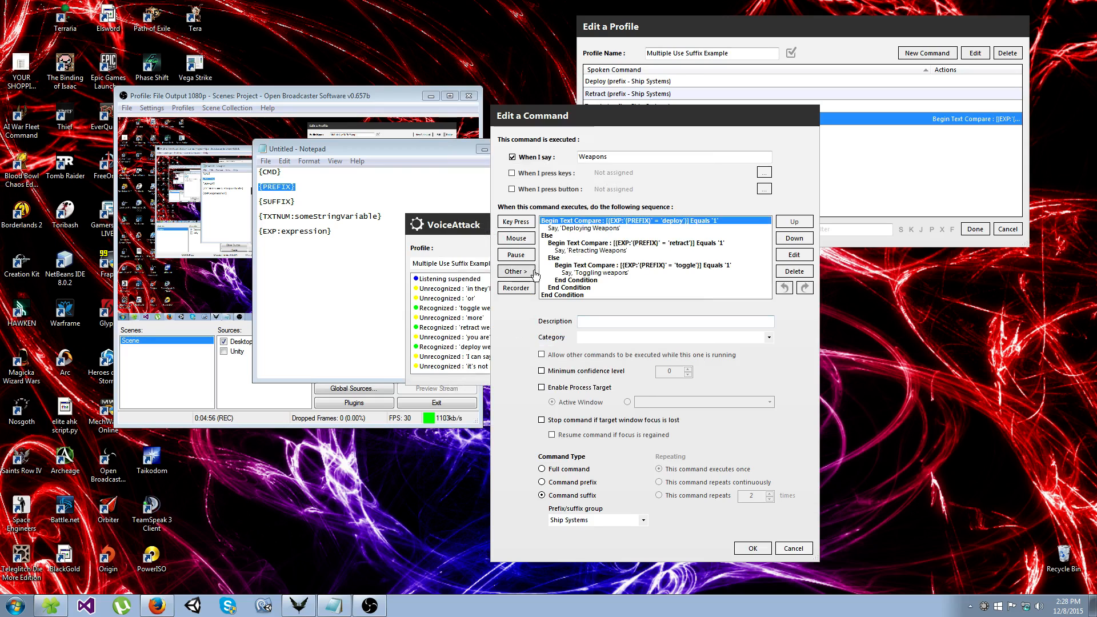
Step: Inspect the Begin a Conditional Block editor's text compare on 'deploy' and cancel without changes
left_click(515, 271)
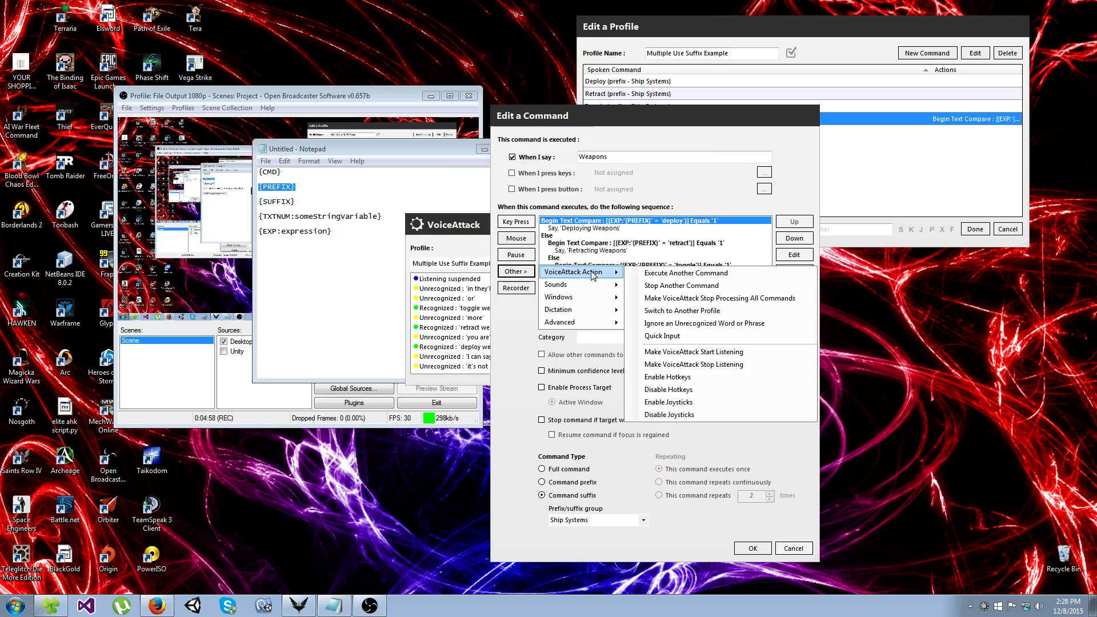
left_click(560, 323)
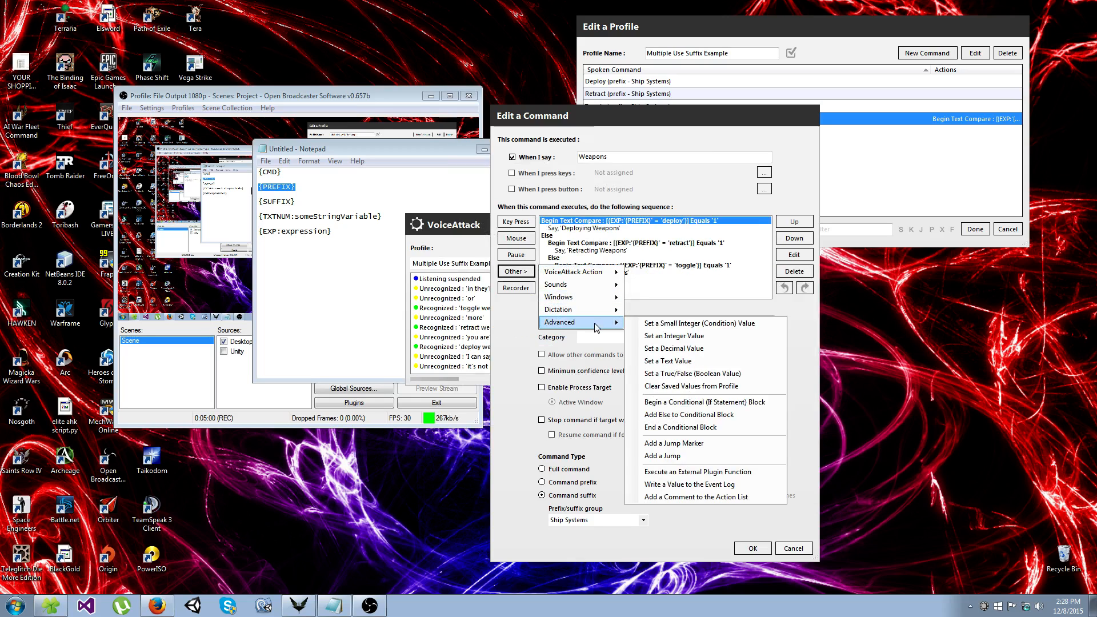
mouse_move(704, 402)
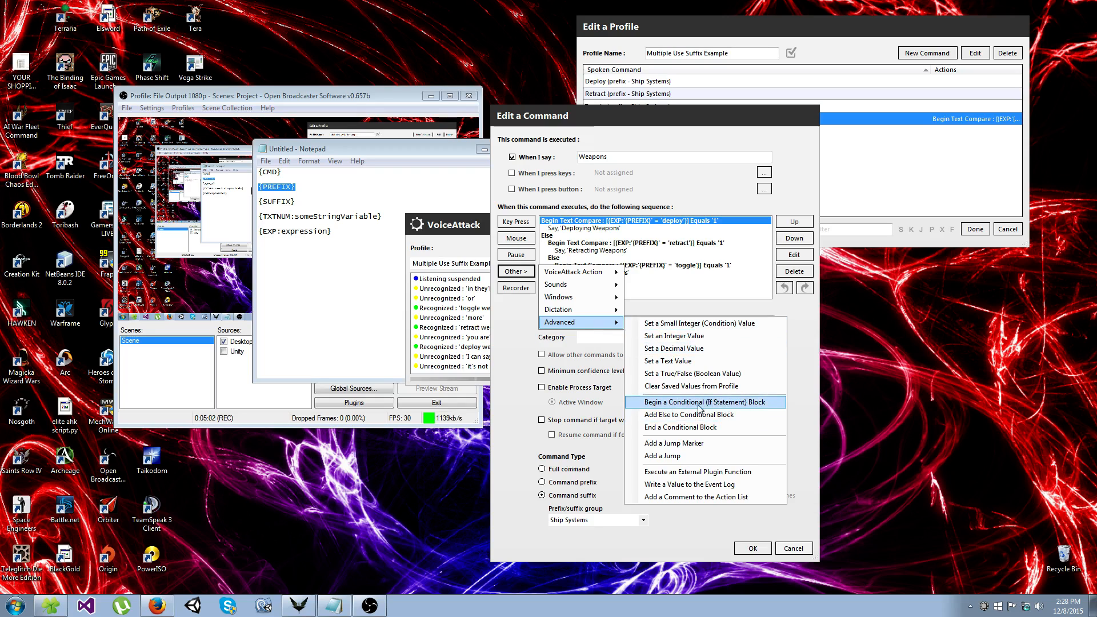
left_click(702, 403)
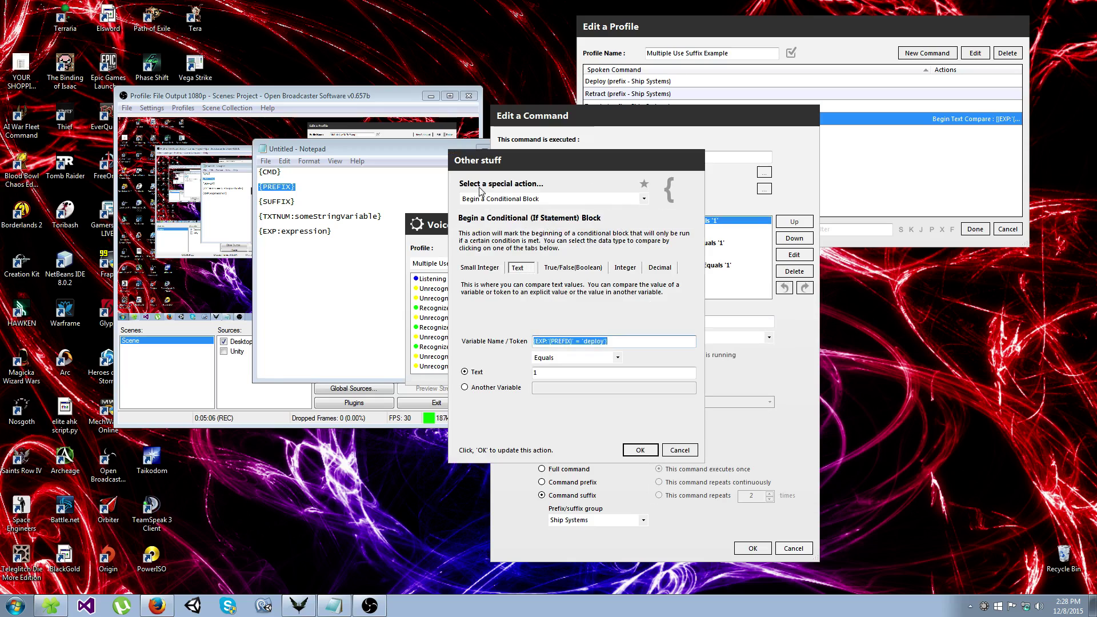
left_click(480, 268)
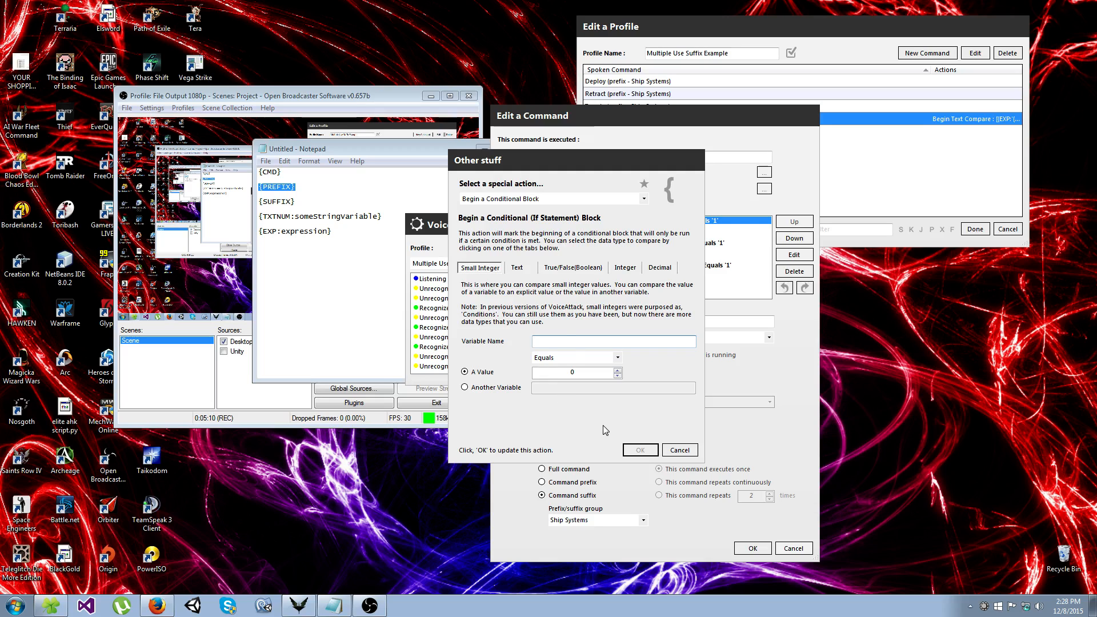
left_click(516, 268)
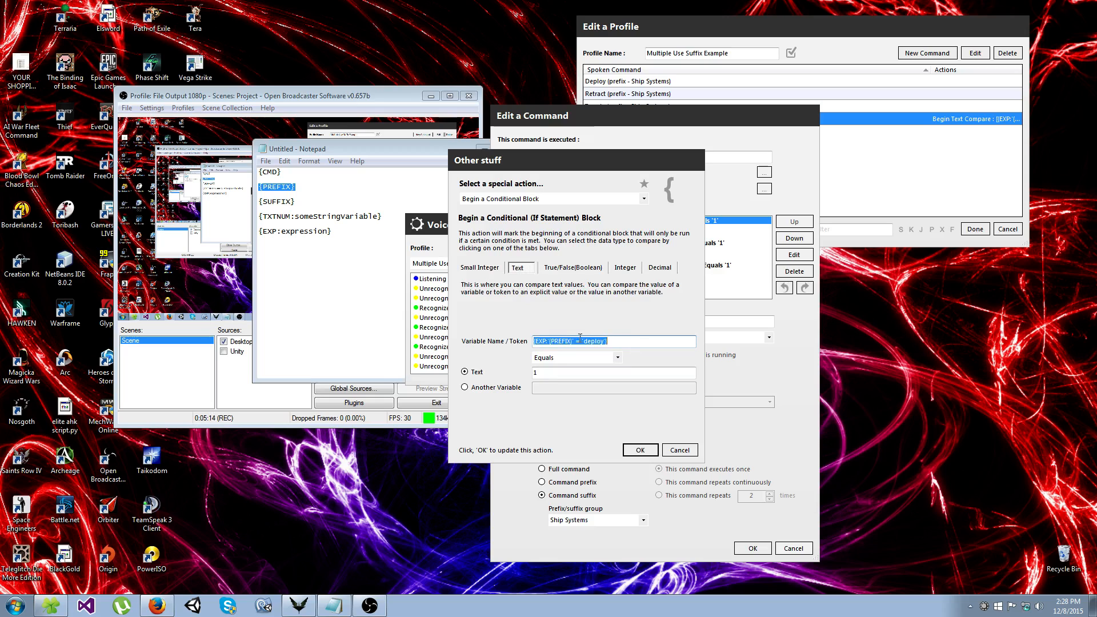
mouse_move(605, 334)
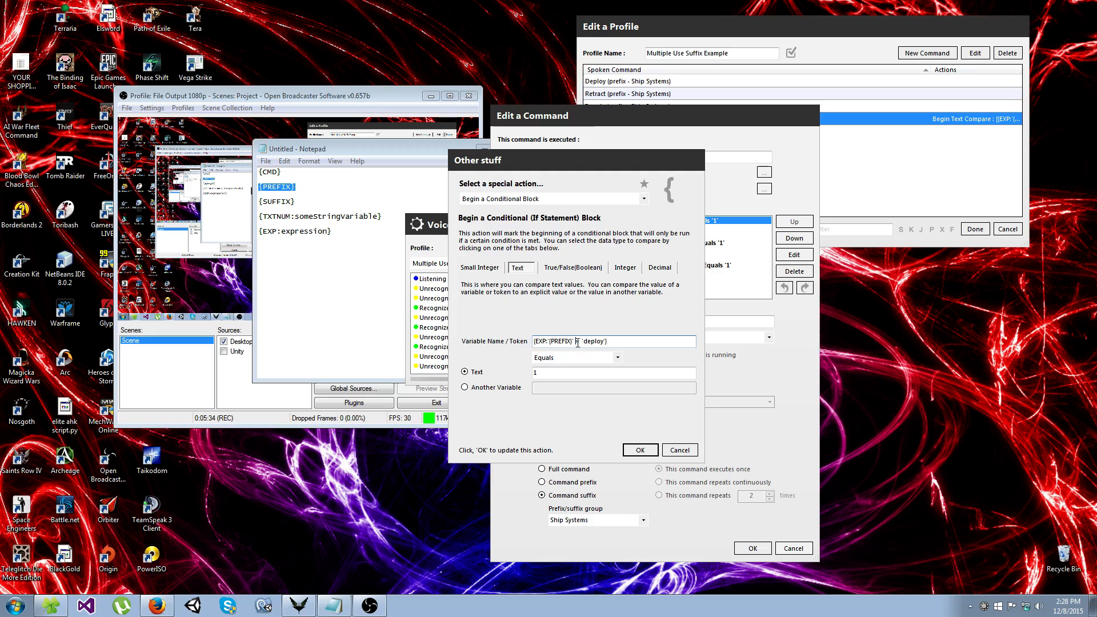
double_click(593, 341)
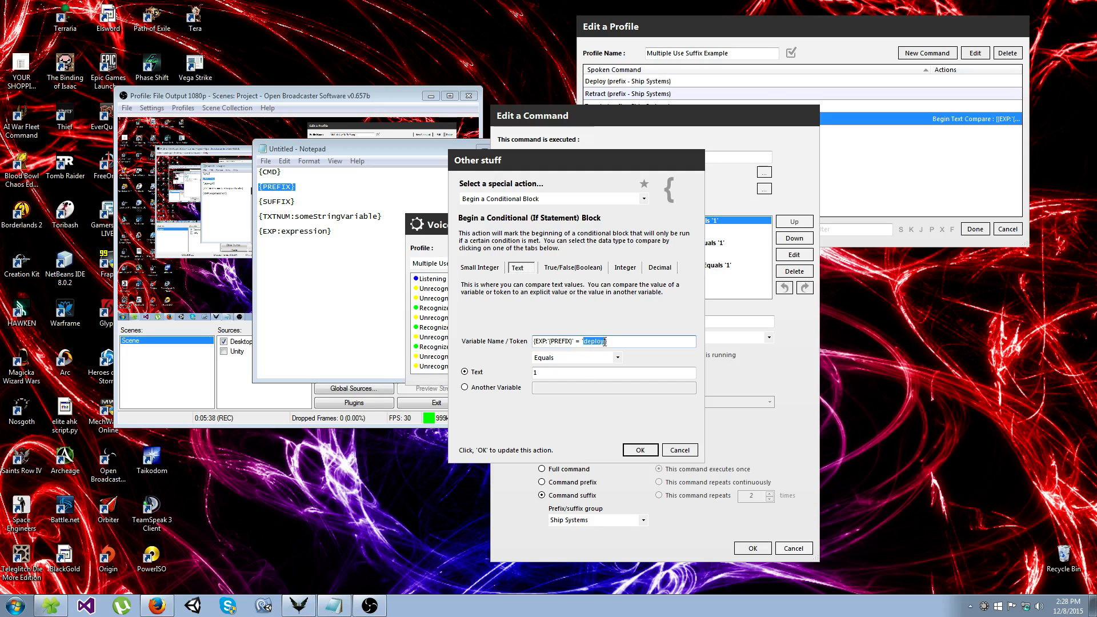
mouse_move(627, 384)
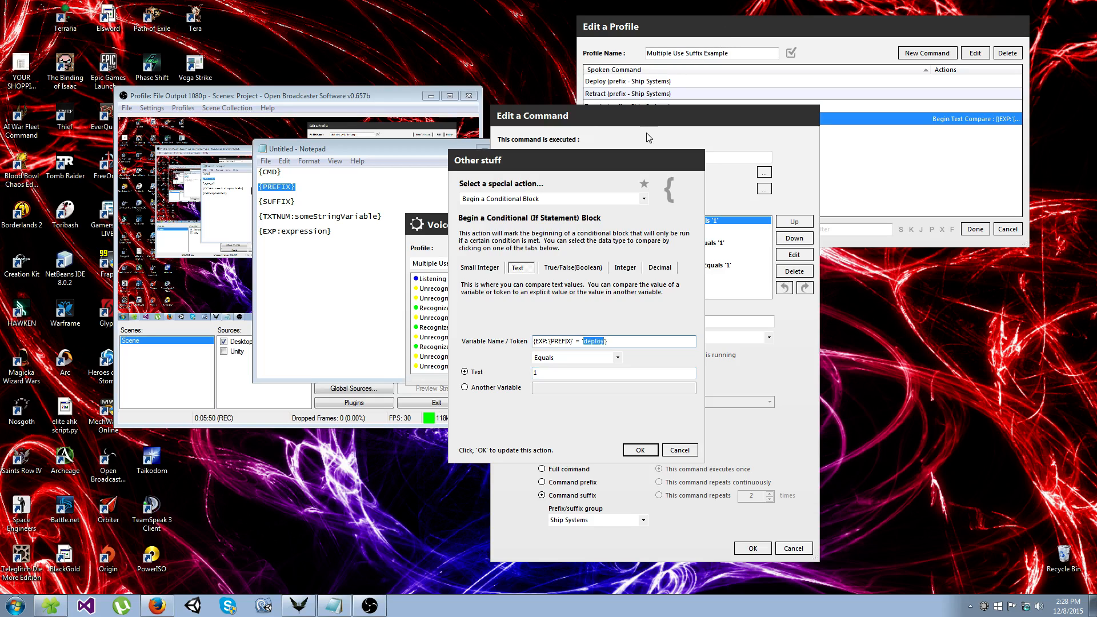
mouse_move(640, 247)
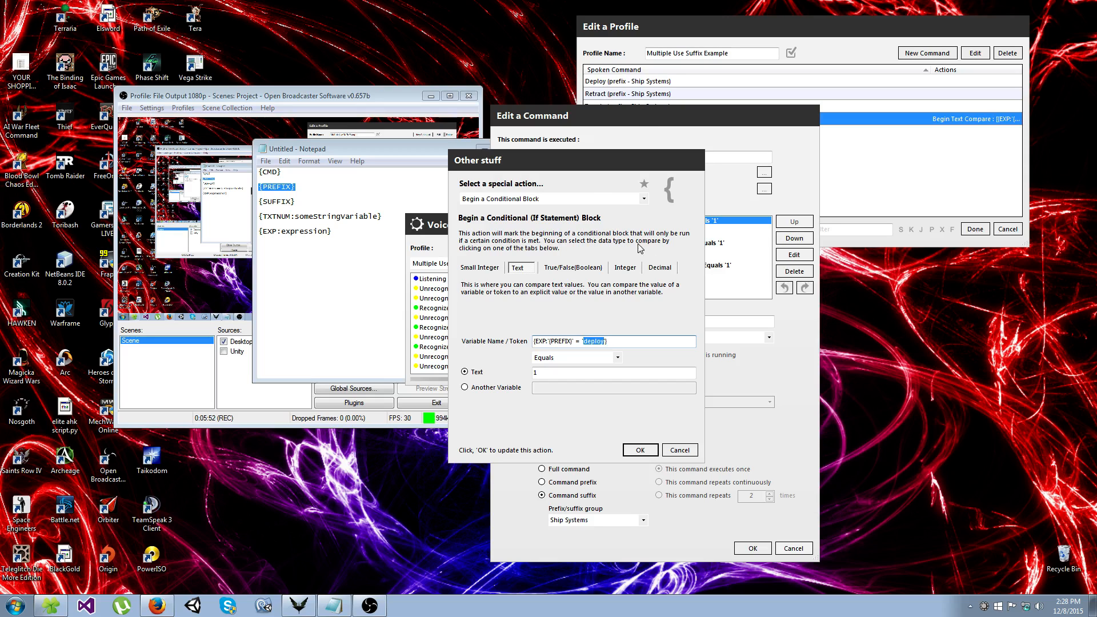
mouse_move(638, 275)
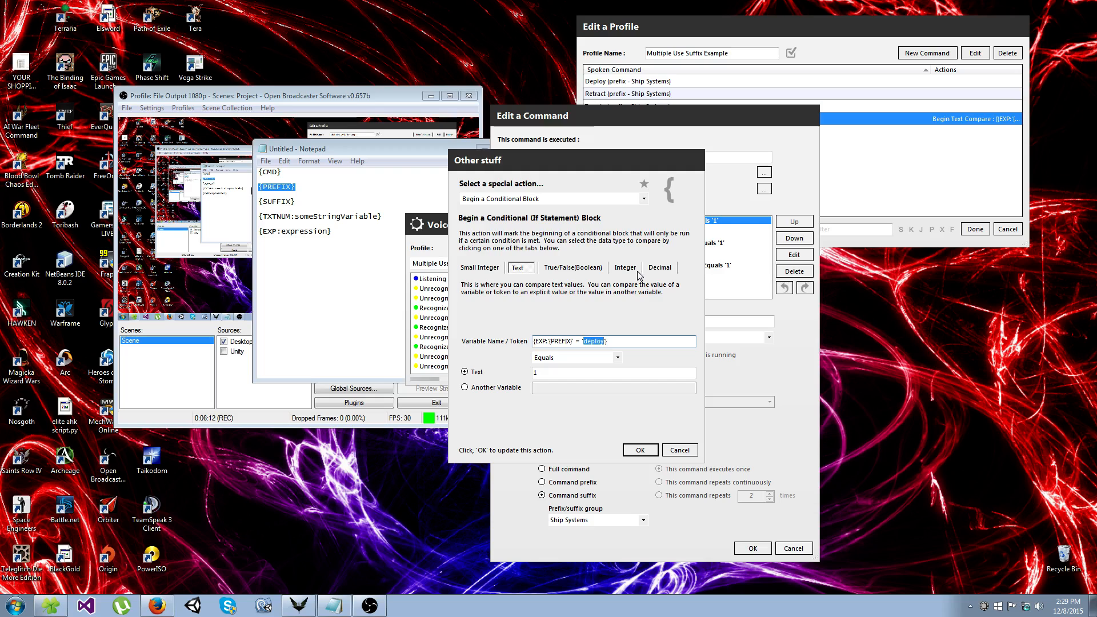
left_click(640, 450)
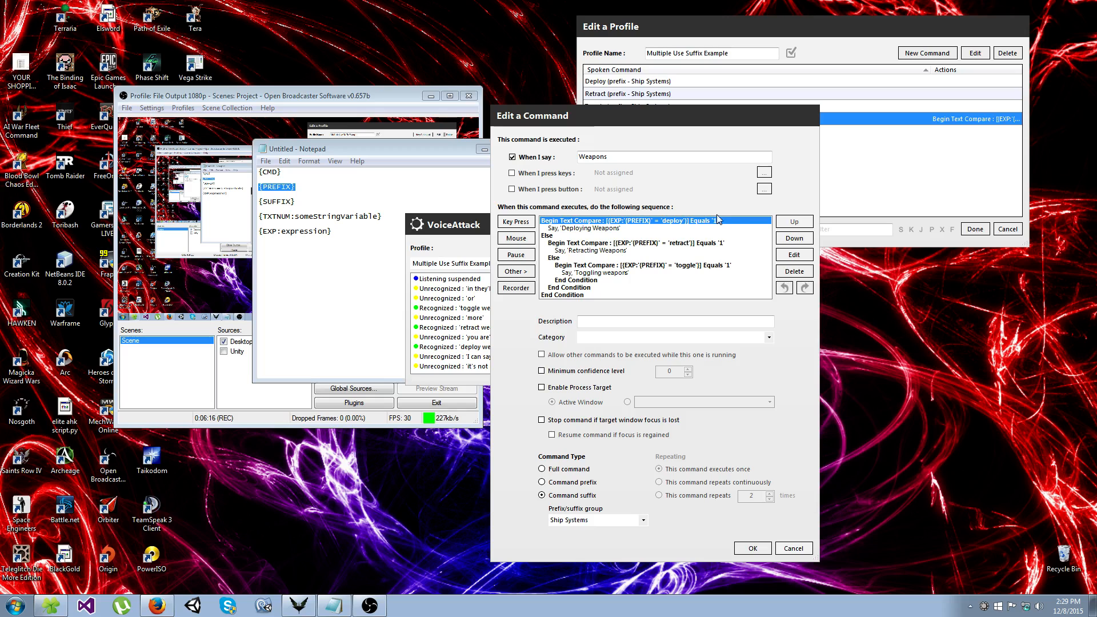
mouse_move(743, 224)
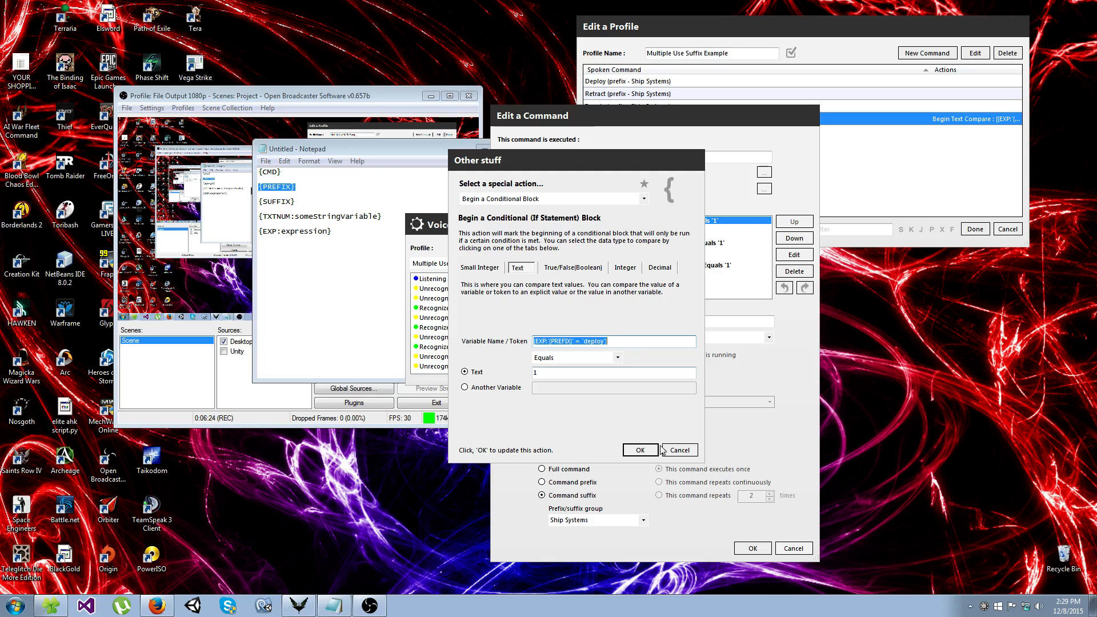
Step: Step through the Retracting, Toggling, Else and first prefix-comparison lines of the Weapons sequence
left_click(640, 450)
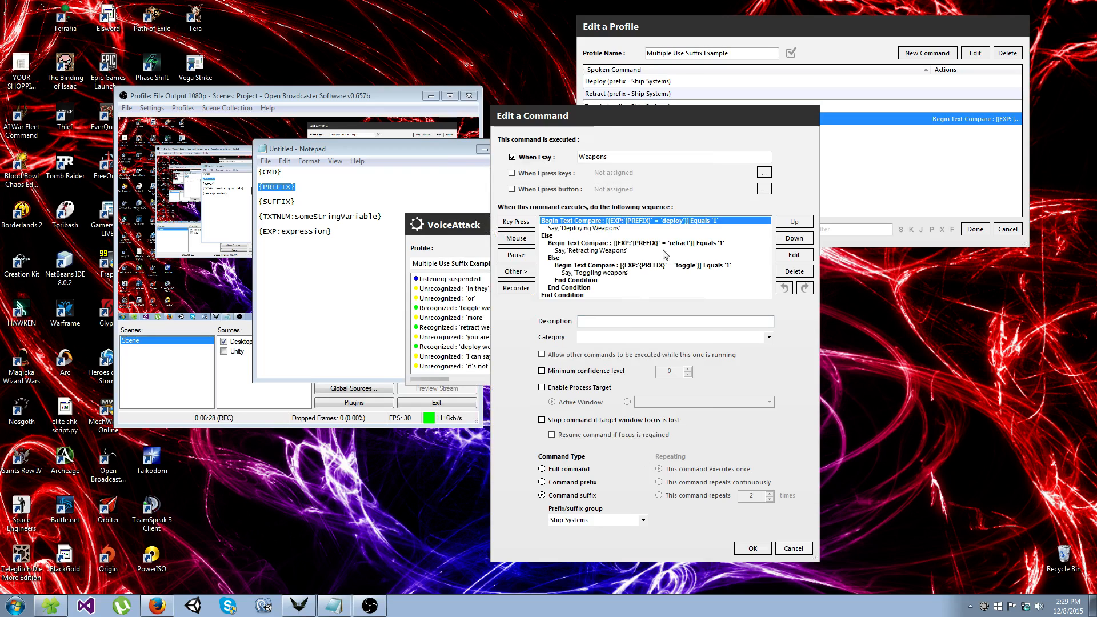
mouse_move(709, 231)
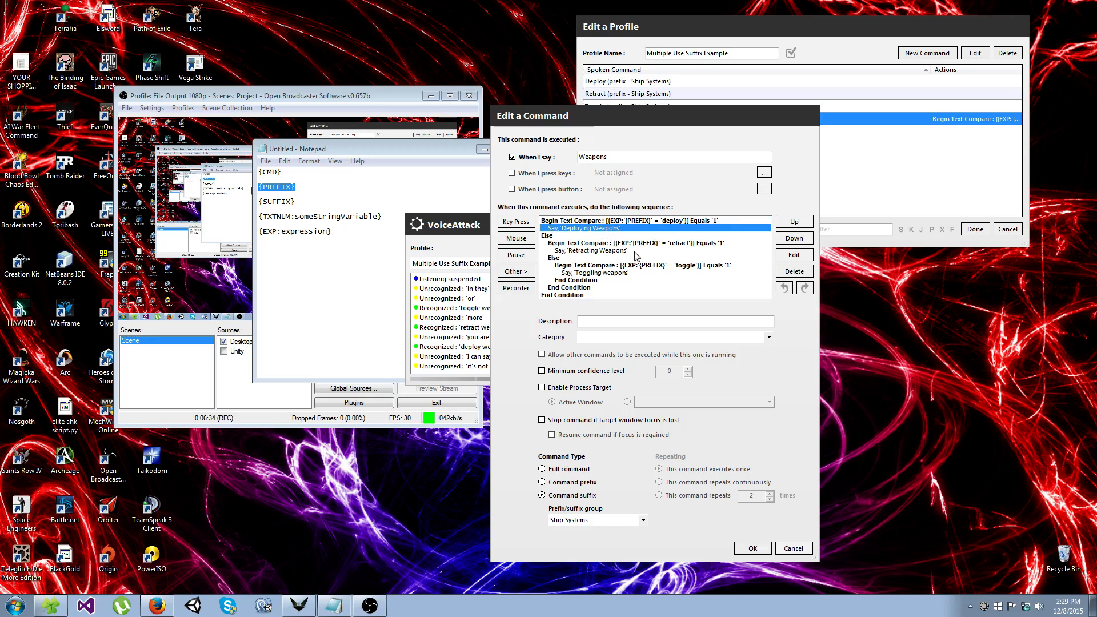
left_click(629, 242)
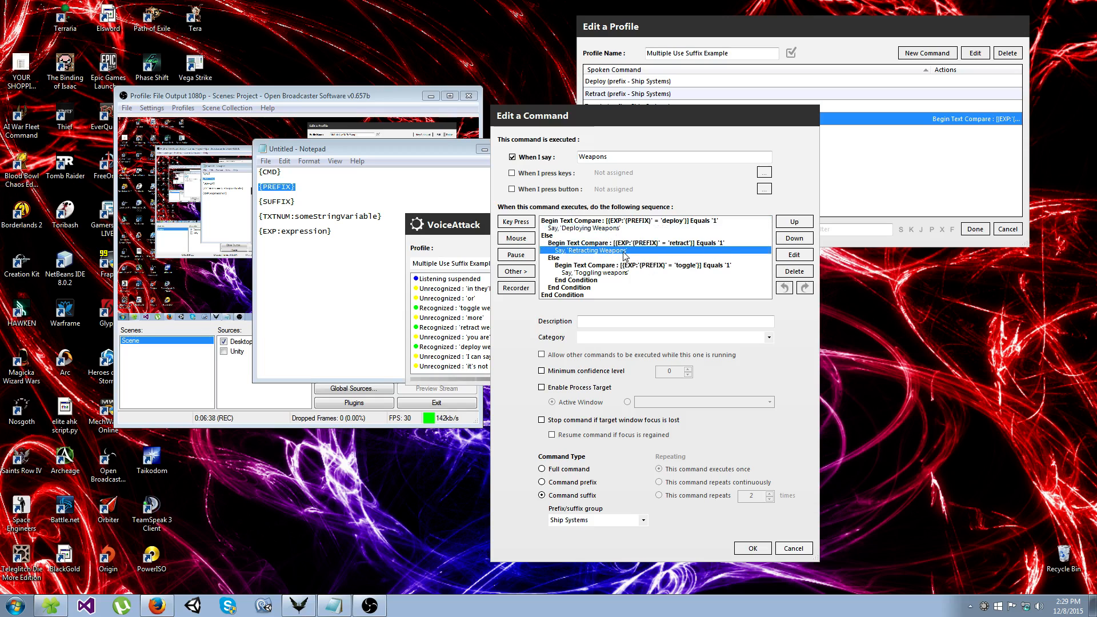
left_click(627, 265)
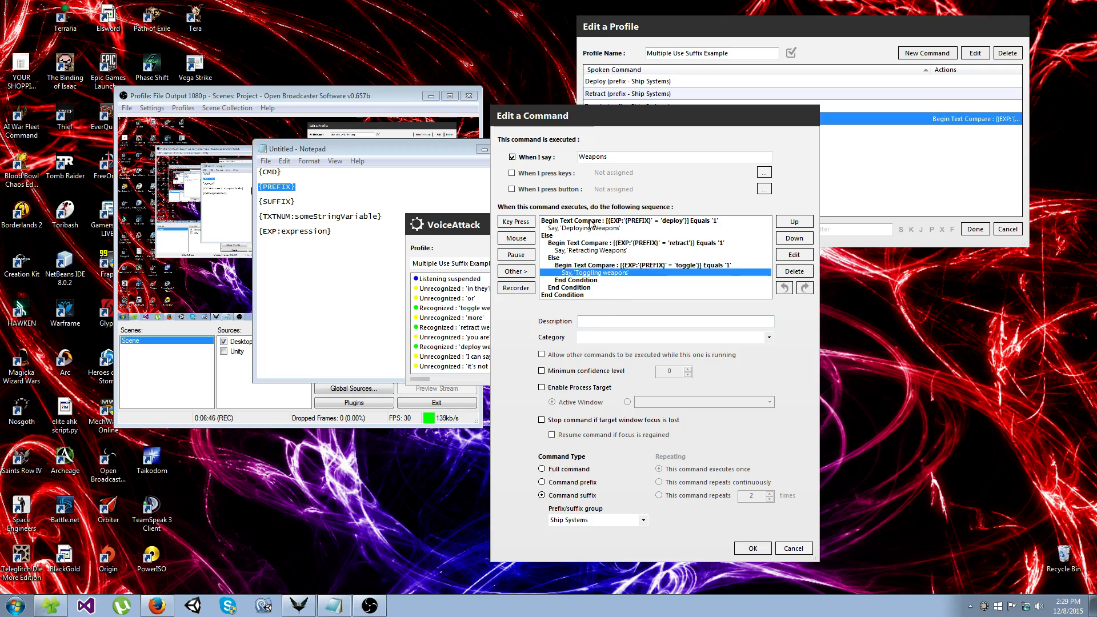
left_click(548, 235)
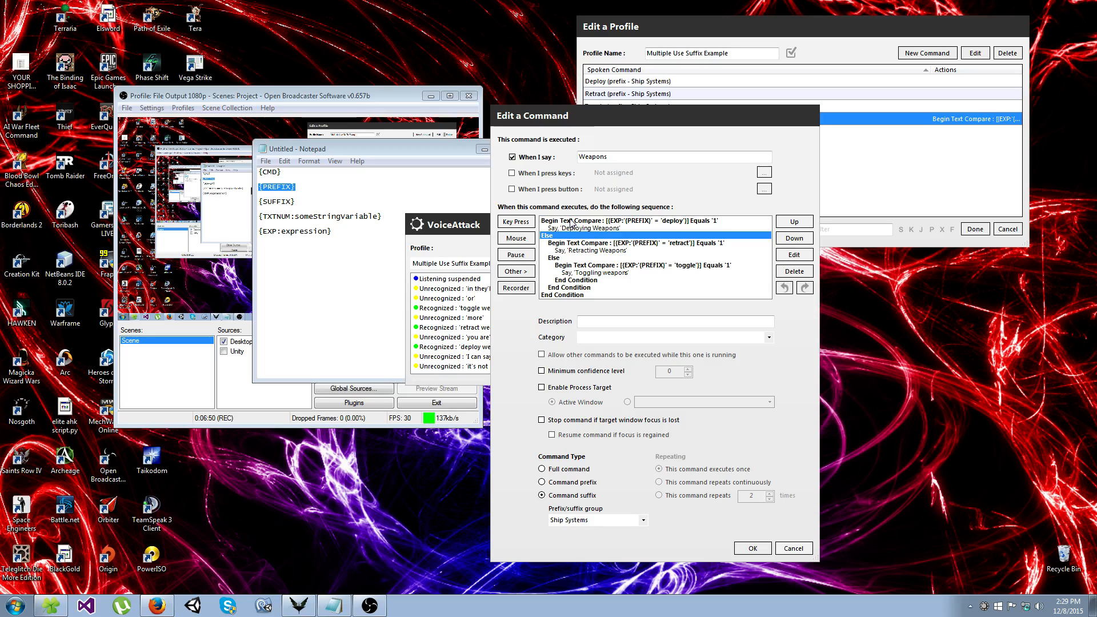
left_click(587, 227)
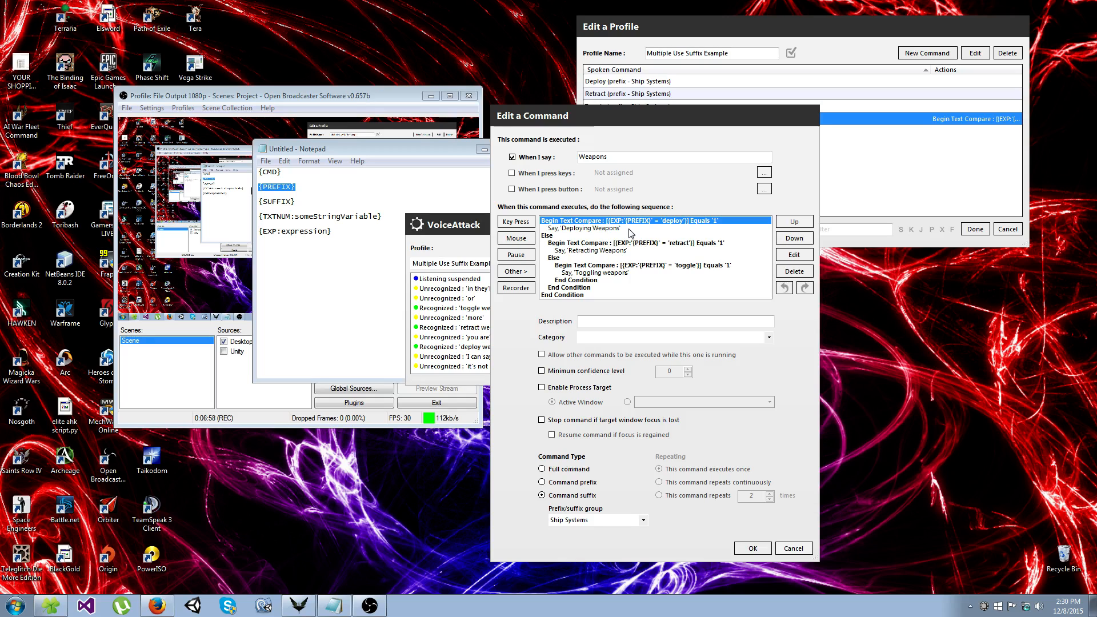
mouse_move(650, 244)
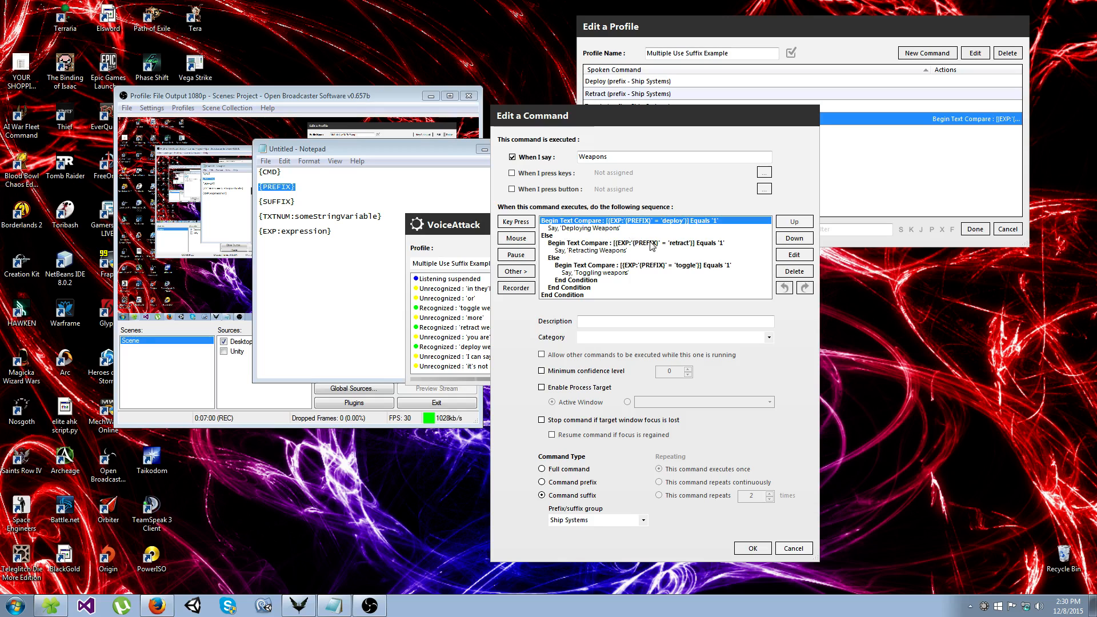
mouse_move(631, 232)
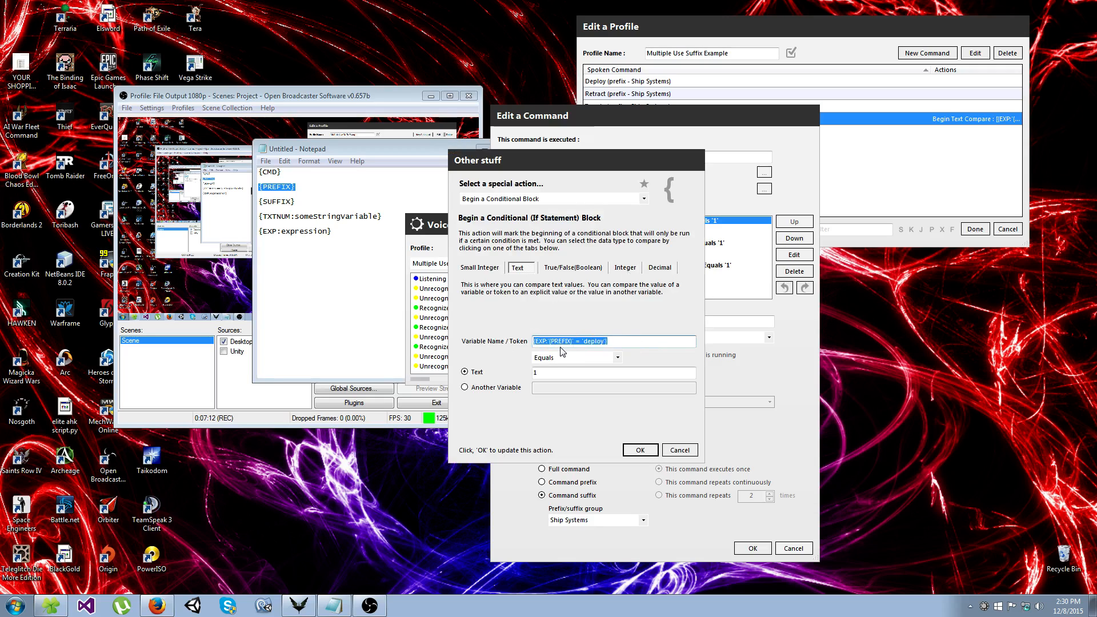
Step: Review the {EXP:{PREFIX} = 'deploy'} condition, cancel it and close the Weapons command editor
left_click(577, 340)
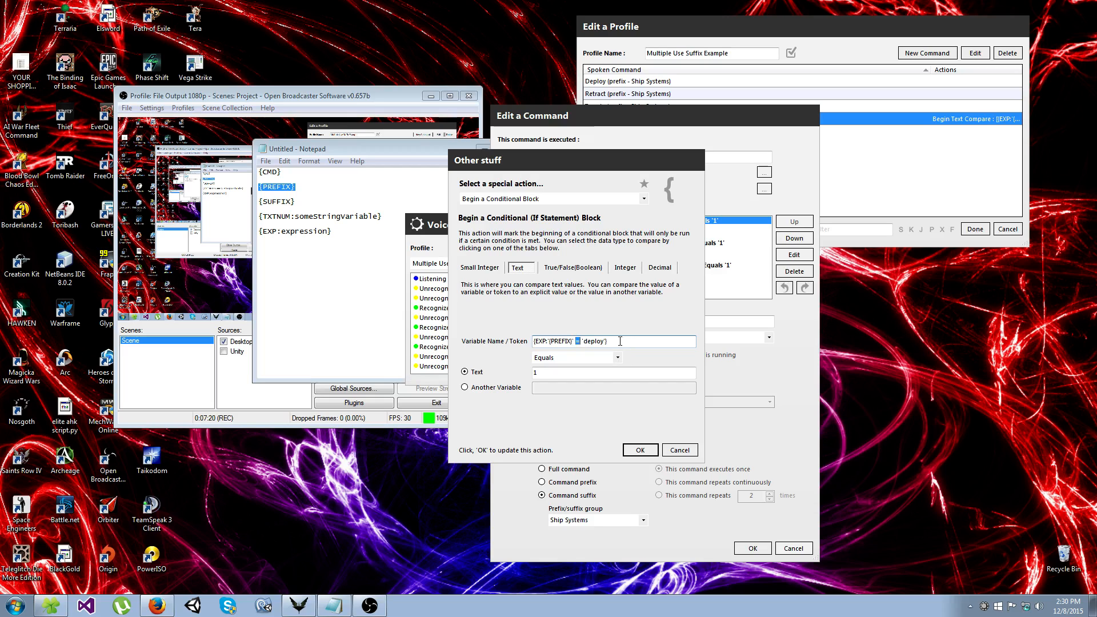
mouse_move(592, 365)
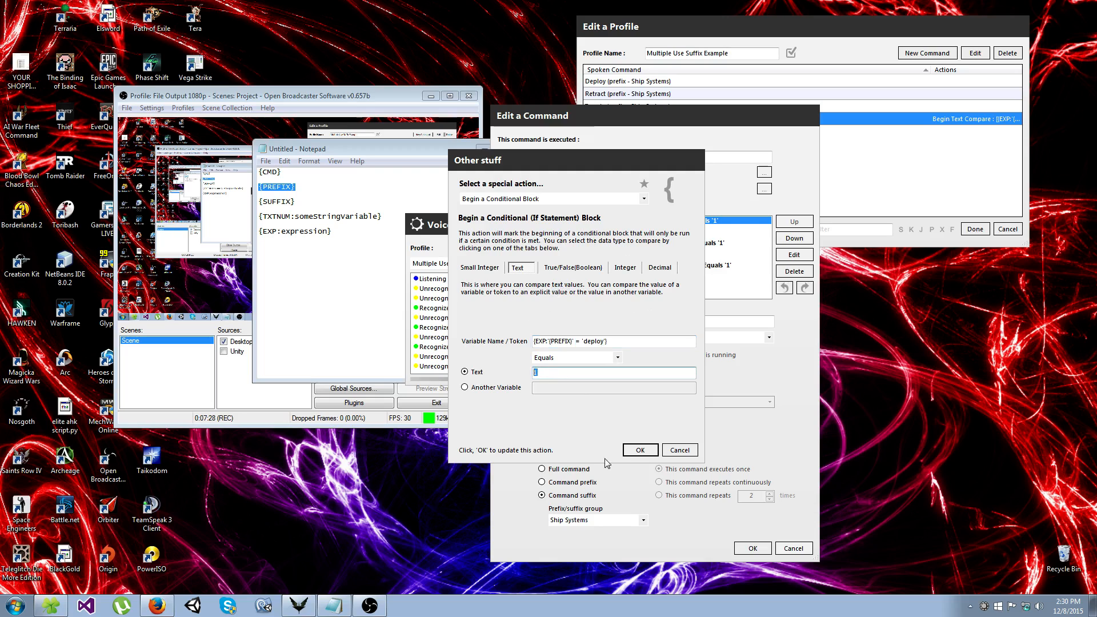
left_click(640, 450)
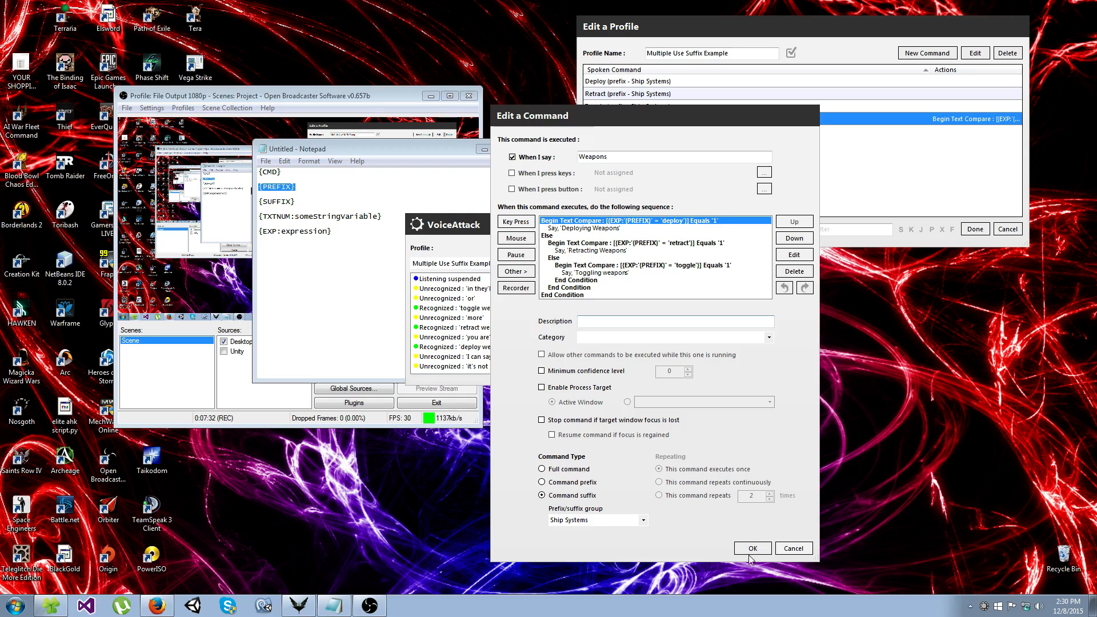
left_click(752, 549)
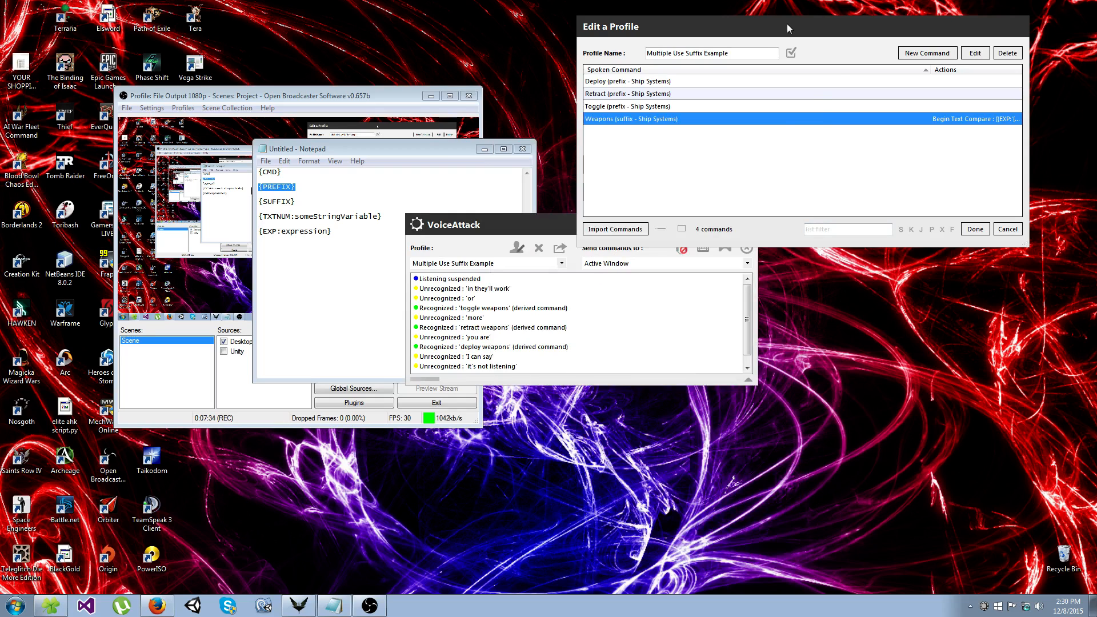
mouse_move(732, 92)
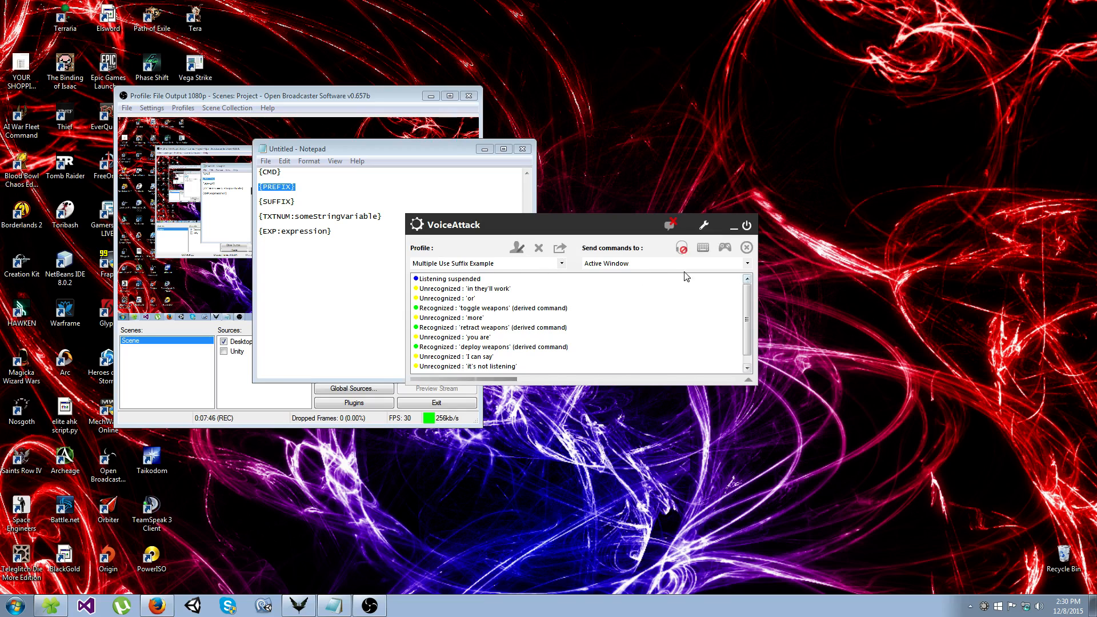
Step: Load the Dynamic Options Example profile and select its Scan/Target dynamic command
left_click(562, 263)
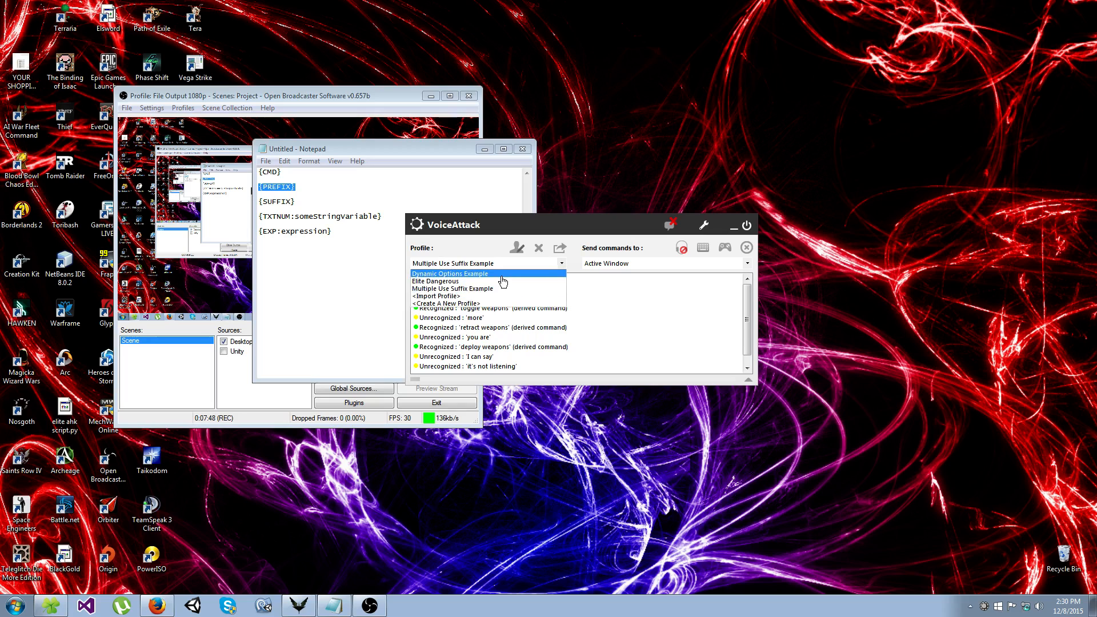
left_click(450, 274)
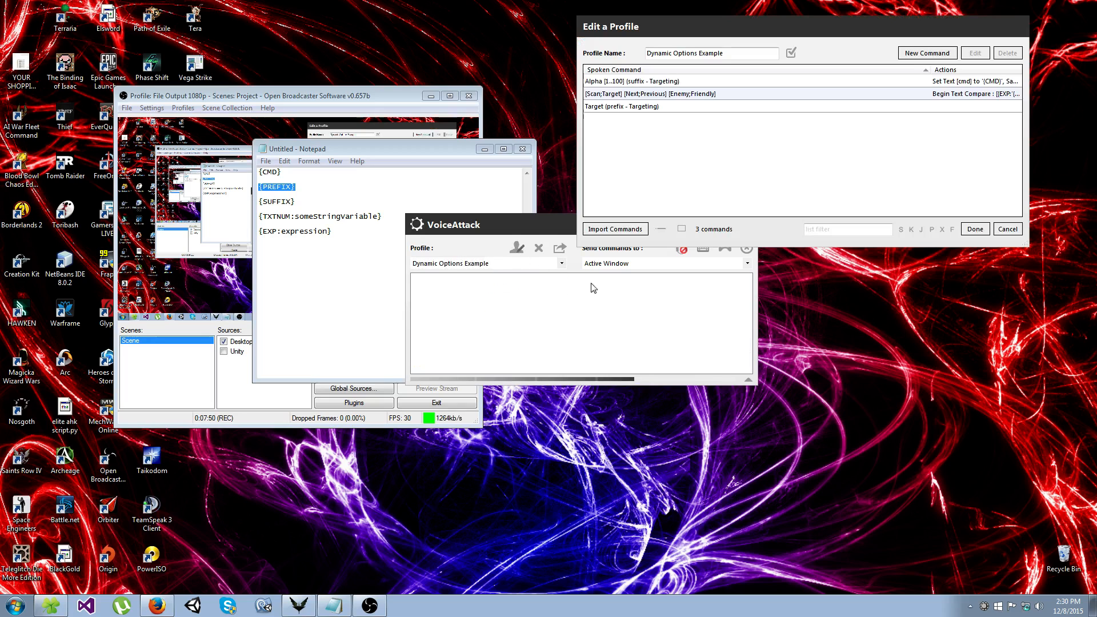
mouse_move(816, 138)
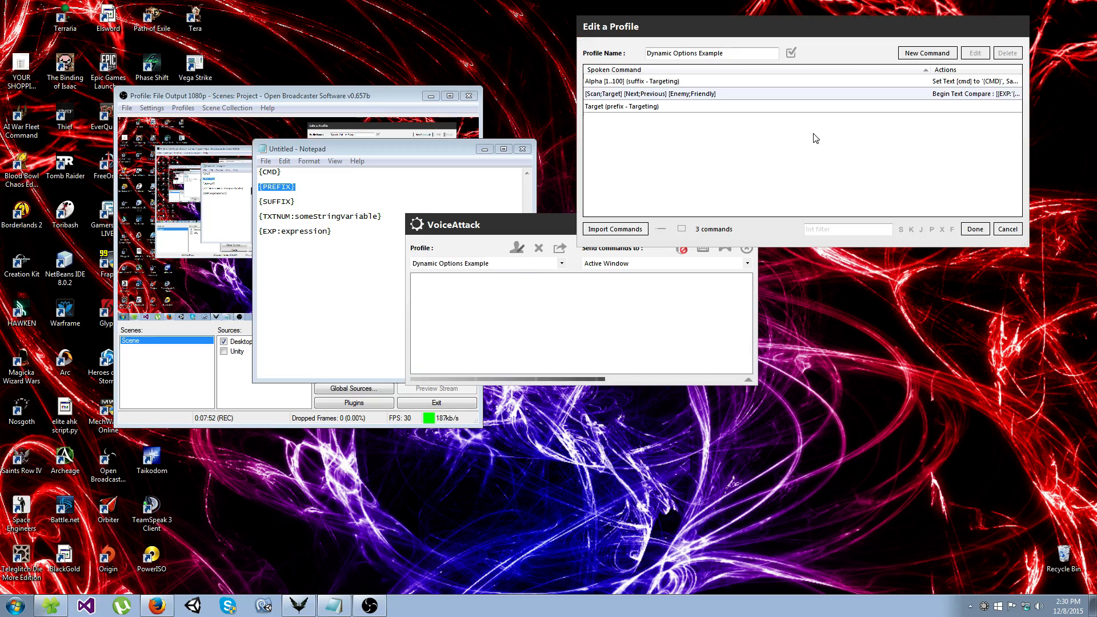
mouse_move(756, 112)
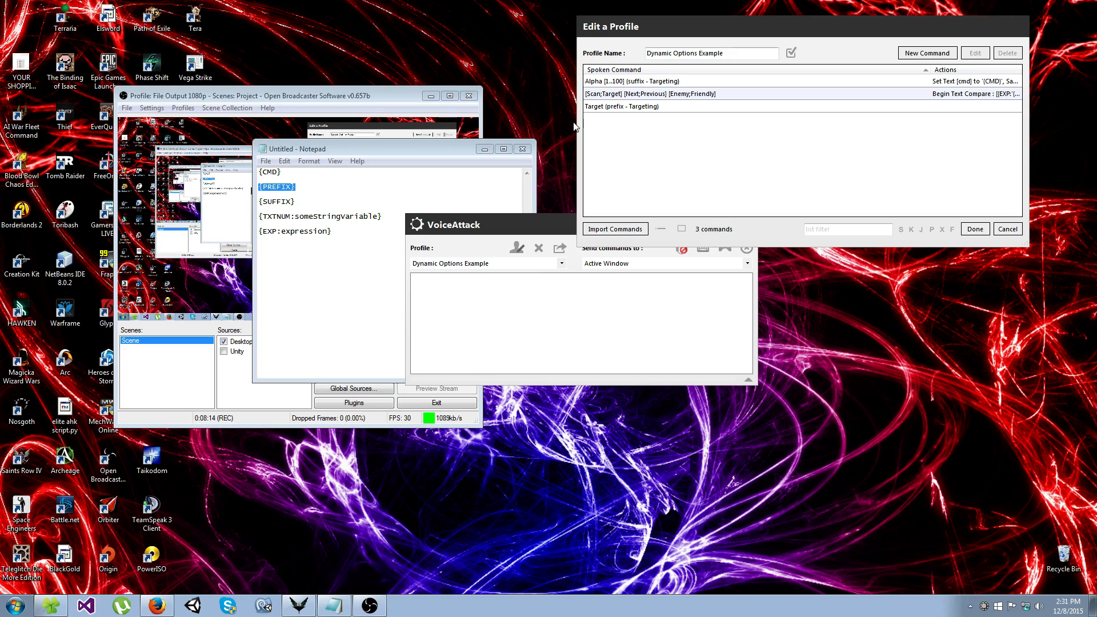
mouse_move(631, 105)
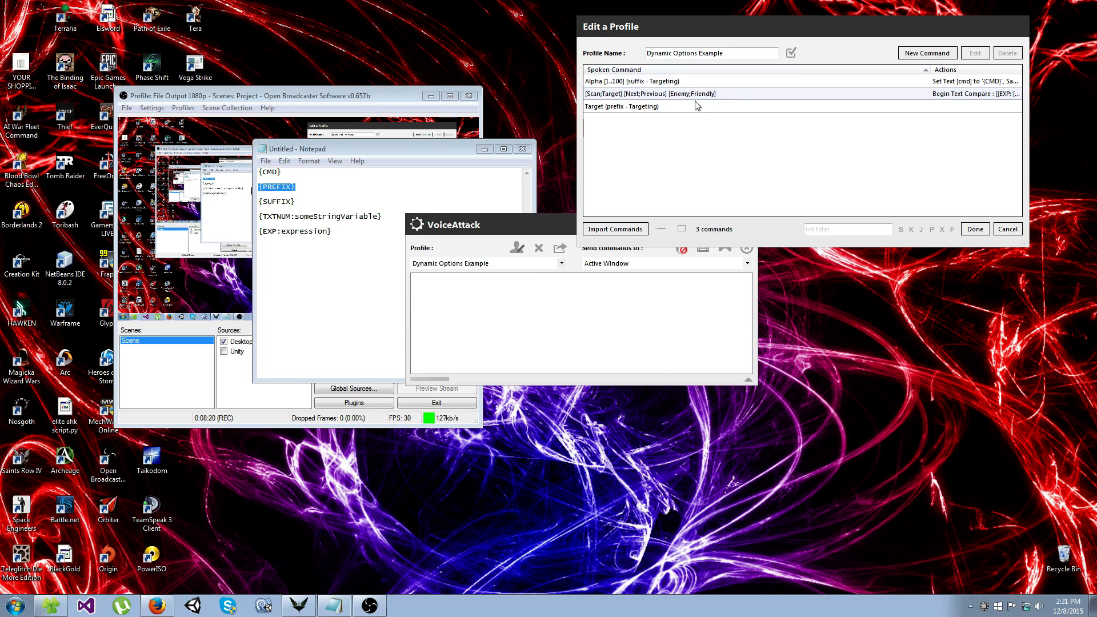
left_click(651, 94)
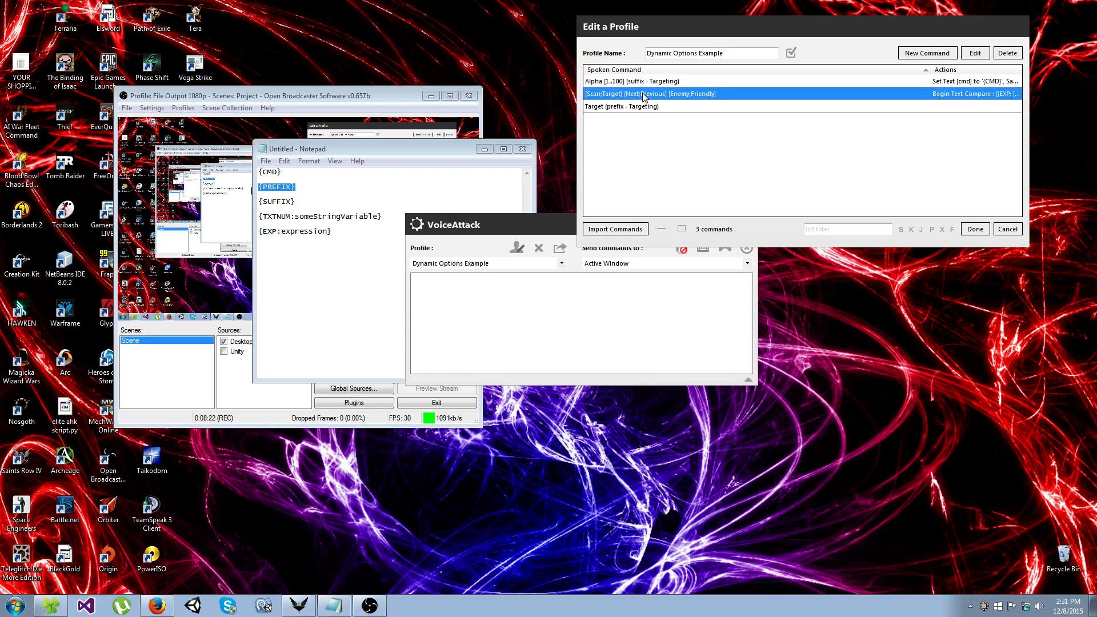
double_click(643, 93)
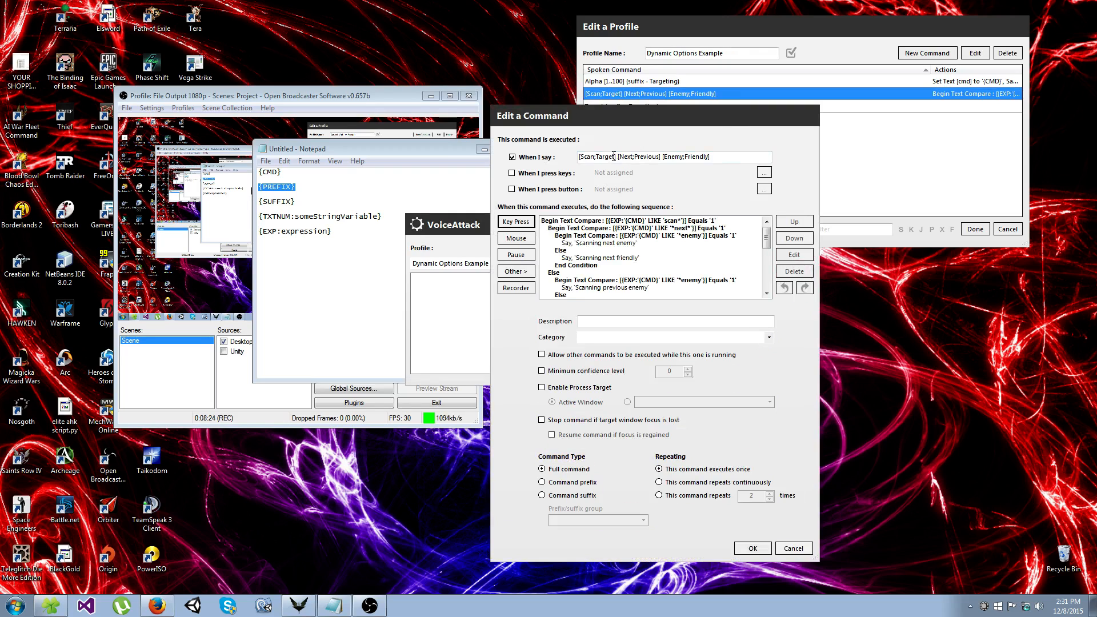
mouse_move(644, 200)
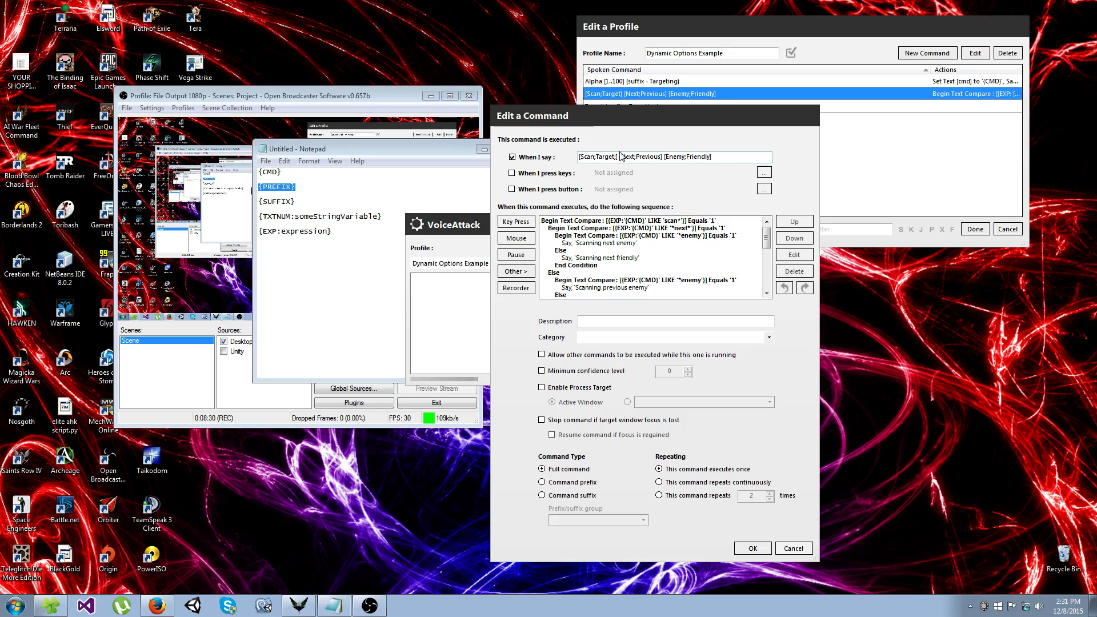
double_click(608, 156)
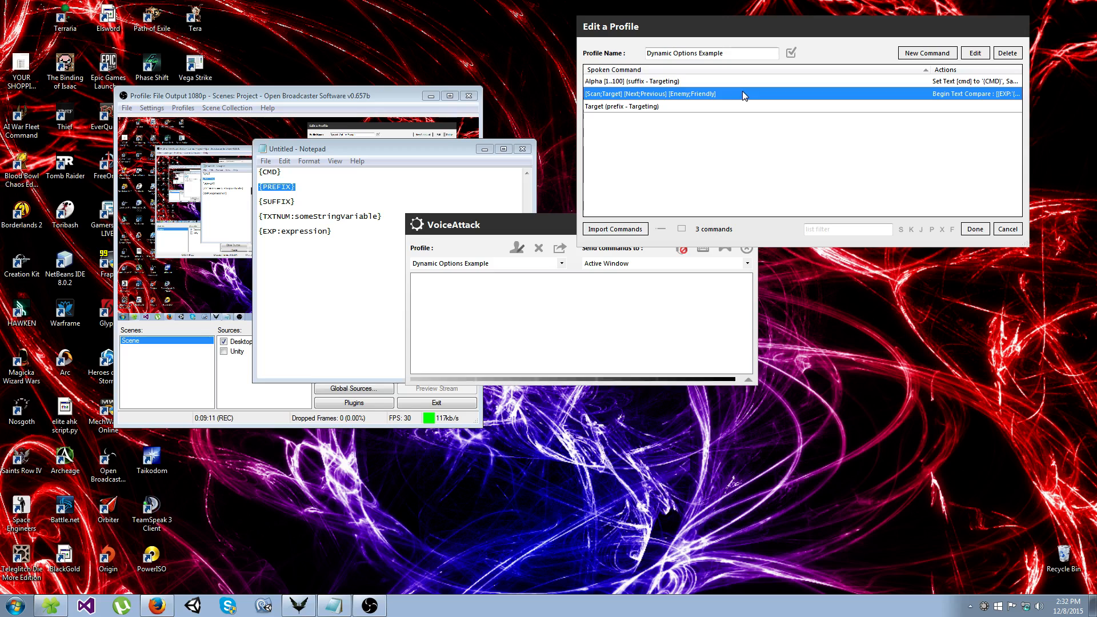
mouse_move(721, 96)
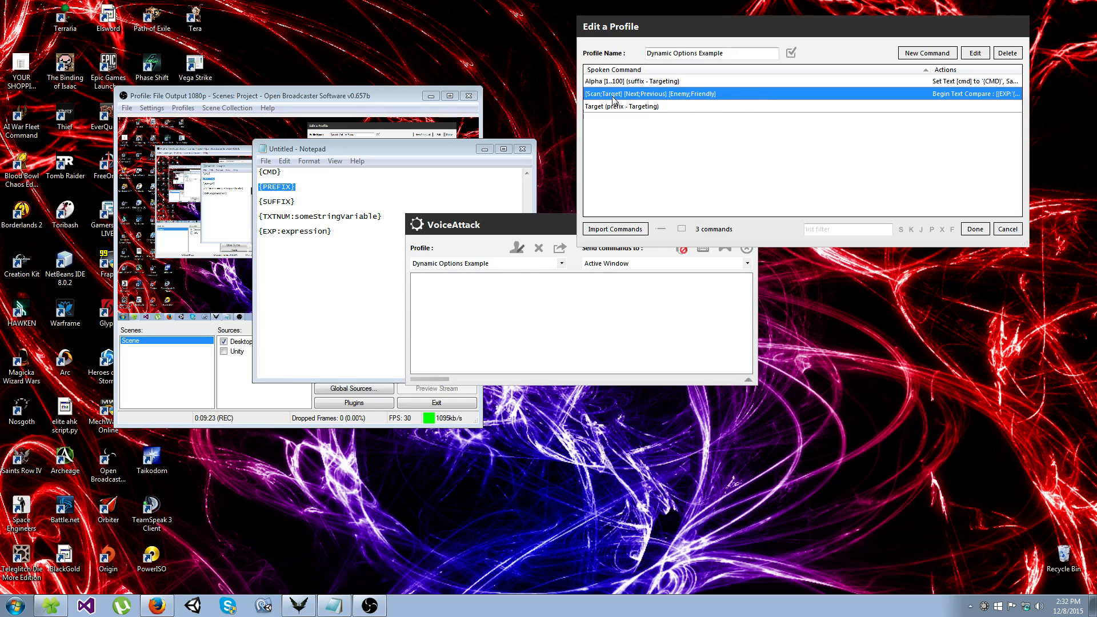
mouse_move(723, 100)
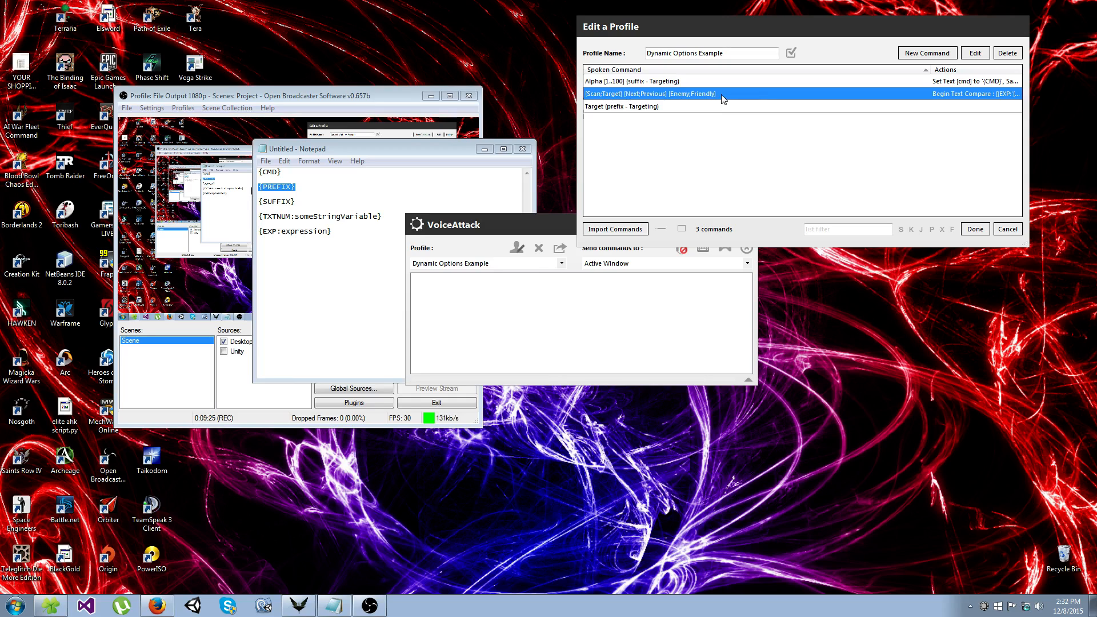
mouse_move(1008, 217)
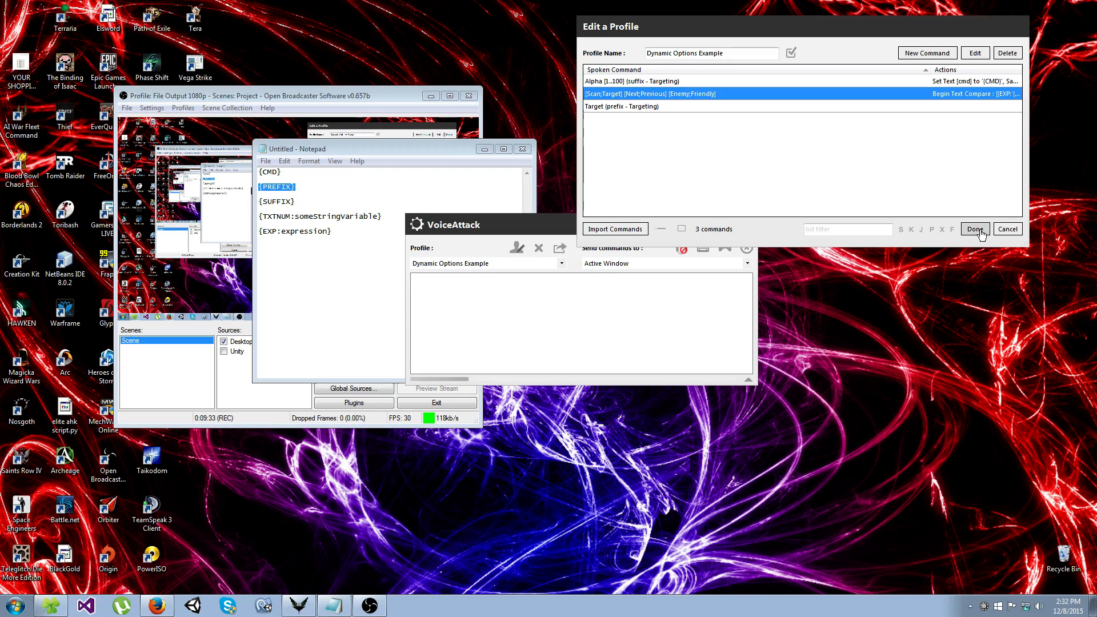
Step: Save and close the Dynamic Options Example profile so it can be tested by voice
left_click(975, 229)
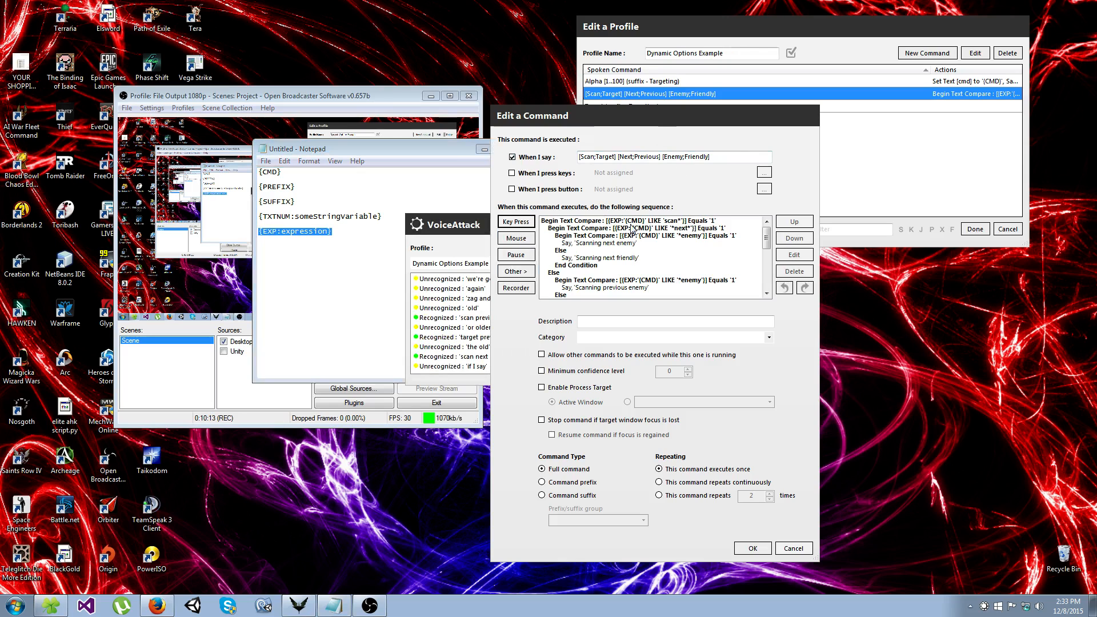
Step: Select the first scan text-compare conditional in the Scan/Target sequence
left_click(630, 220)
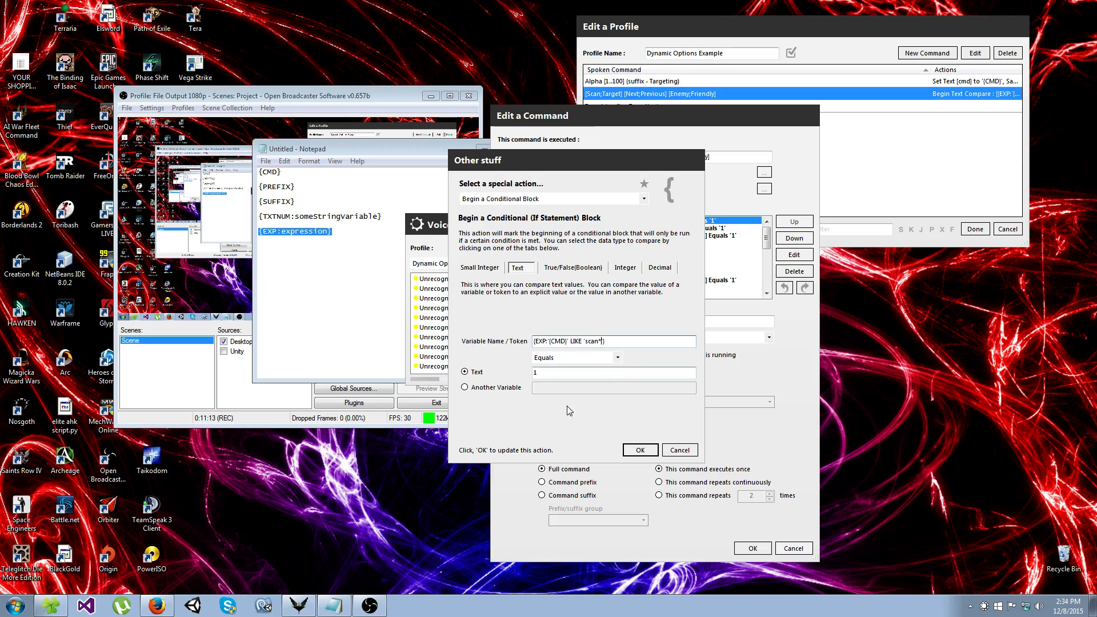
Step: Close the {EXP:{CMD} LIKE 'scan*'} conditional editor unchanged
left_click(614, 341)
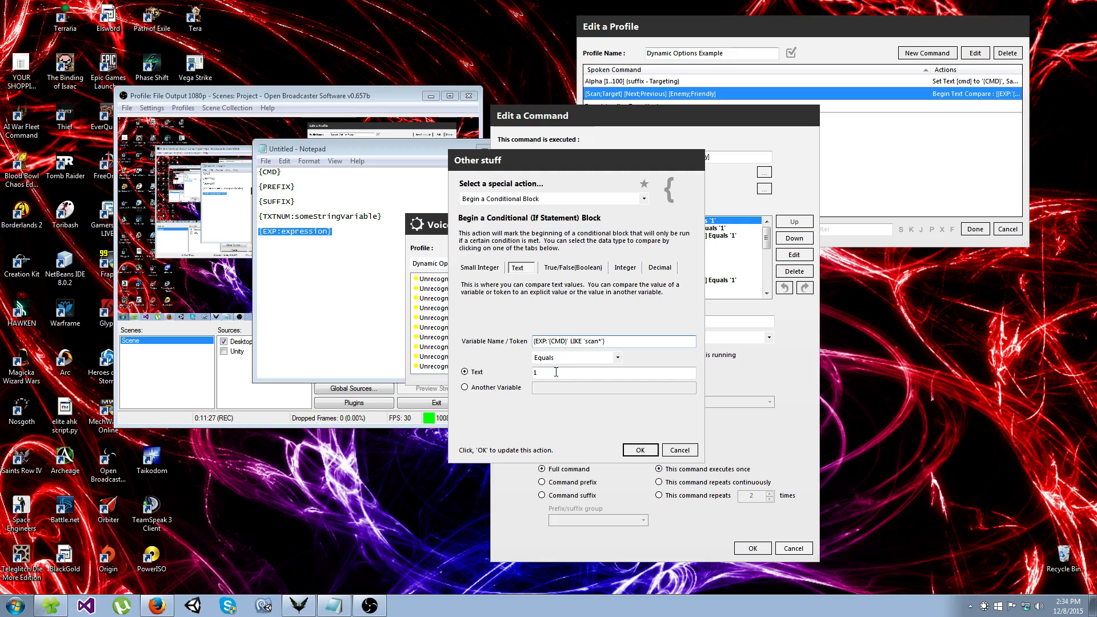
left_click(640, 450)
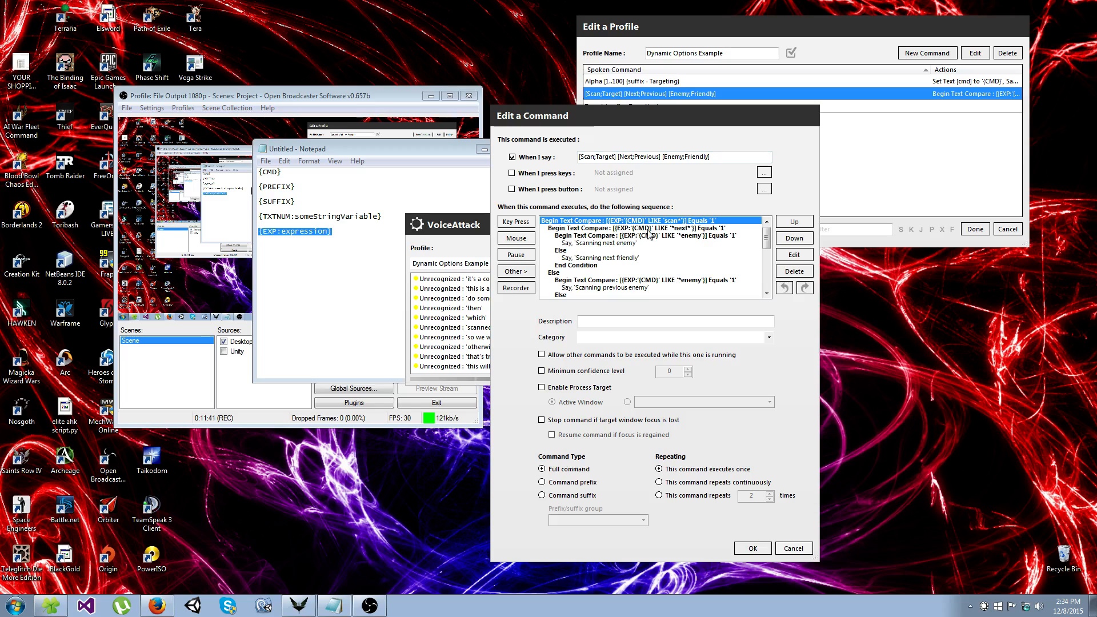
left_click(653, 236)
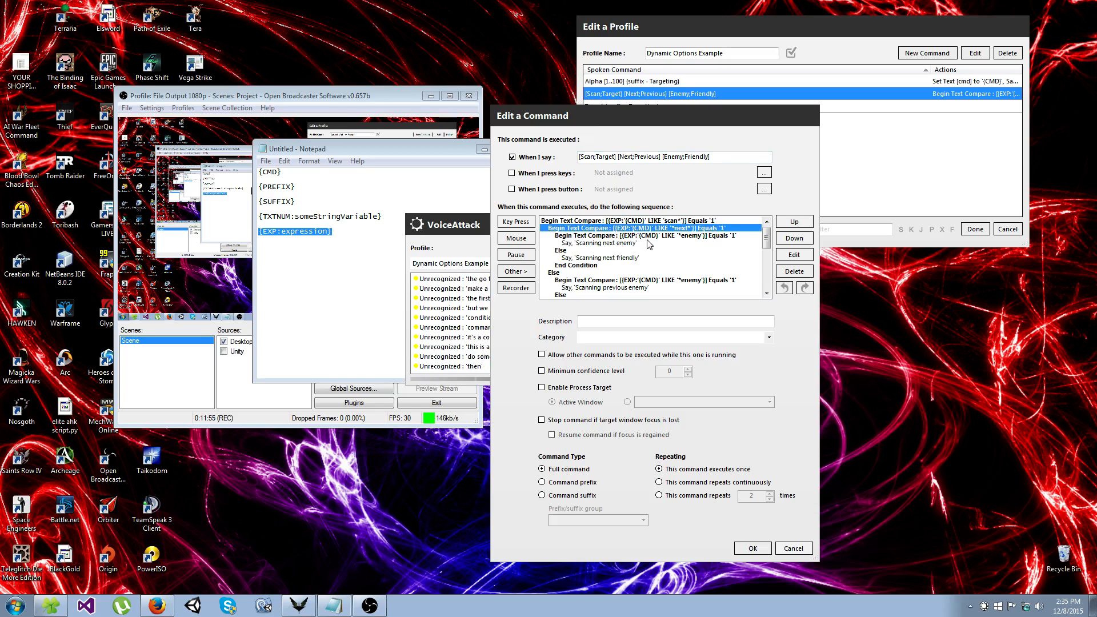
left_click(652, 236)
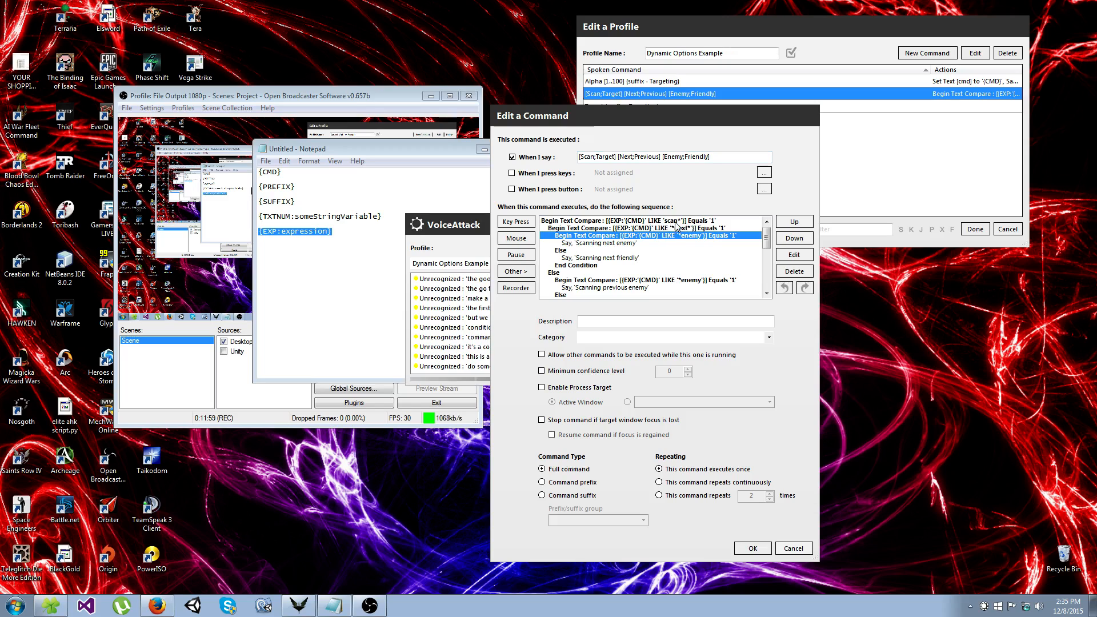
left_click(677, 228)
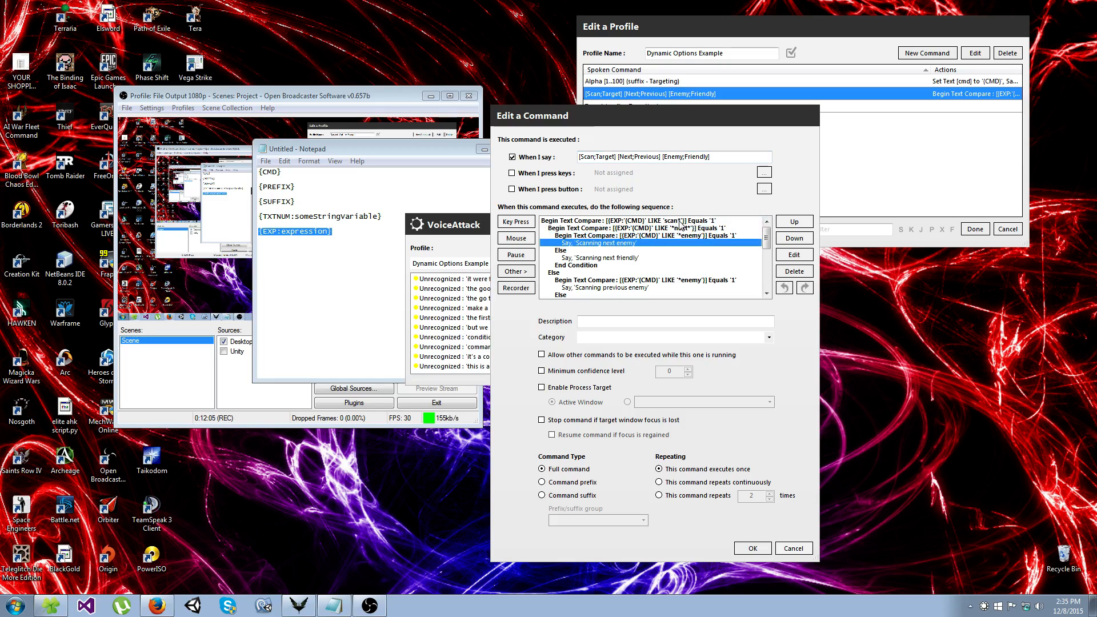
left_click(683, 228)
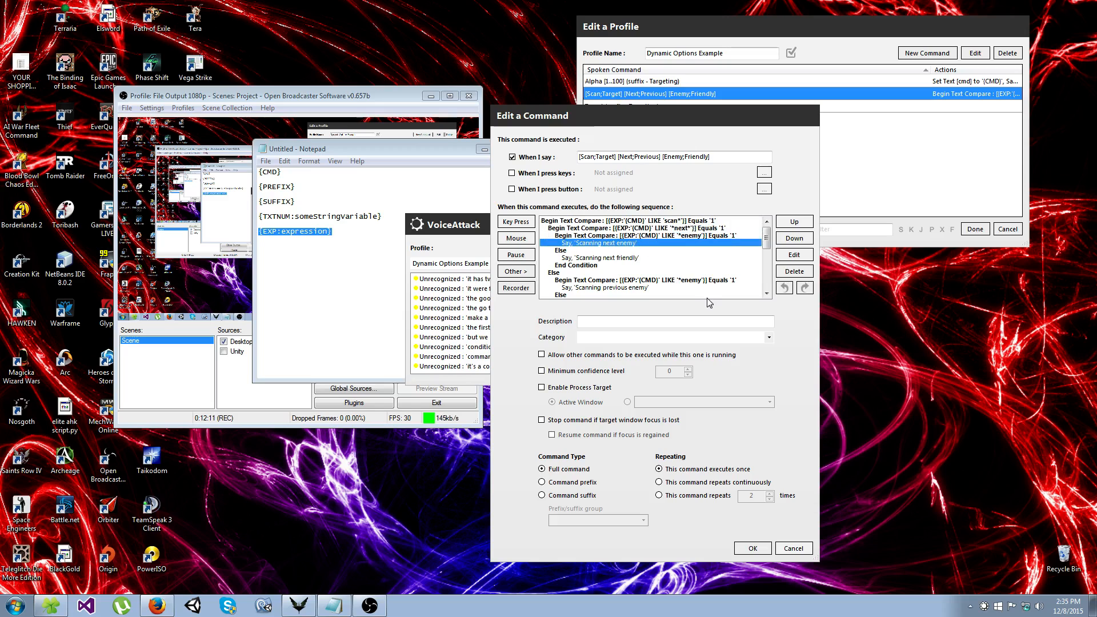
mouse_move(592, 264)
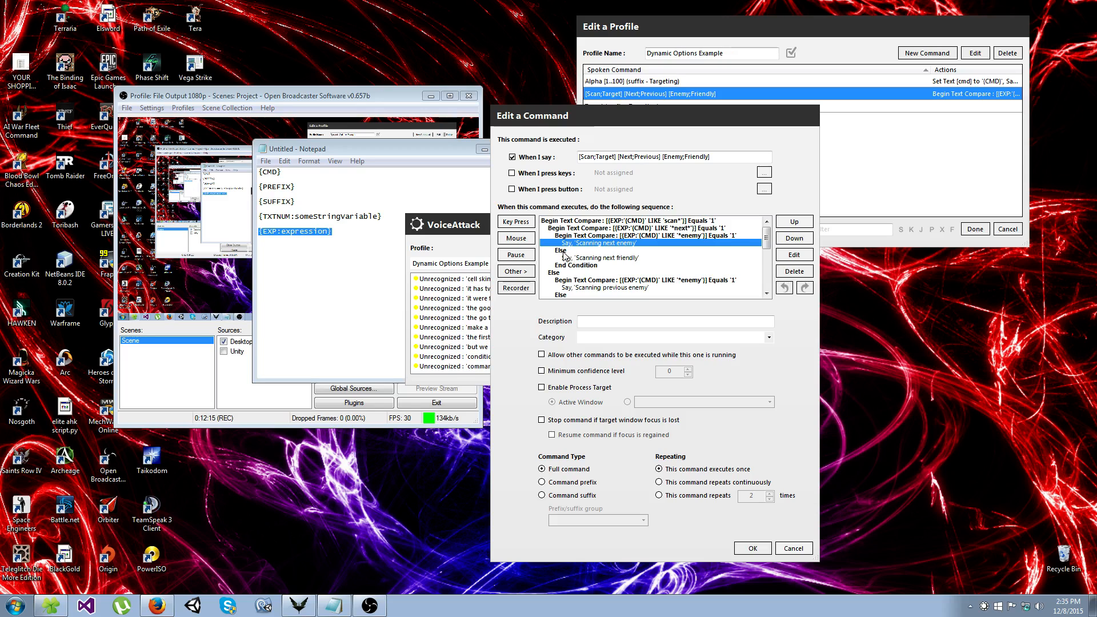
left_click(646, 227)
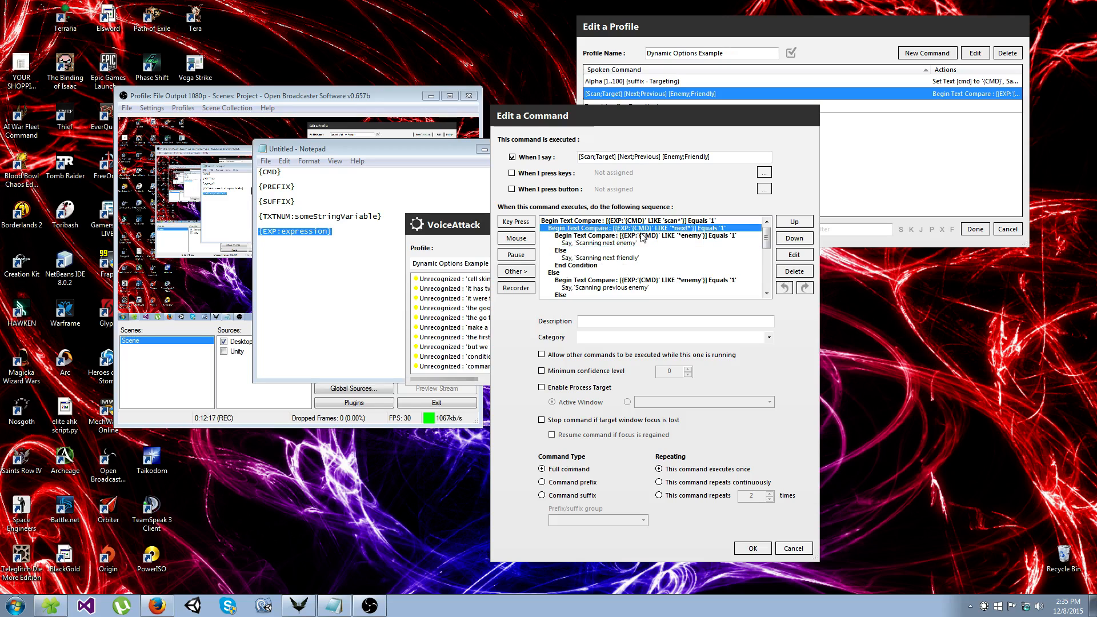
left_click(662, 235)
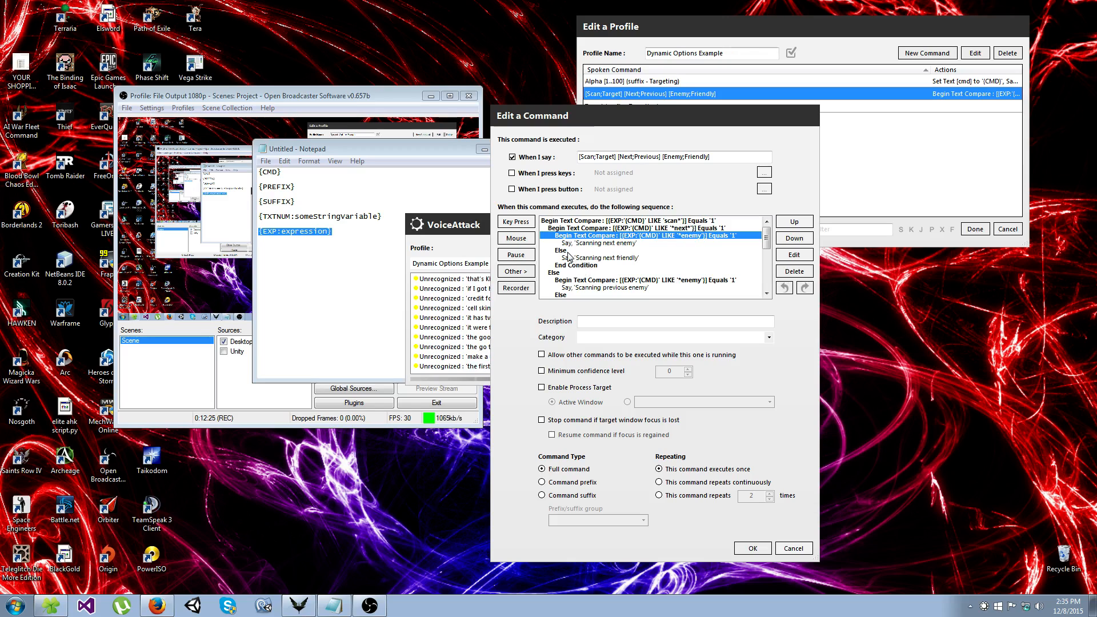
left_click(601, 258)
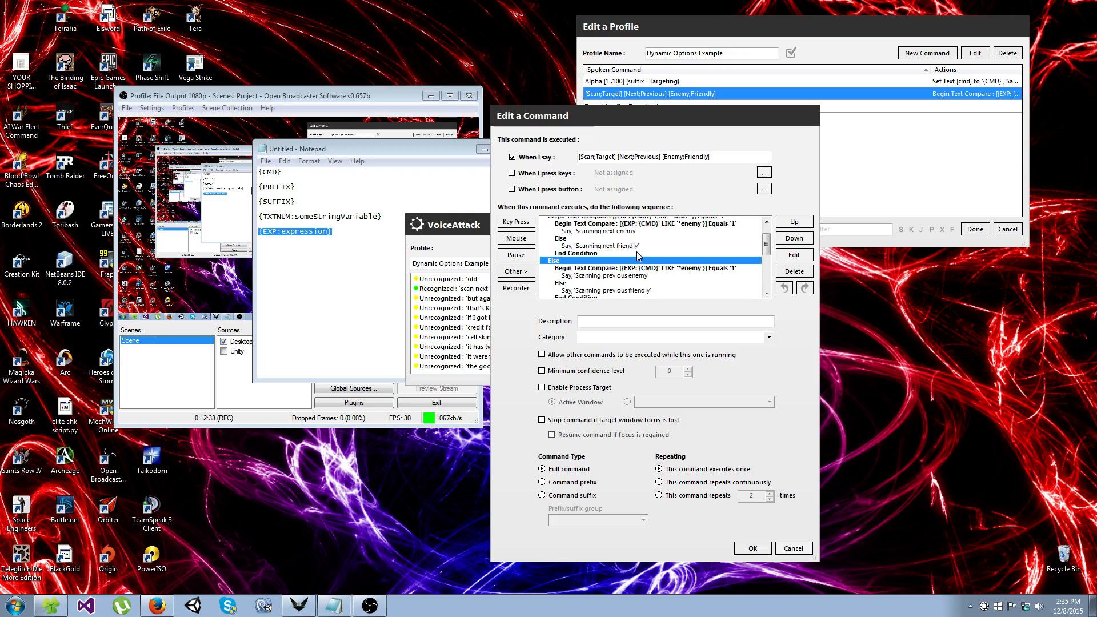
scroll("down", 3)
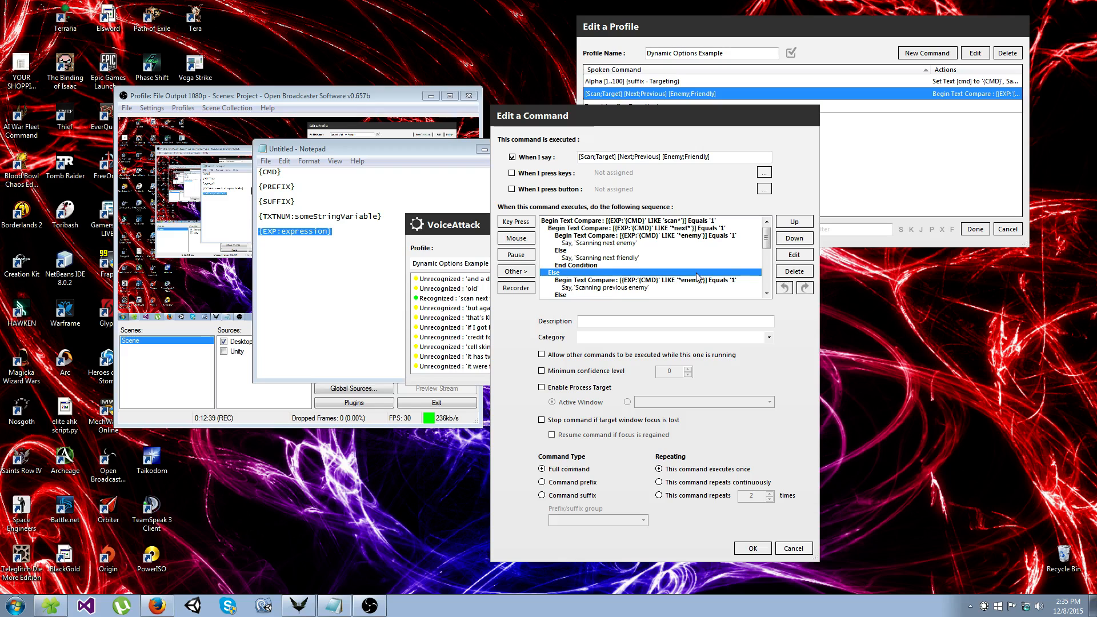
scroll("down", 3)
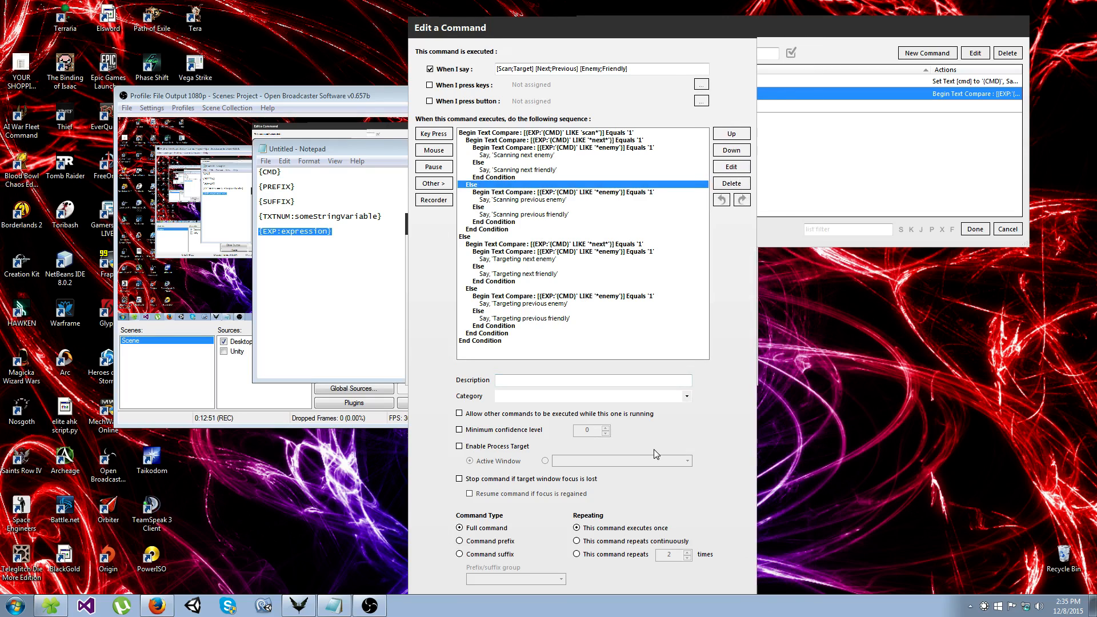
mouse_move(679, 512)
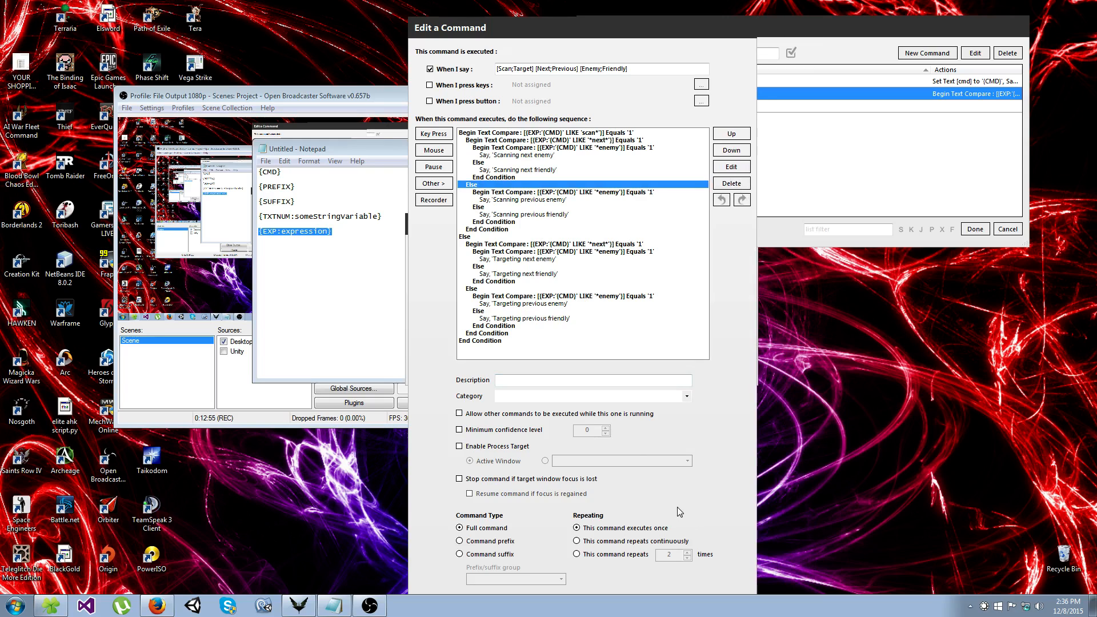
mouse_move(661, 353)
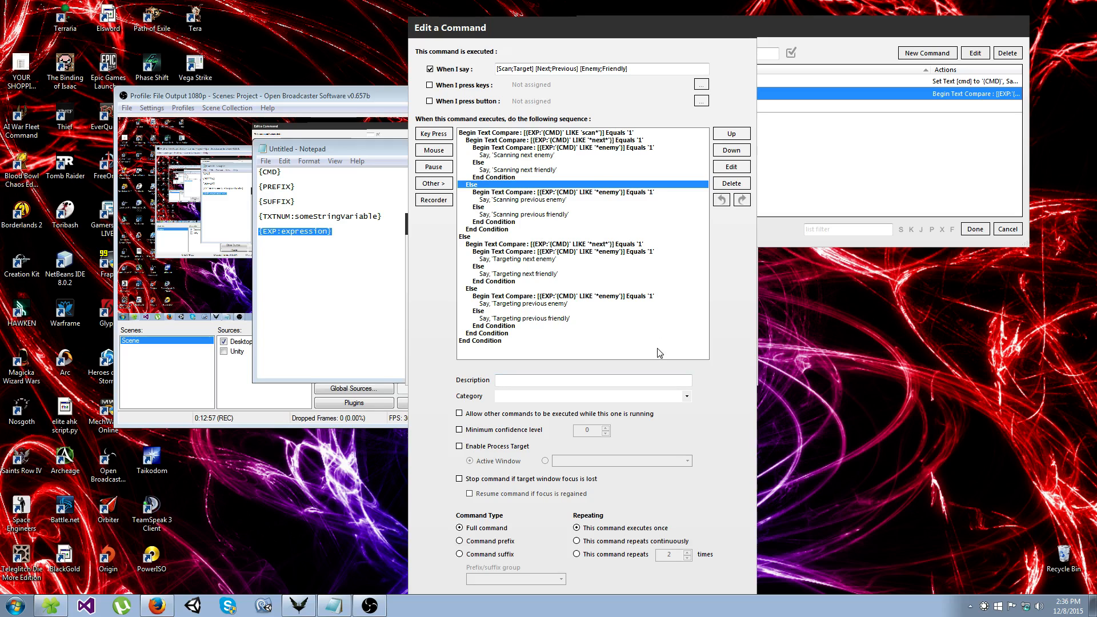
left_click(537, 68)
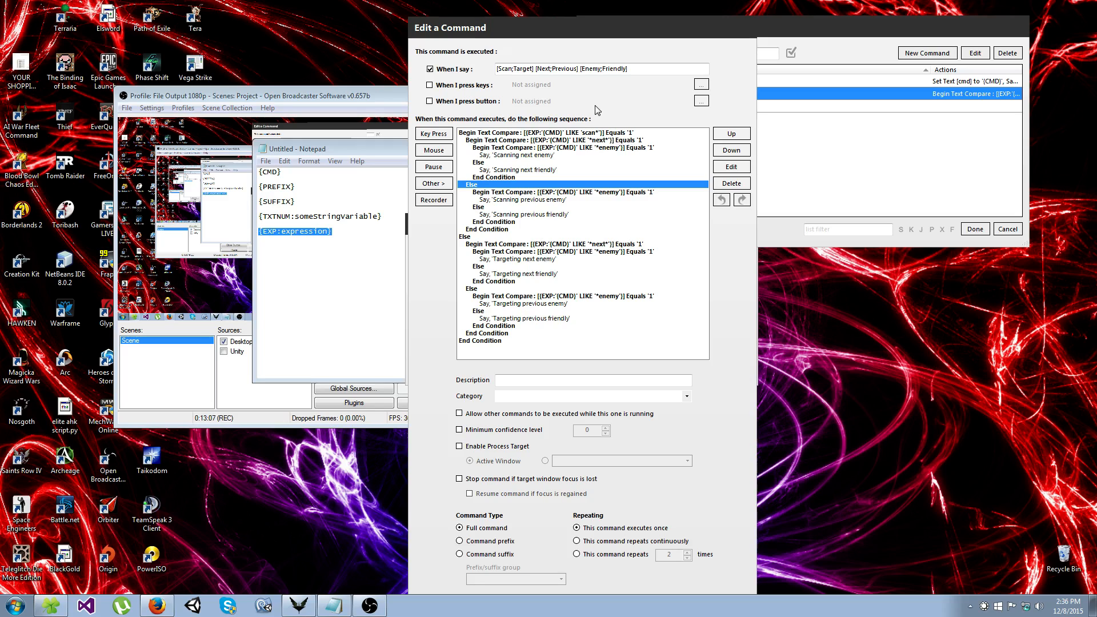
double_click(514, 68)
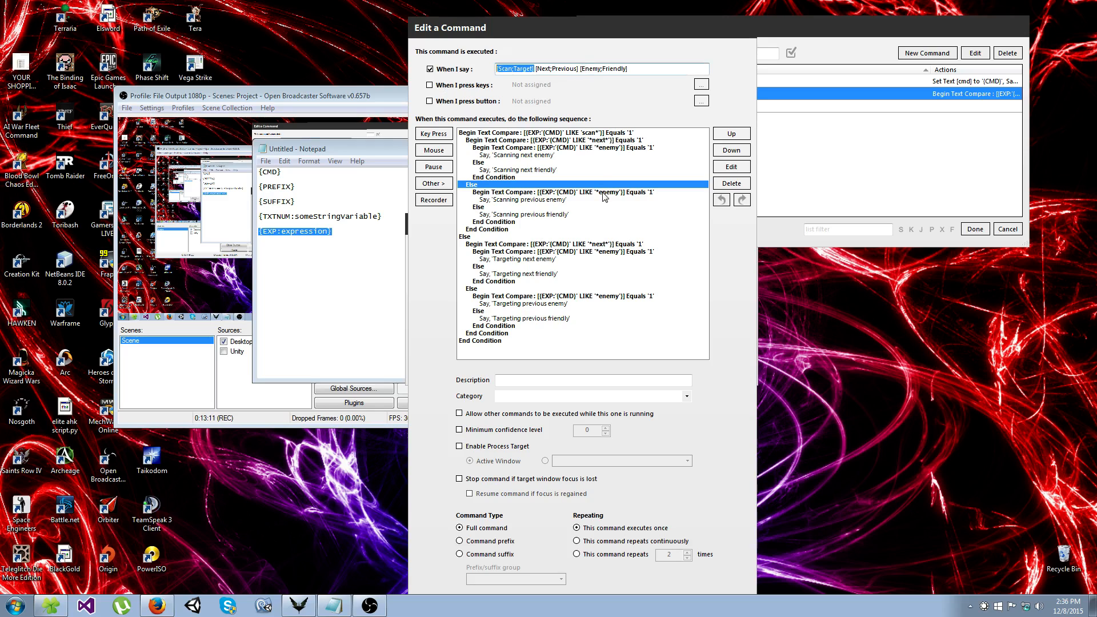
mouse_move(600, 211)
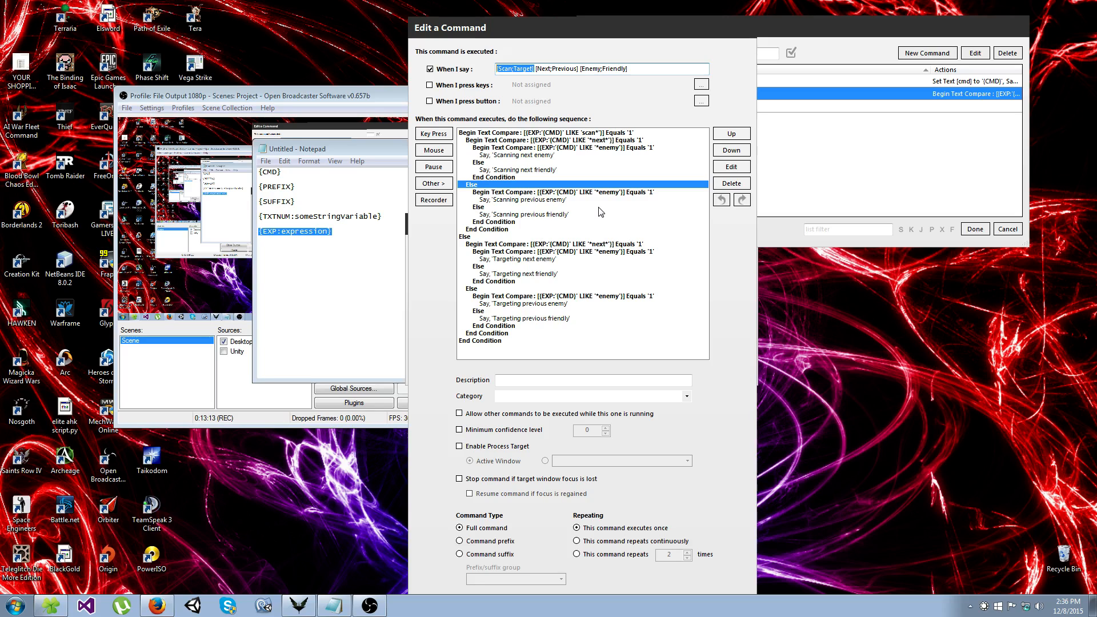
mouse_move(610, 197)
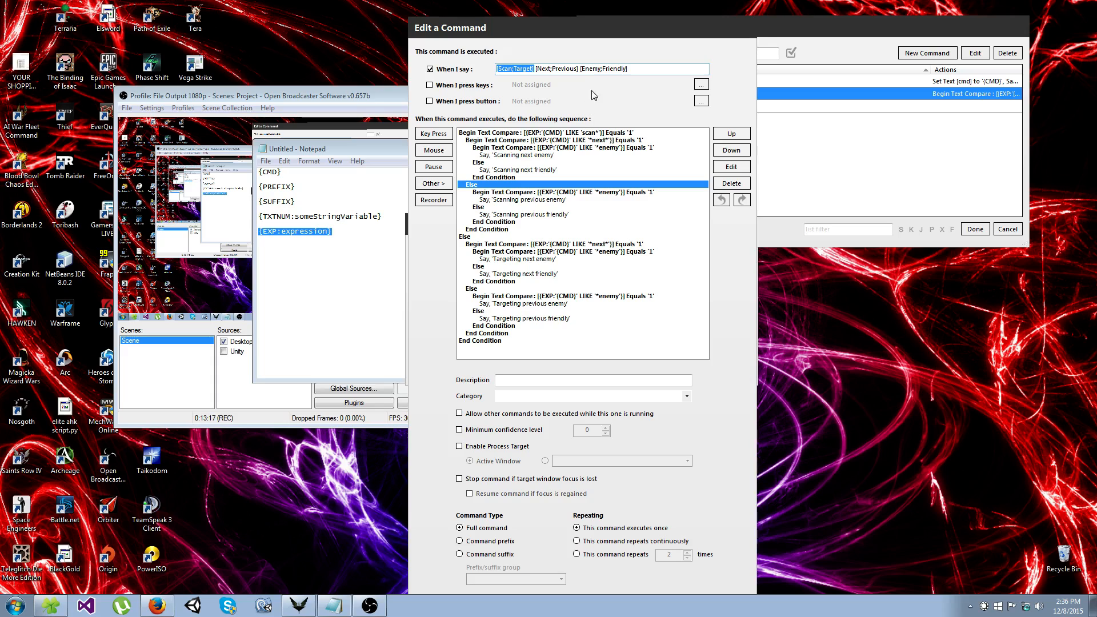
mouse_move(594, 325)
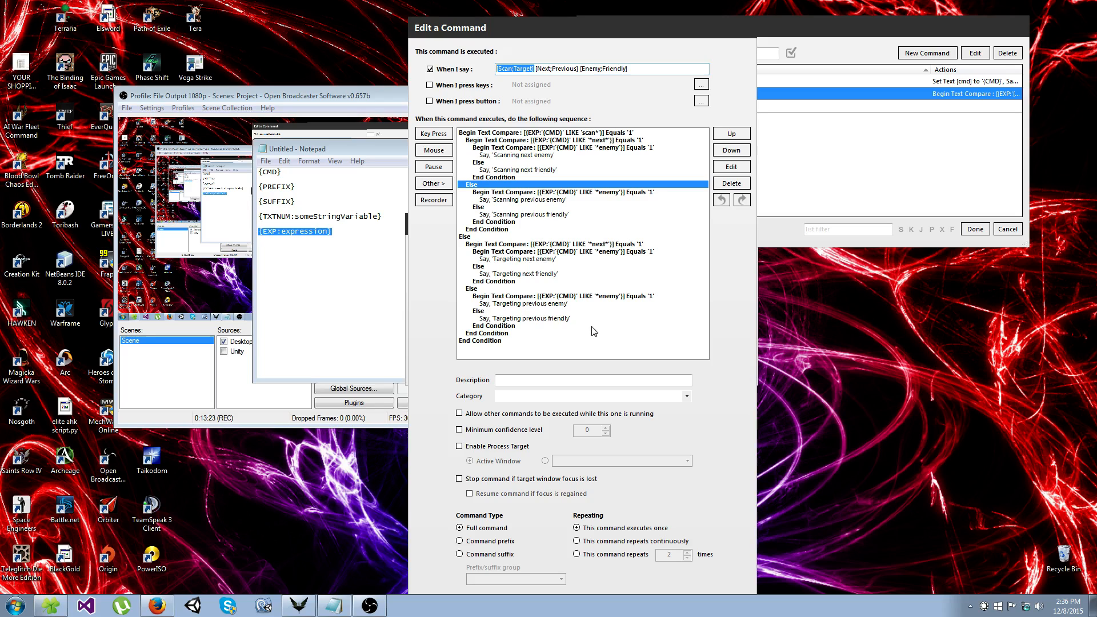
mouse_move(673, 35)
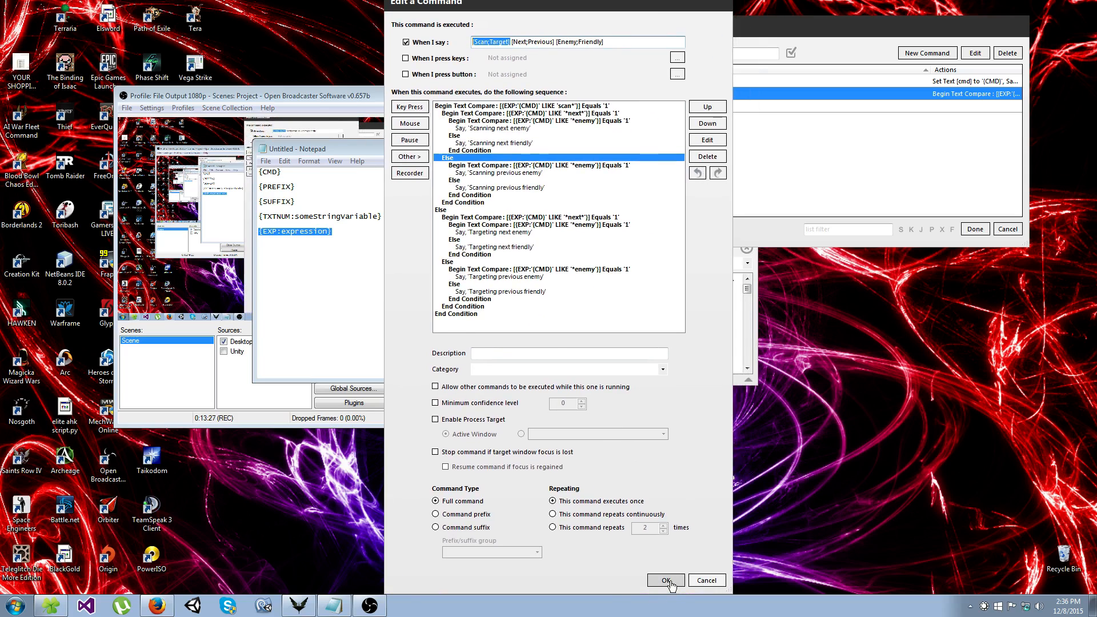
Step: Save the scan/target command and select the Alpha [1..100] command
left_click(665, 581)
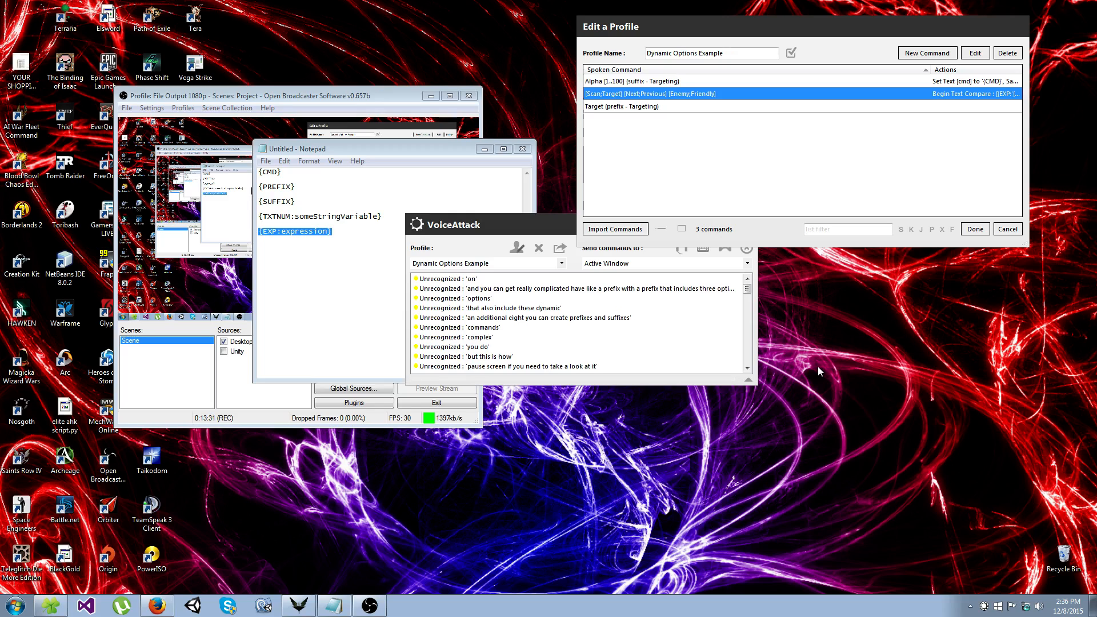
mouse_move(921, 235)
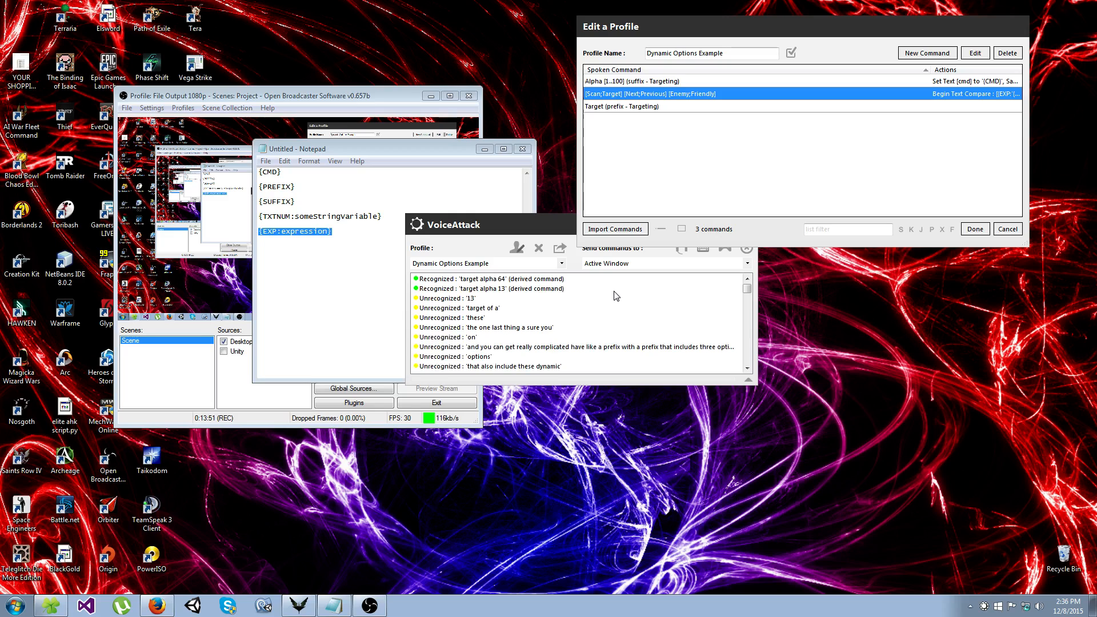
mouse_move(689, 95)
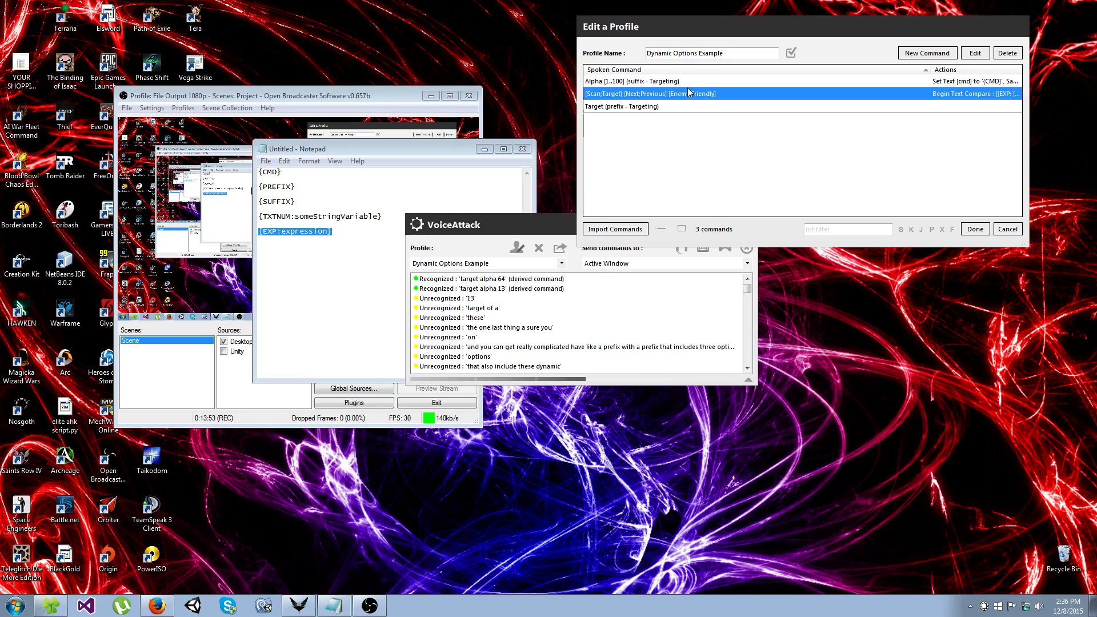
left_click(653, 81)
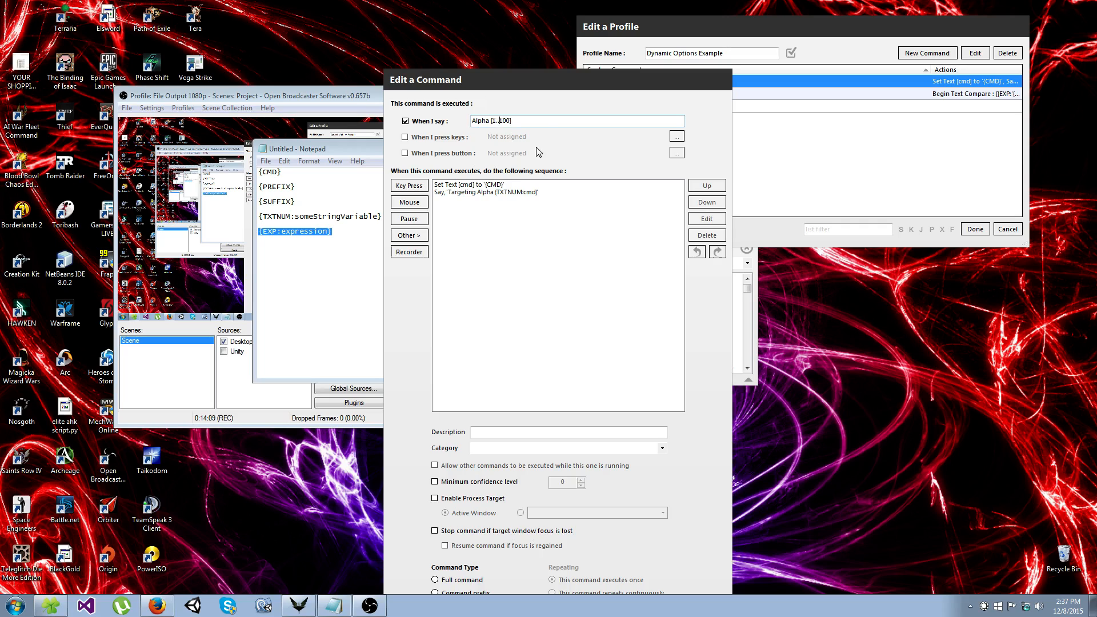
mouse_move(609, 240)
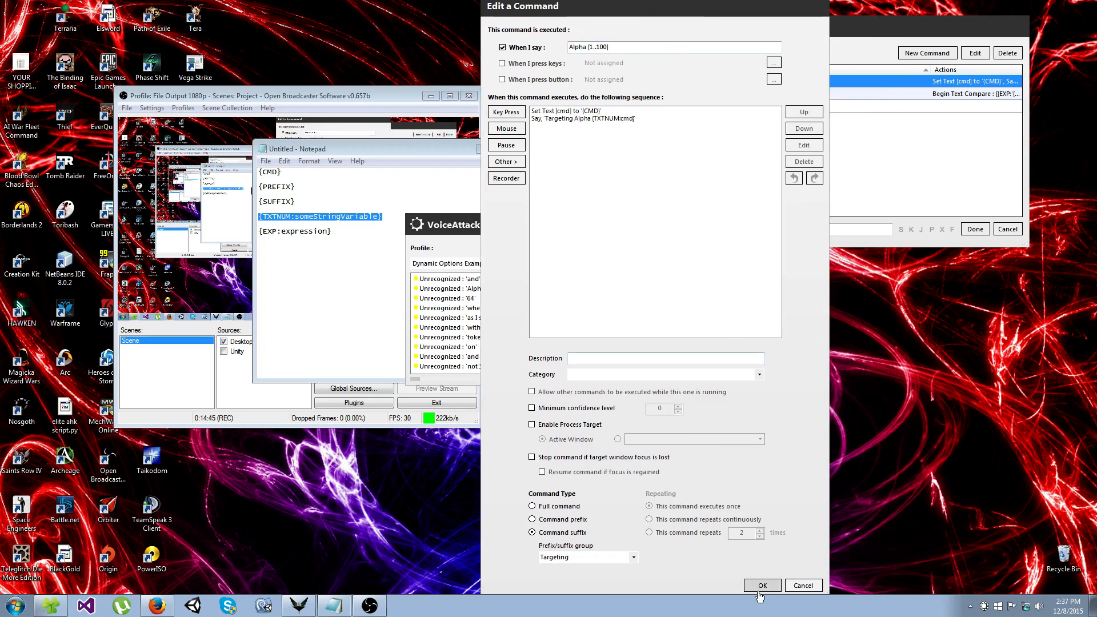
Step: Close the Alpha [1..100] command editor with OK, leaving it unchanged
left_click(763, 585)
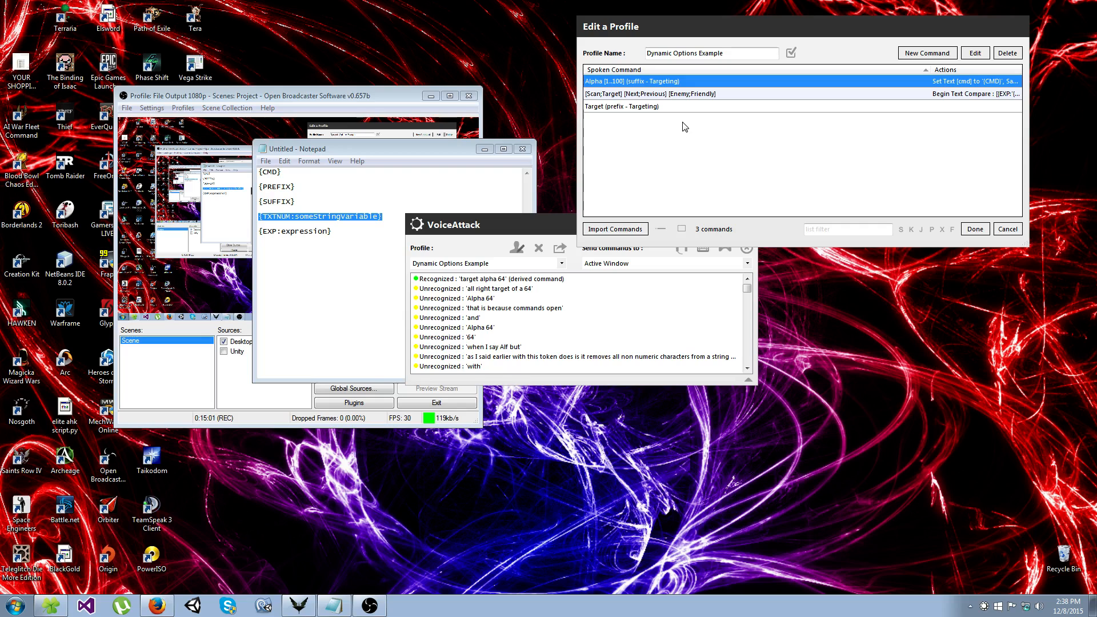
Step: Reopen Alpha [1..100] and select its Set Text action and TXTNUM variable note
double_click(632, 81)
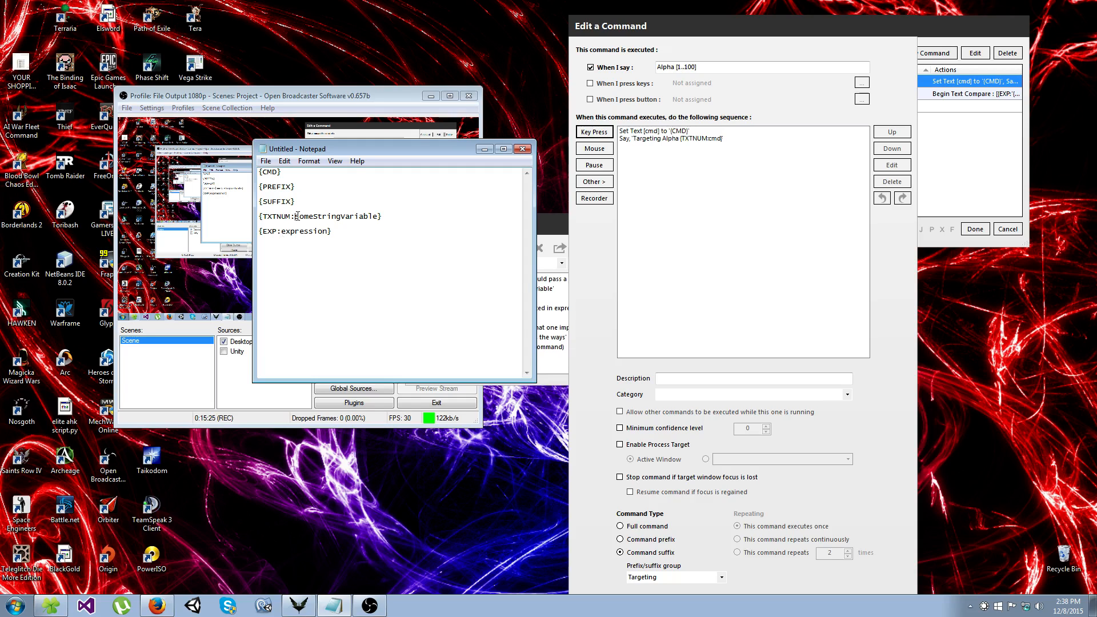
double_click(335, 216)
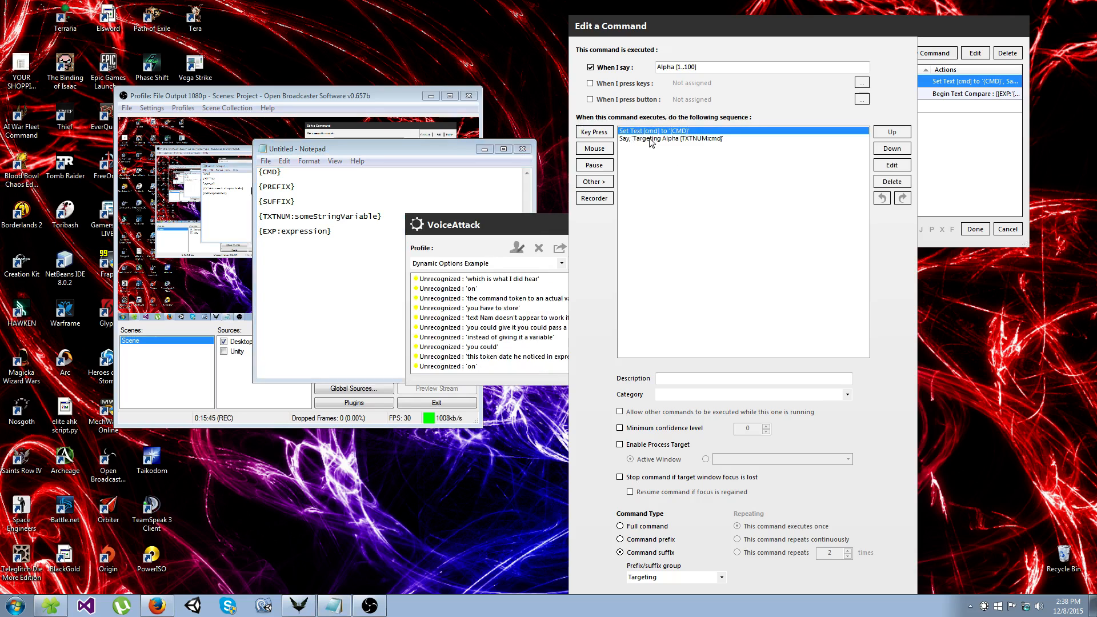
left_click(672, 139)
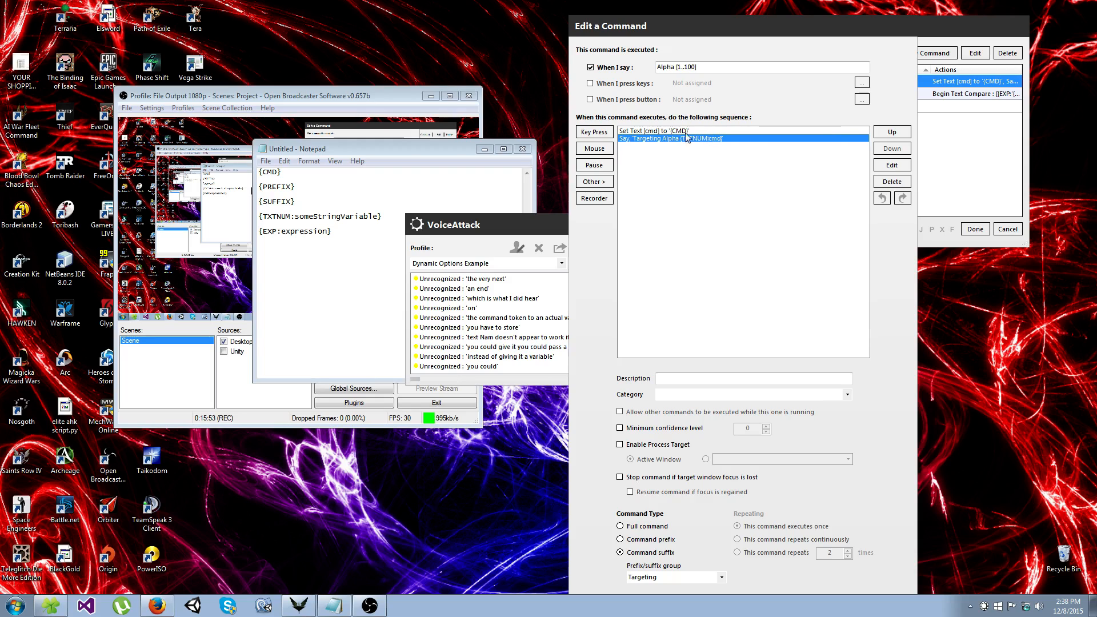
Step: Review the say action 'Targeting Alpha [TXTNUM:cmd]' and confirm it unchanged
left_click(594, 180)
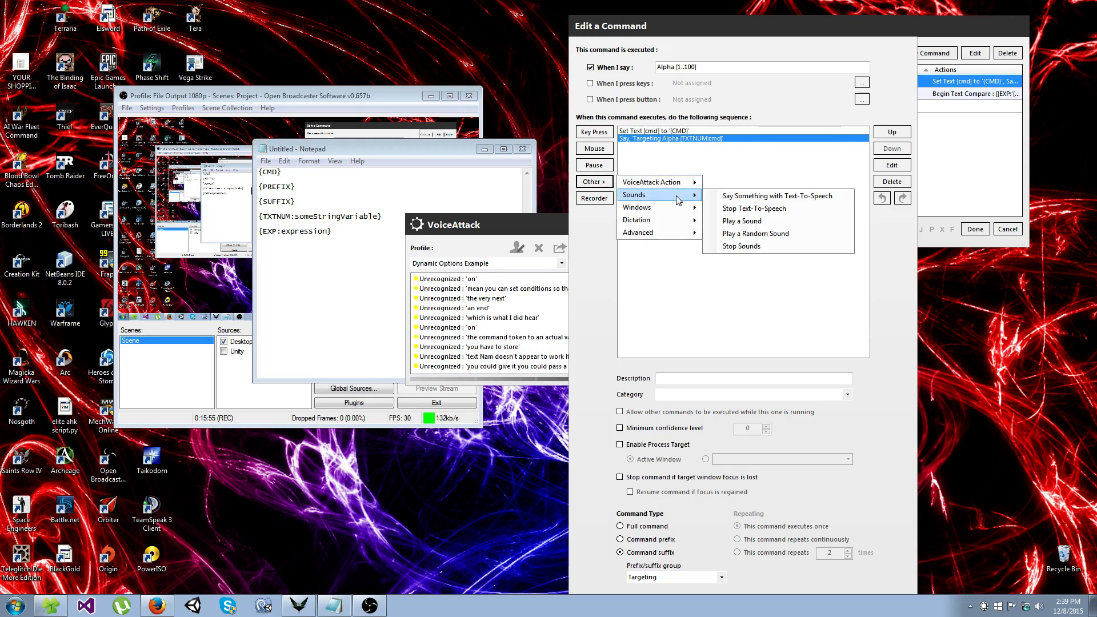
left_click(777, 196)
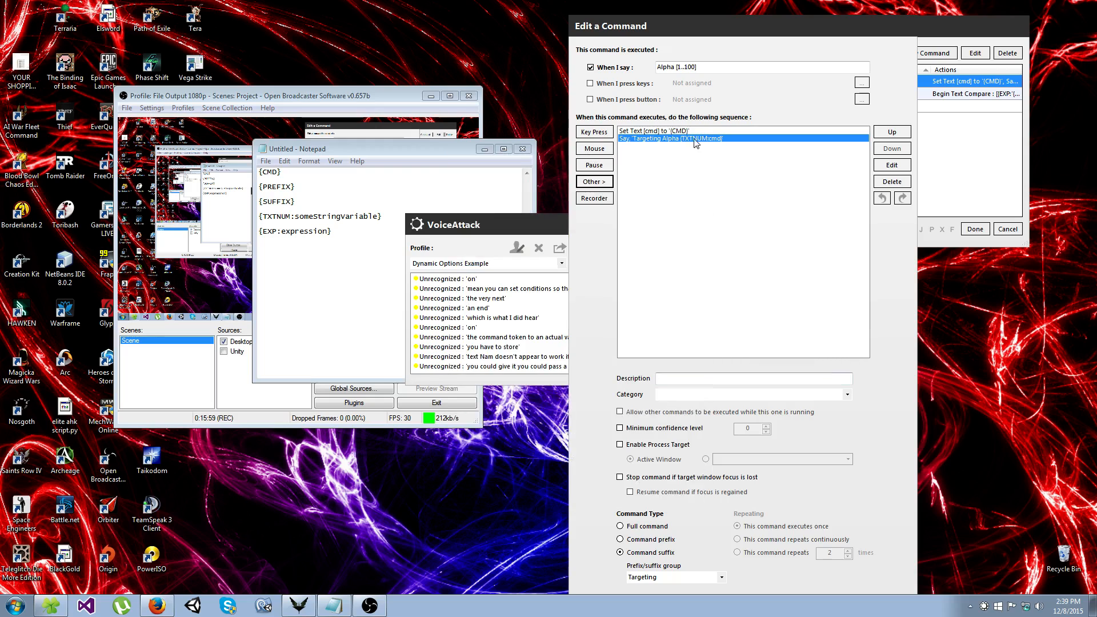
double_click(695, 138)
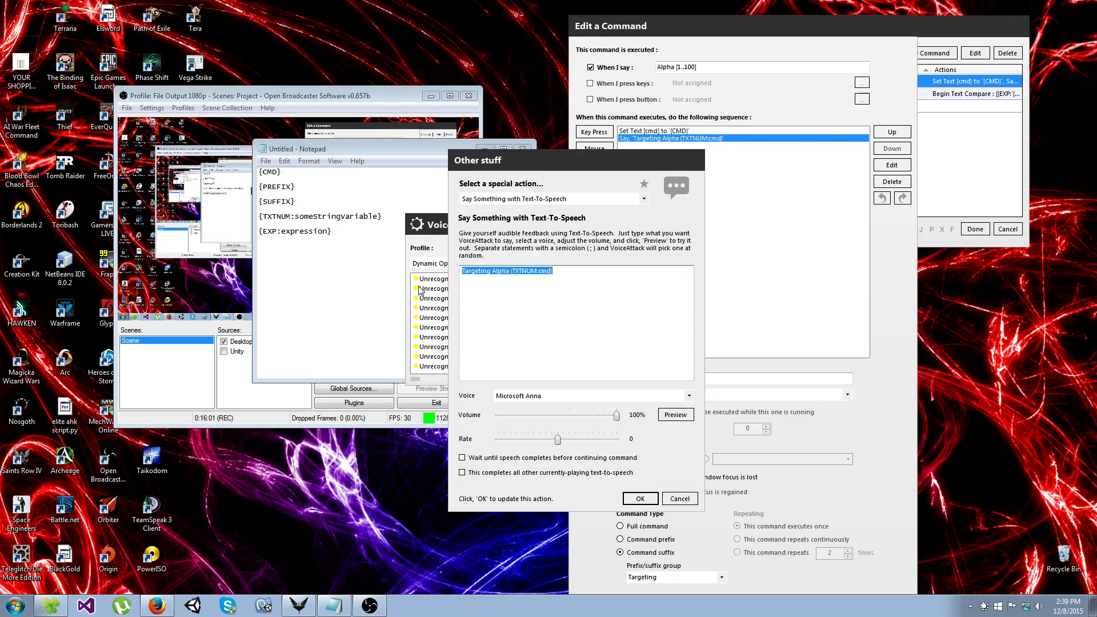
left_click(512, 271)
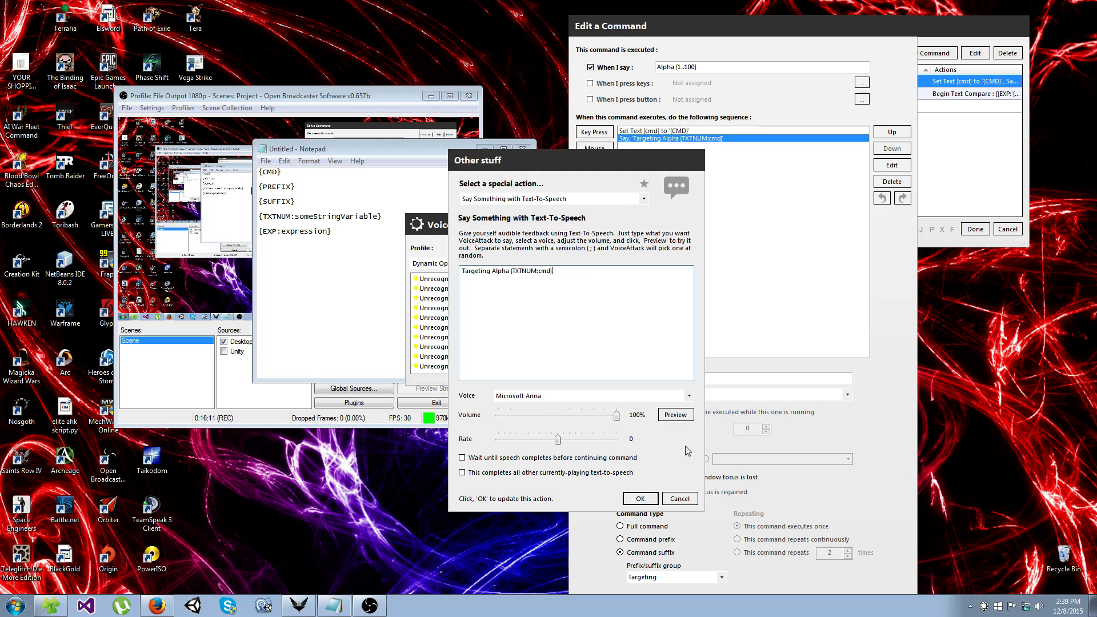
left_click(640, 498)
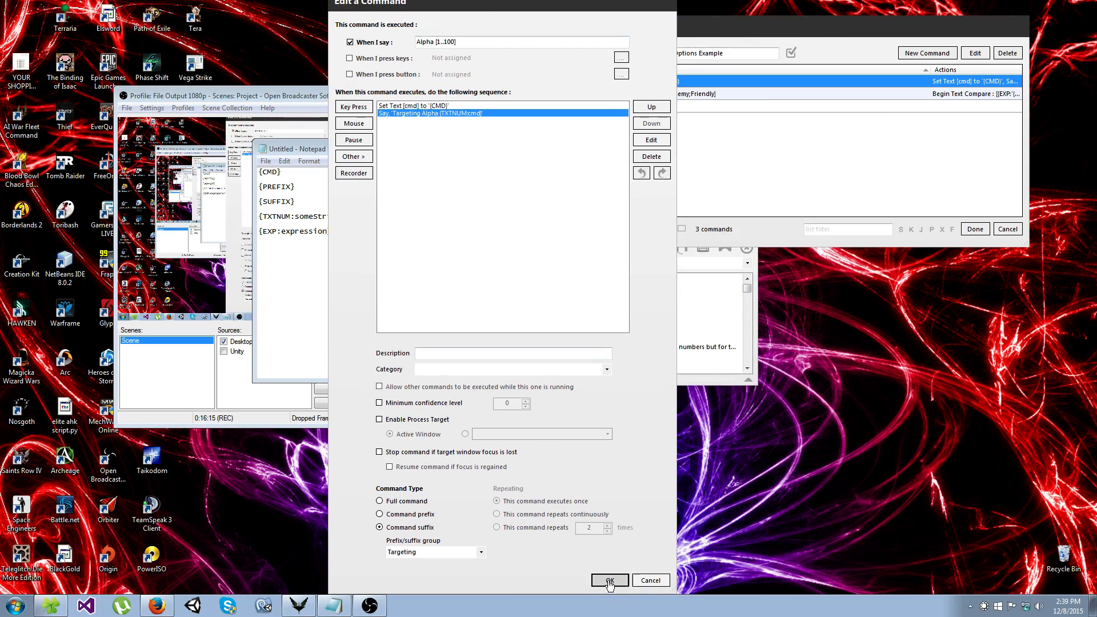
Step: Close the Alpha command editor and finish the profile with Done
left_click(610, 581)
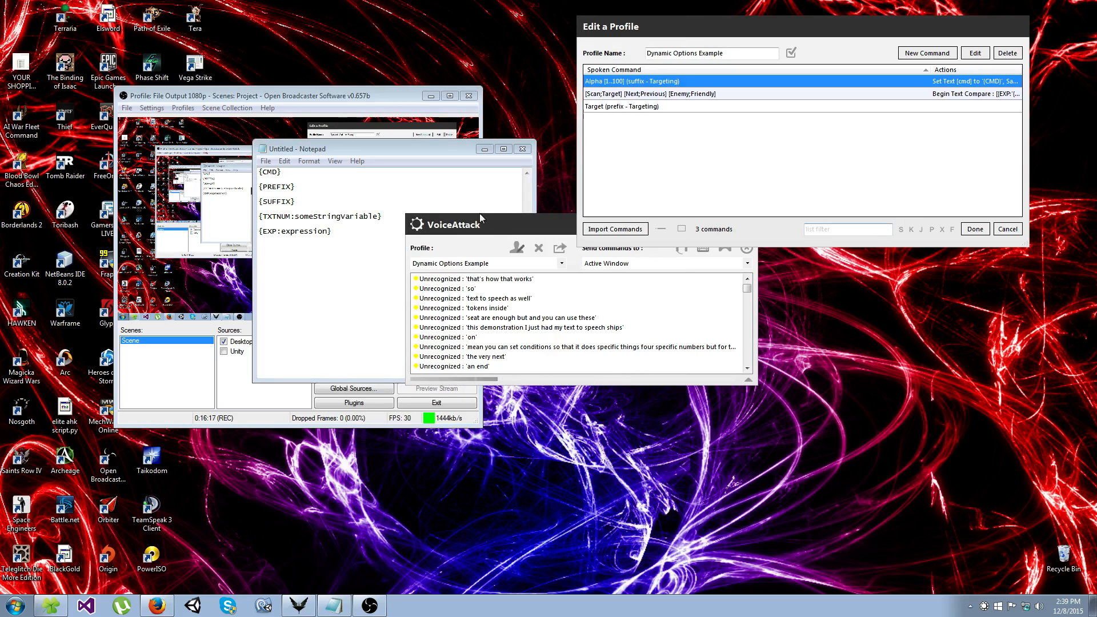
left_click(975, 229)
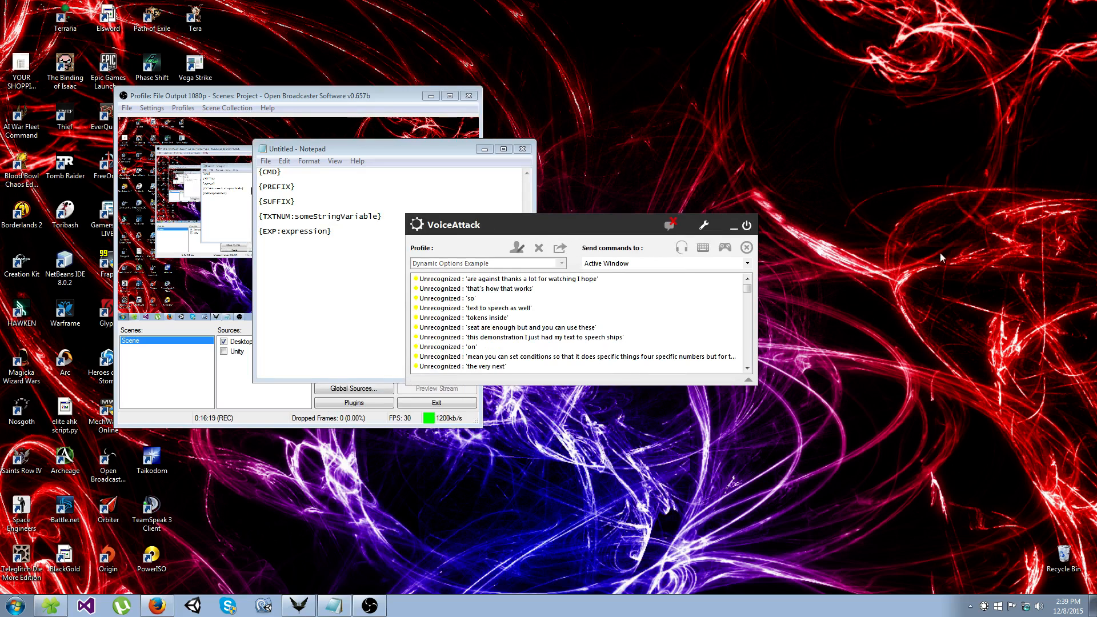